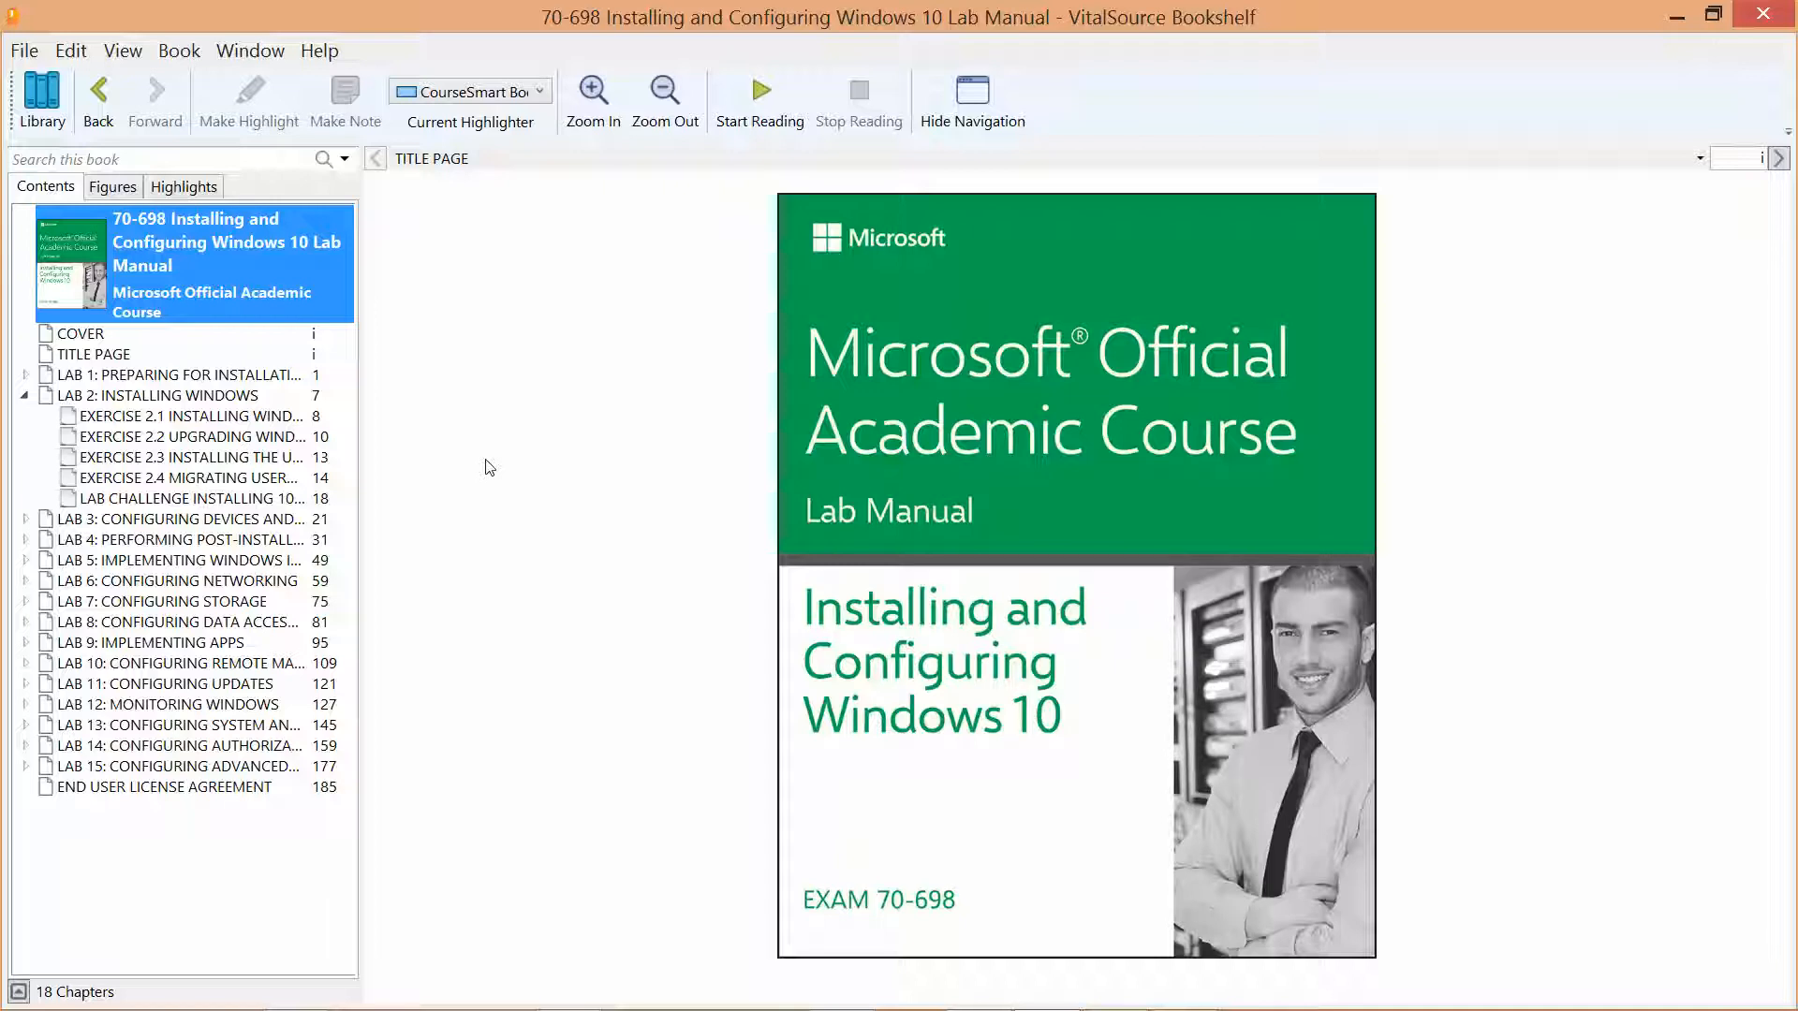
mouse_move(392, 479)
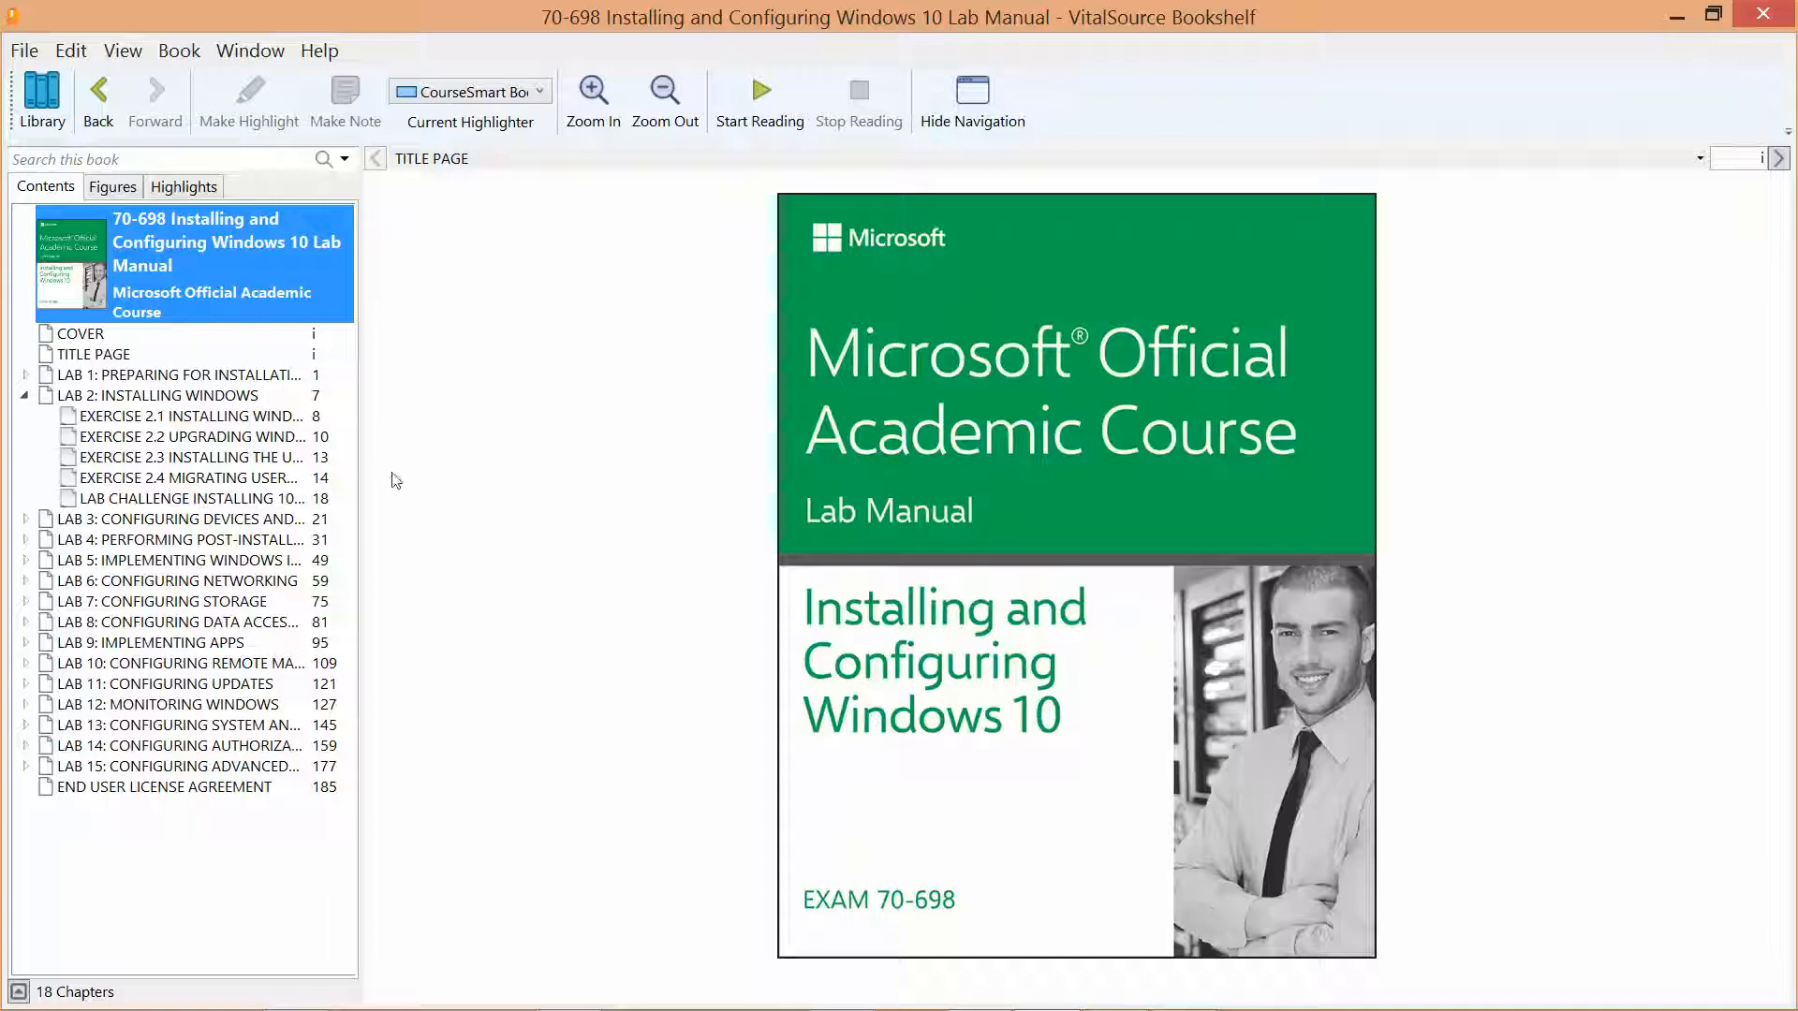
- Go to the Lab 2 challenge on installing additional Windows 10 features in the contents
click(189, 477)
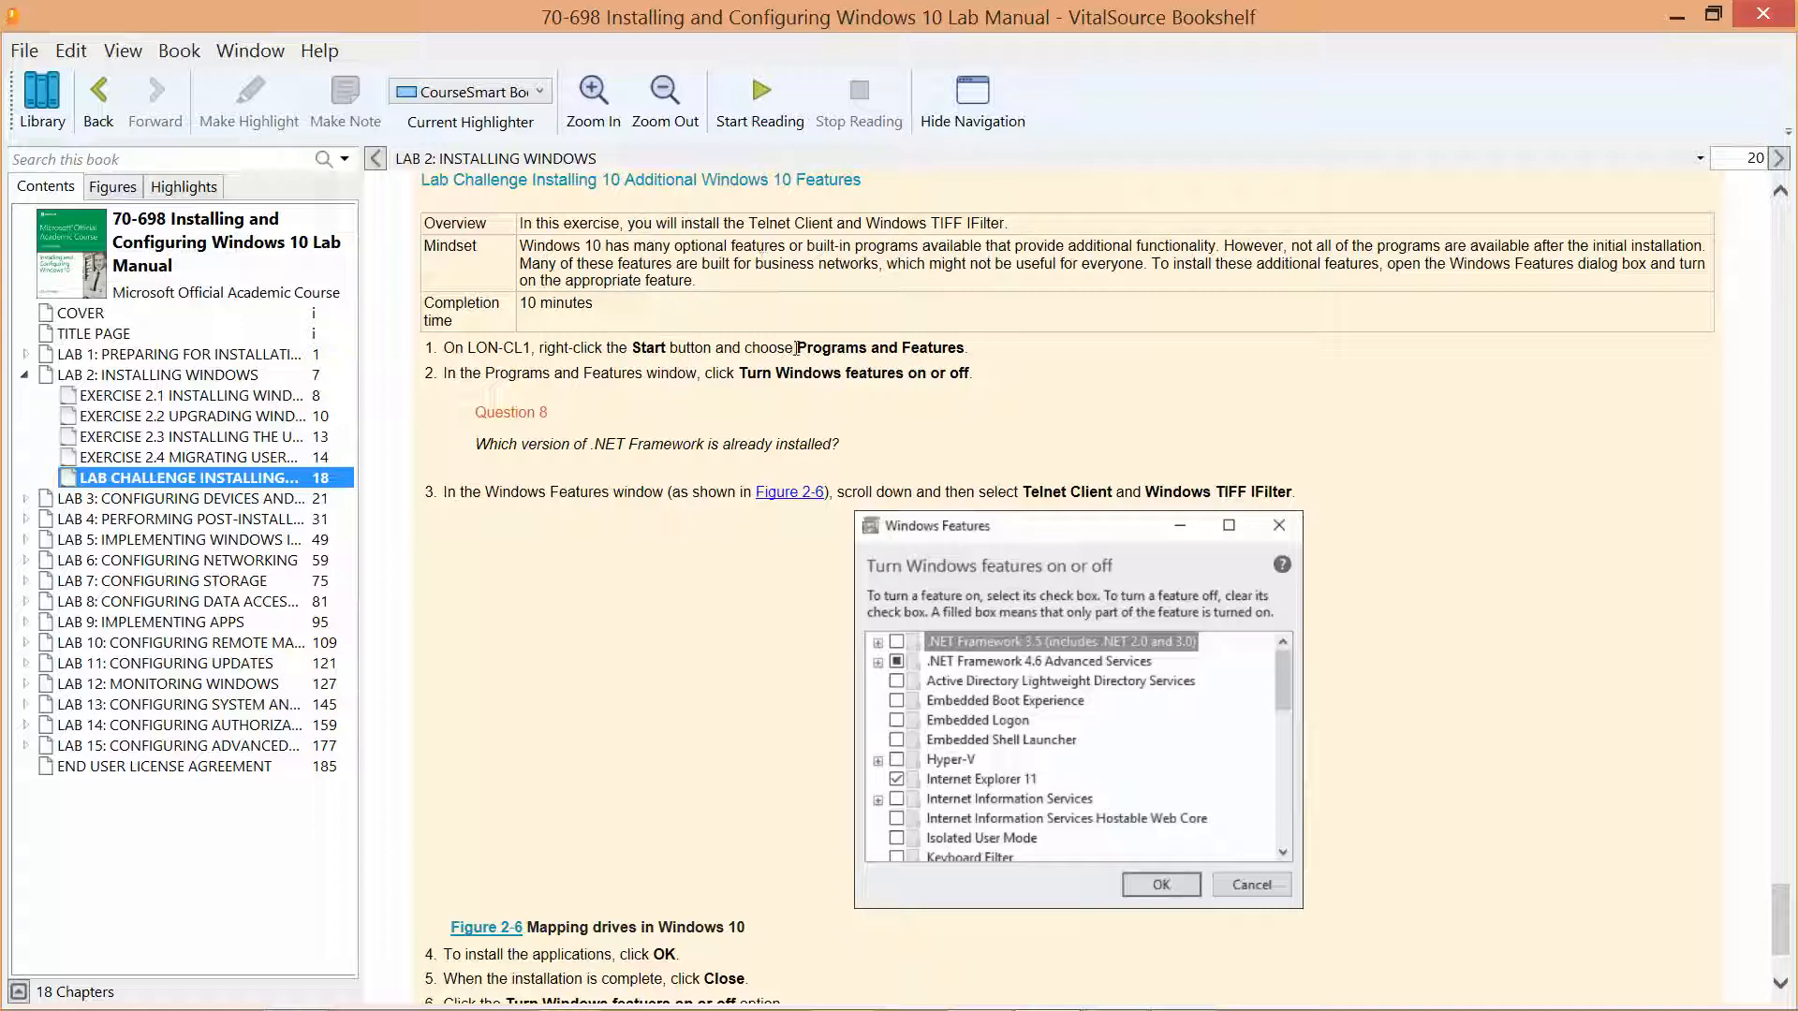
mouse_move(1640, 56)
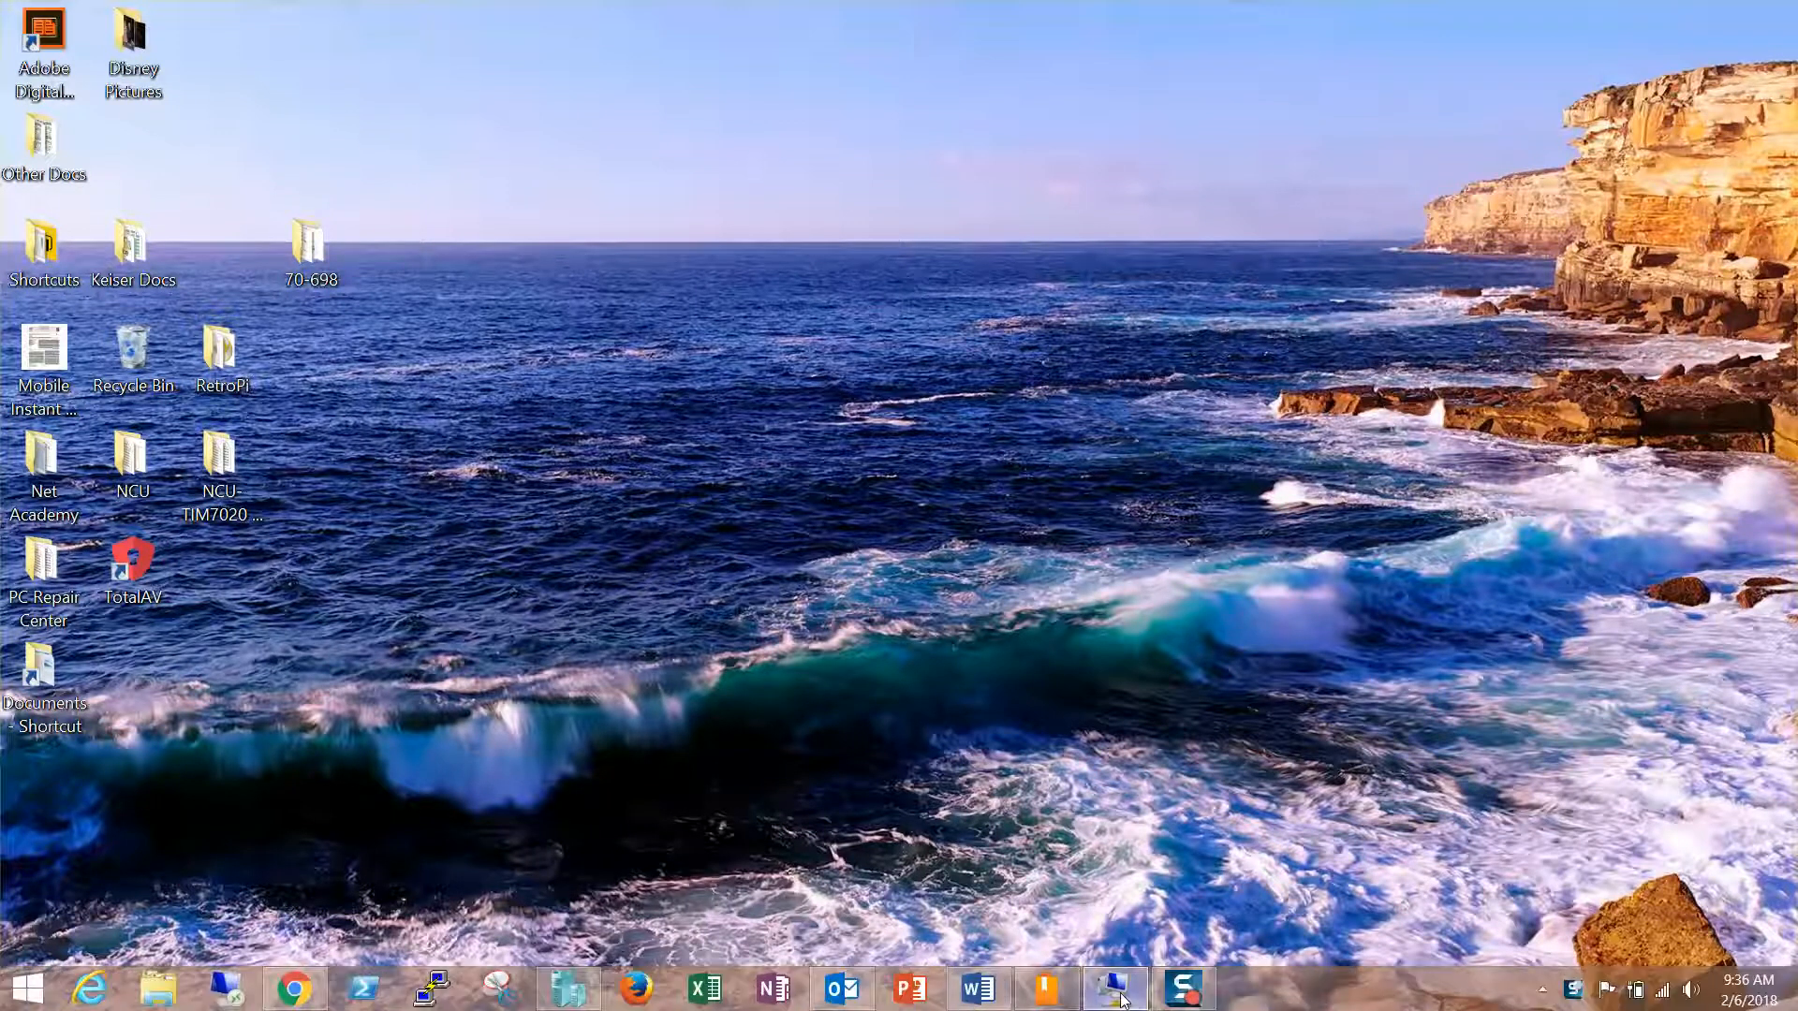
- Start a new Virtual Machine Connection and pick the LON-CL1 machine on localhost
right_click(1113, 989)
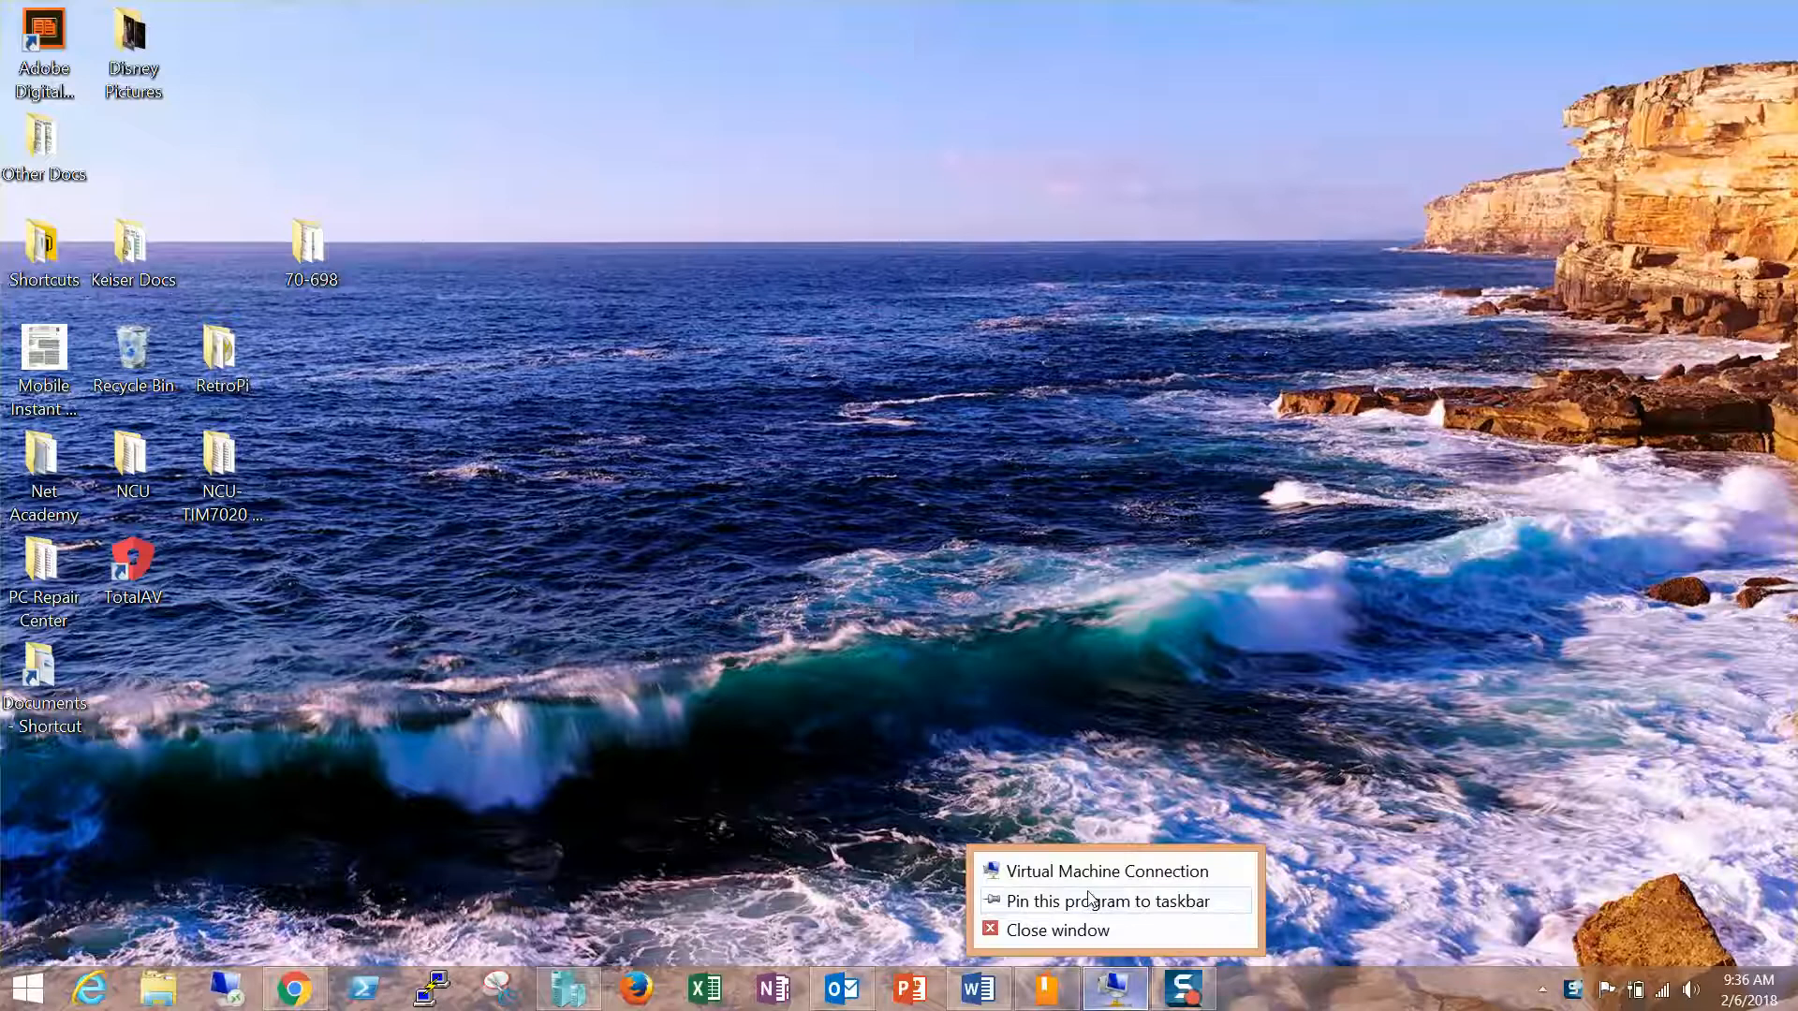
click(1105, 871)
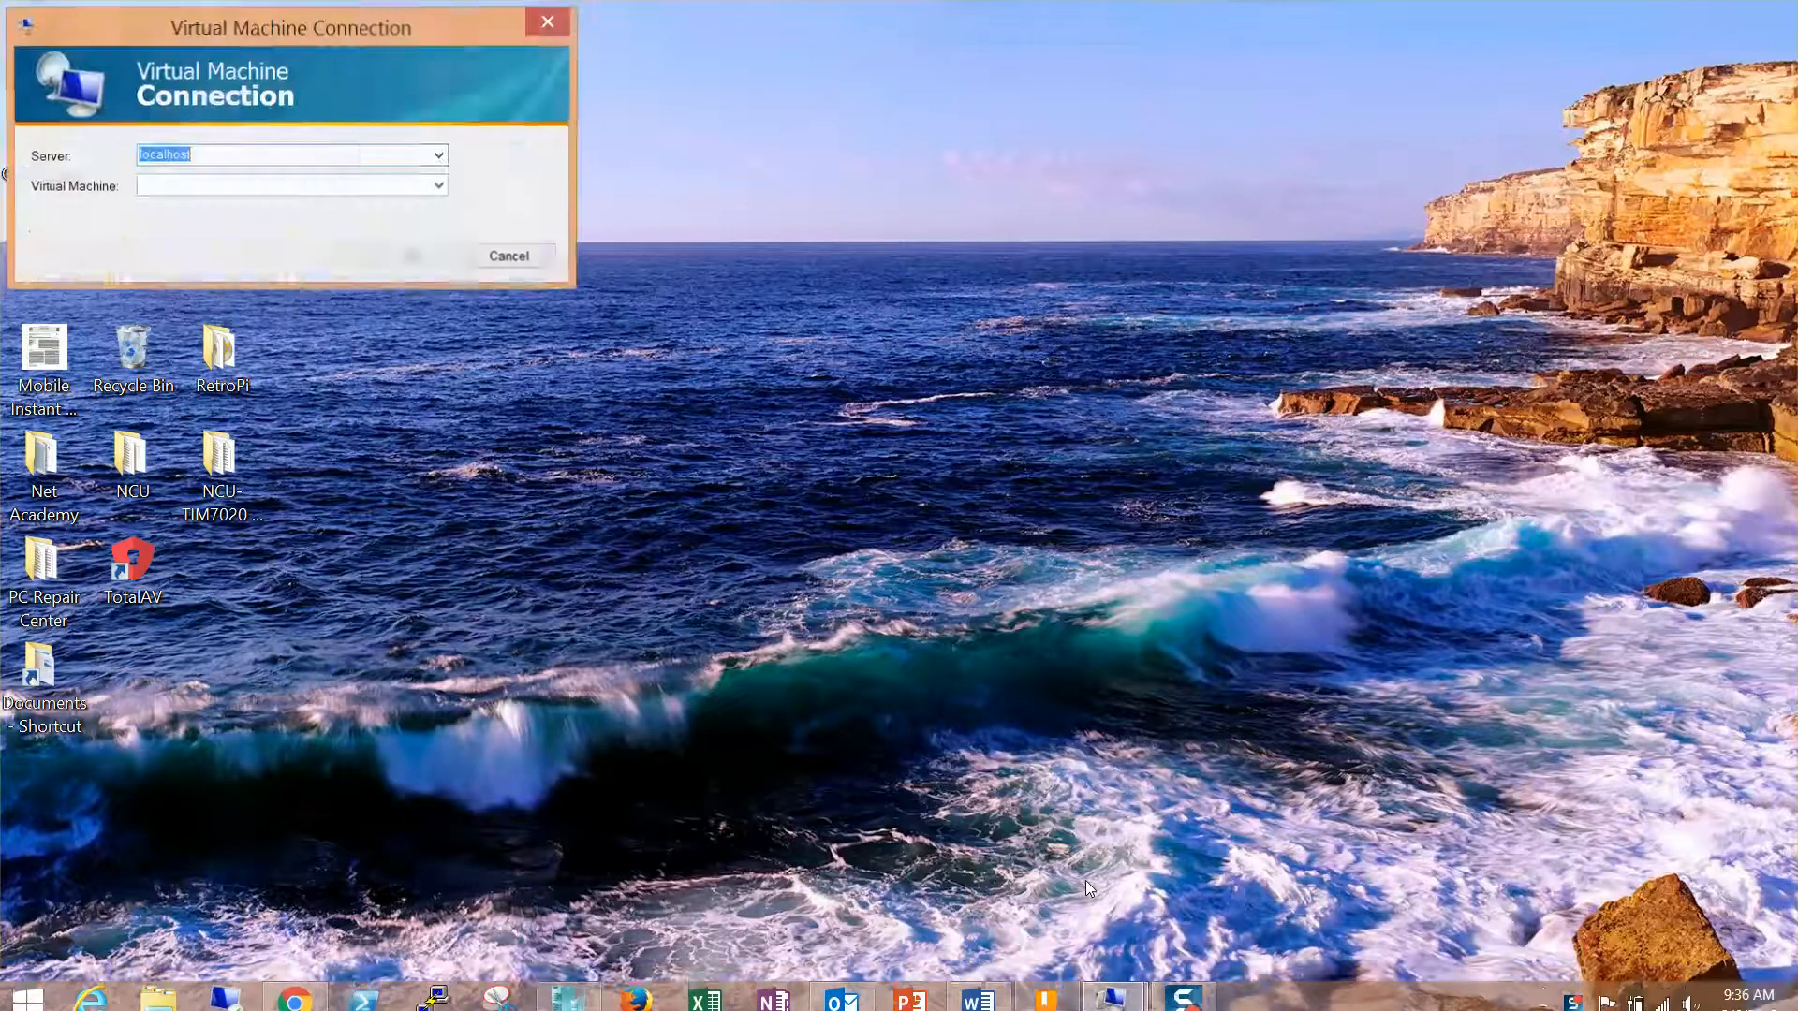
click(412, 255)
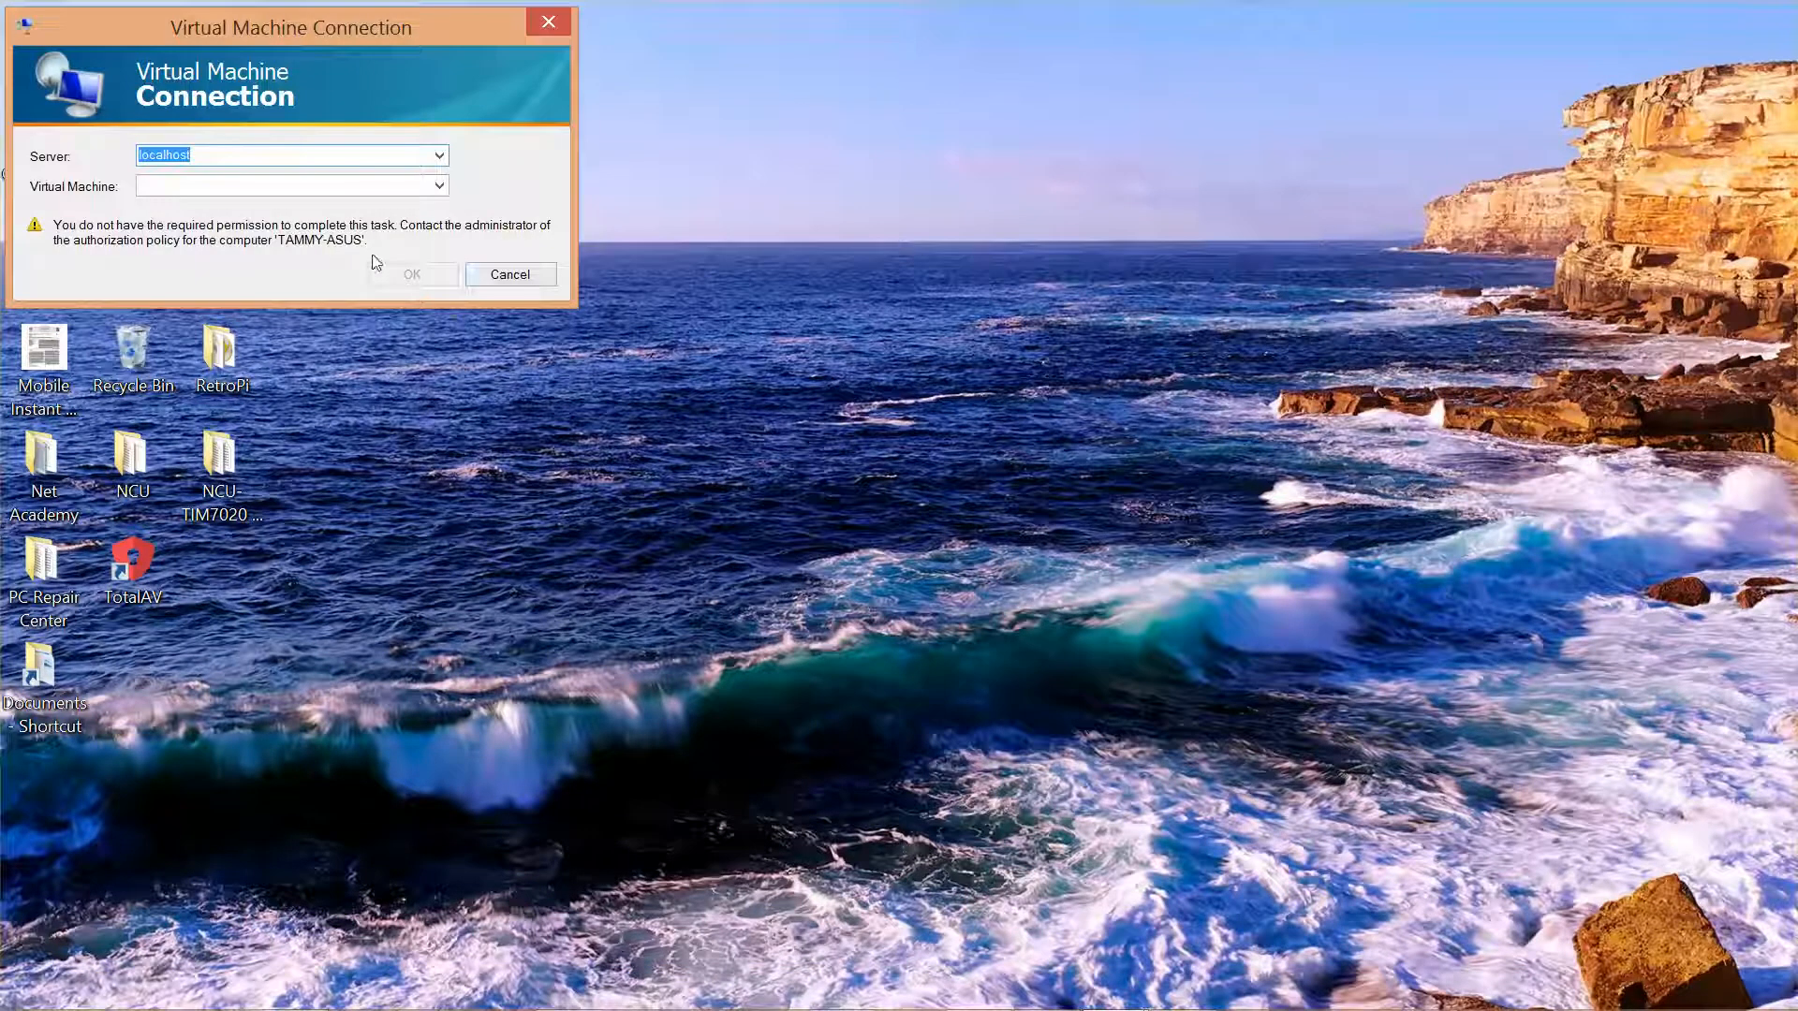
click(511, 274)
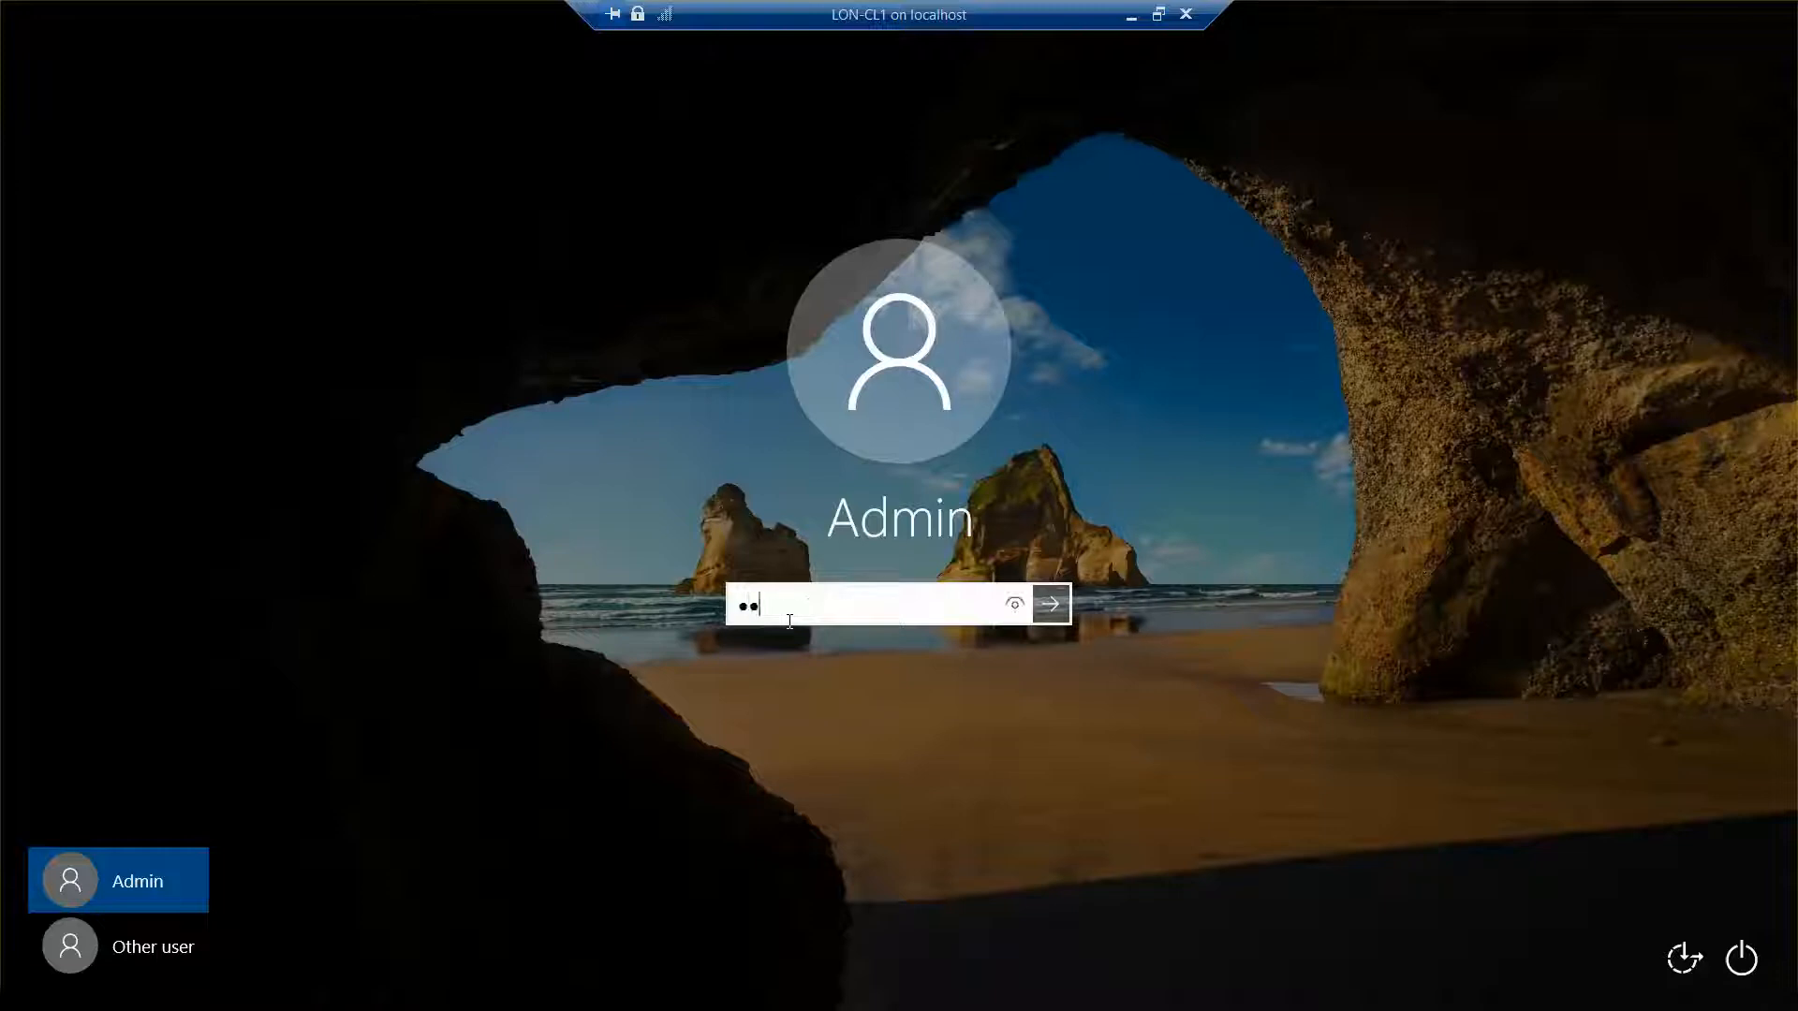
- Submit the Admin password to sign in to LON-CL1
click(1046, 604)
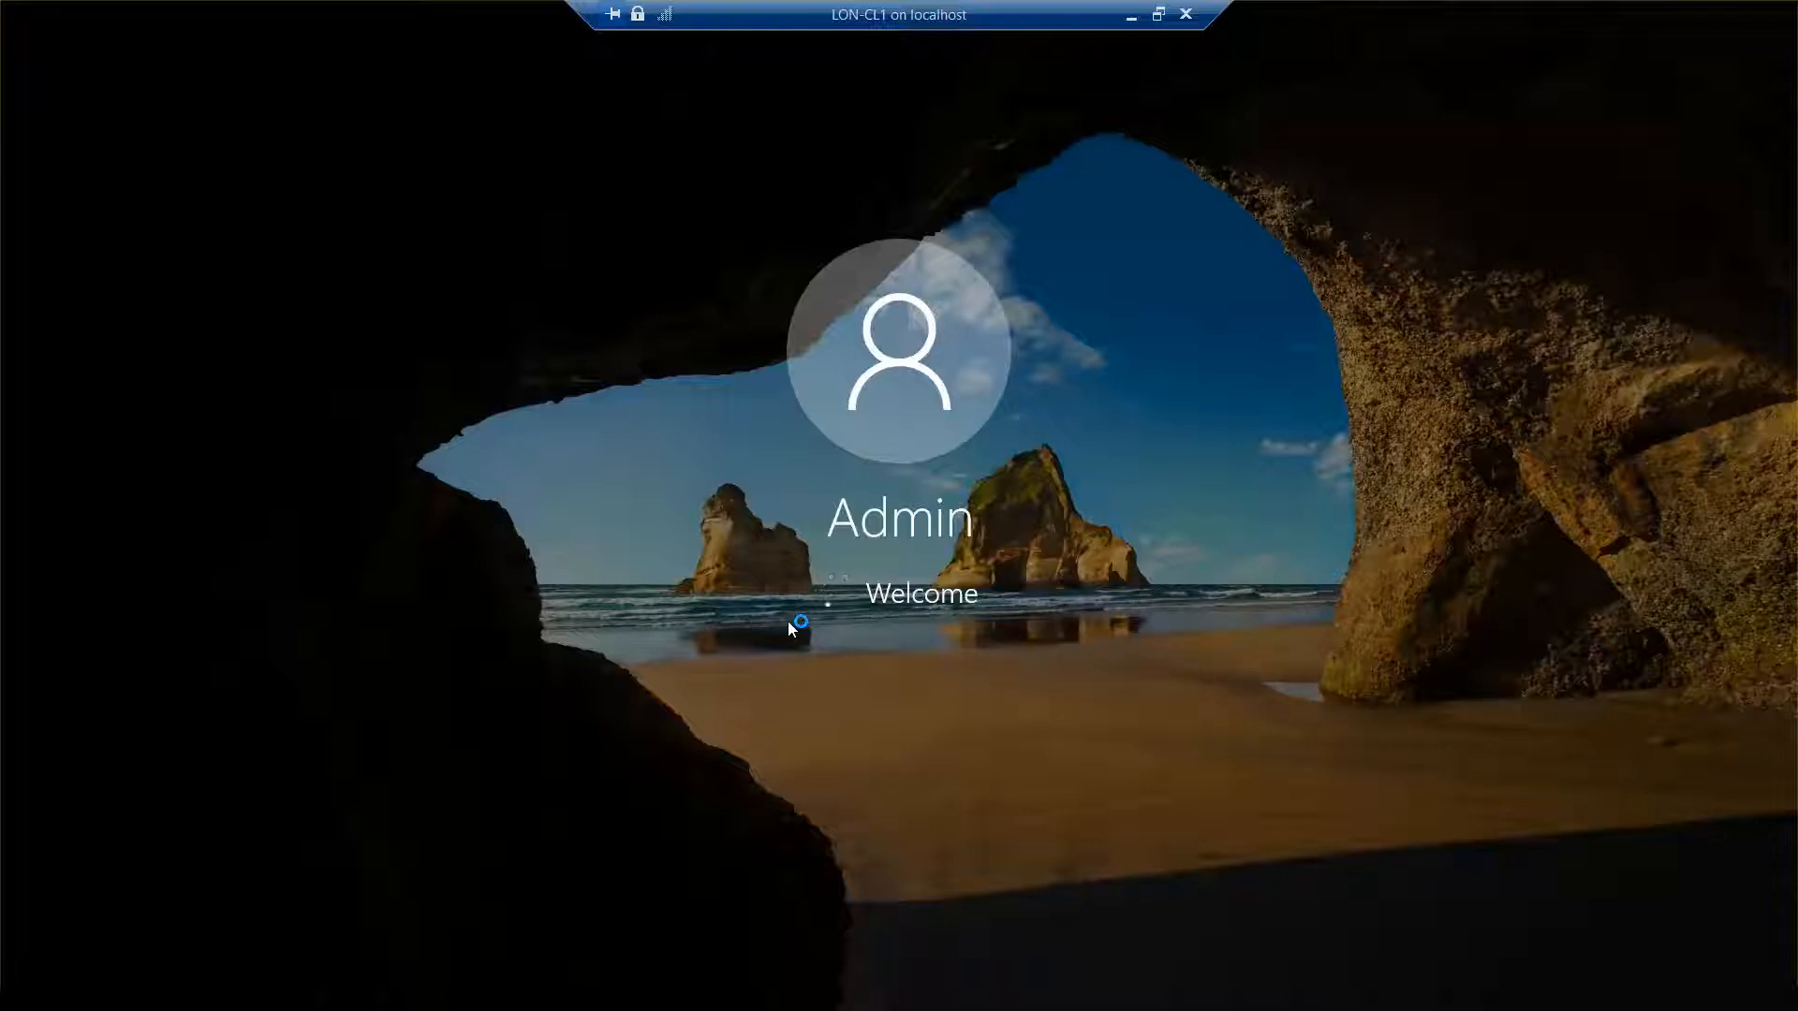
mouse_move(868, 972)
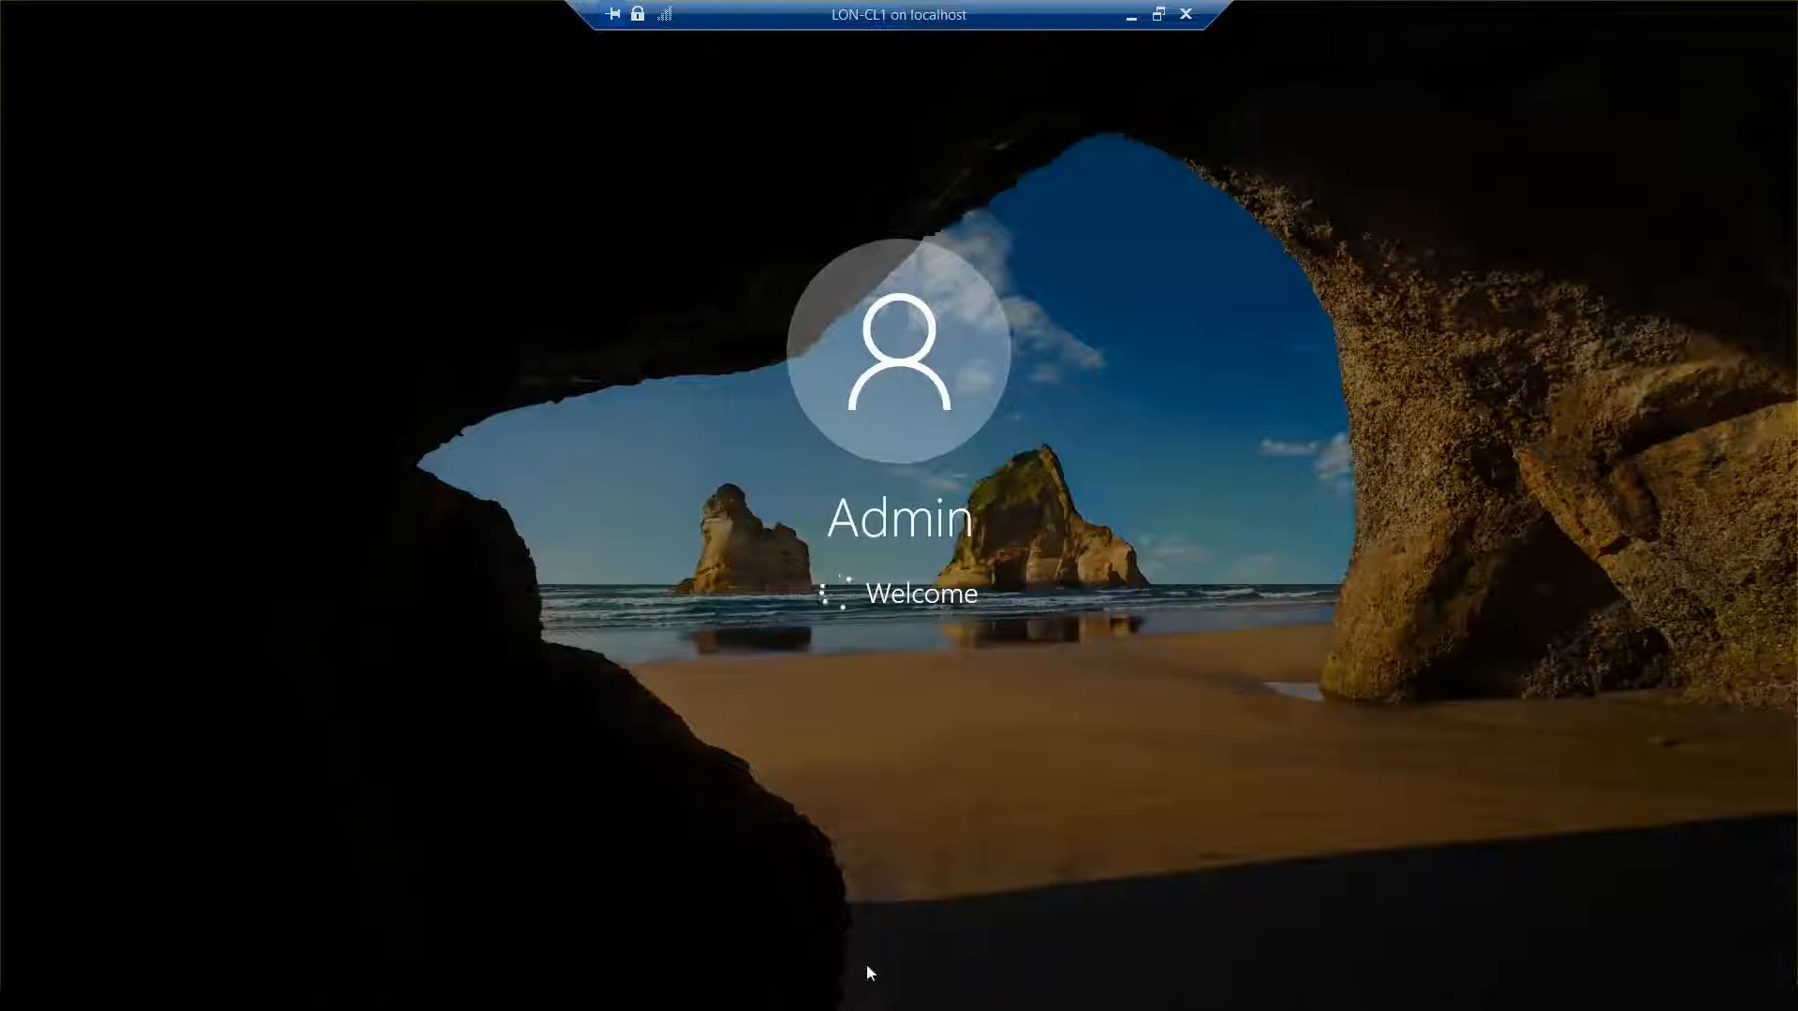
mouse_move(904, 929)
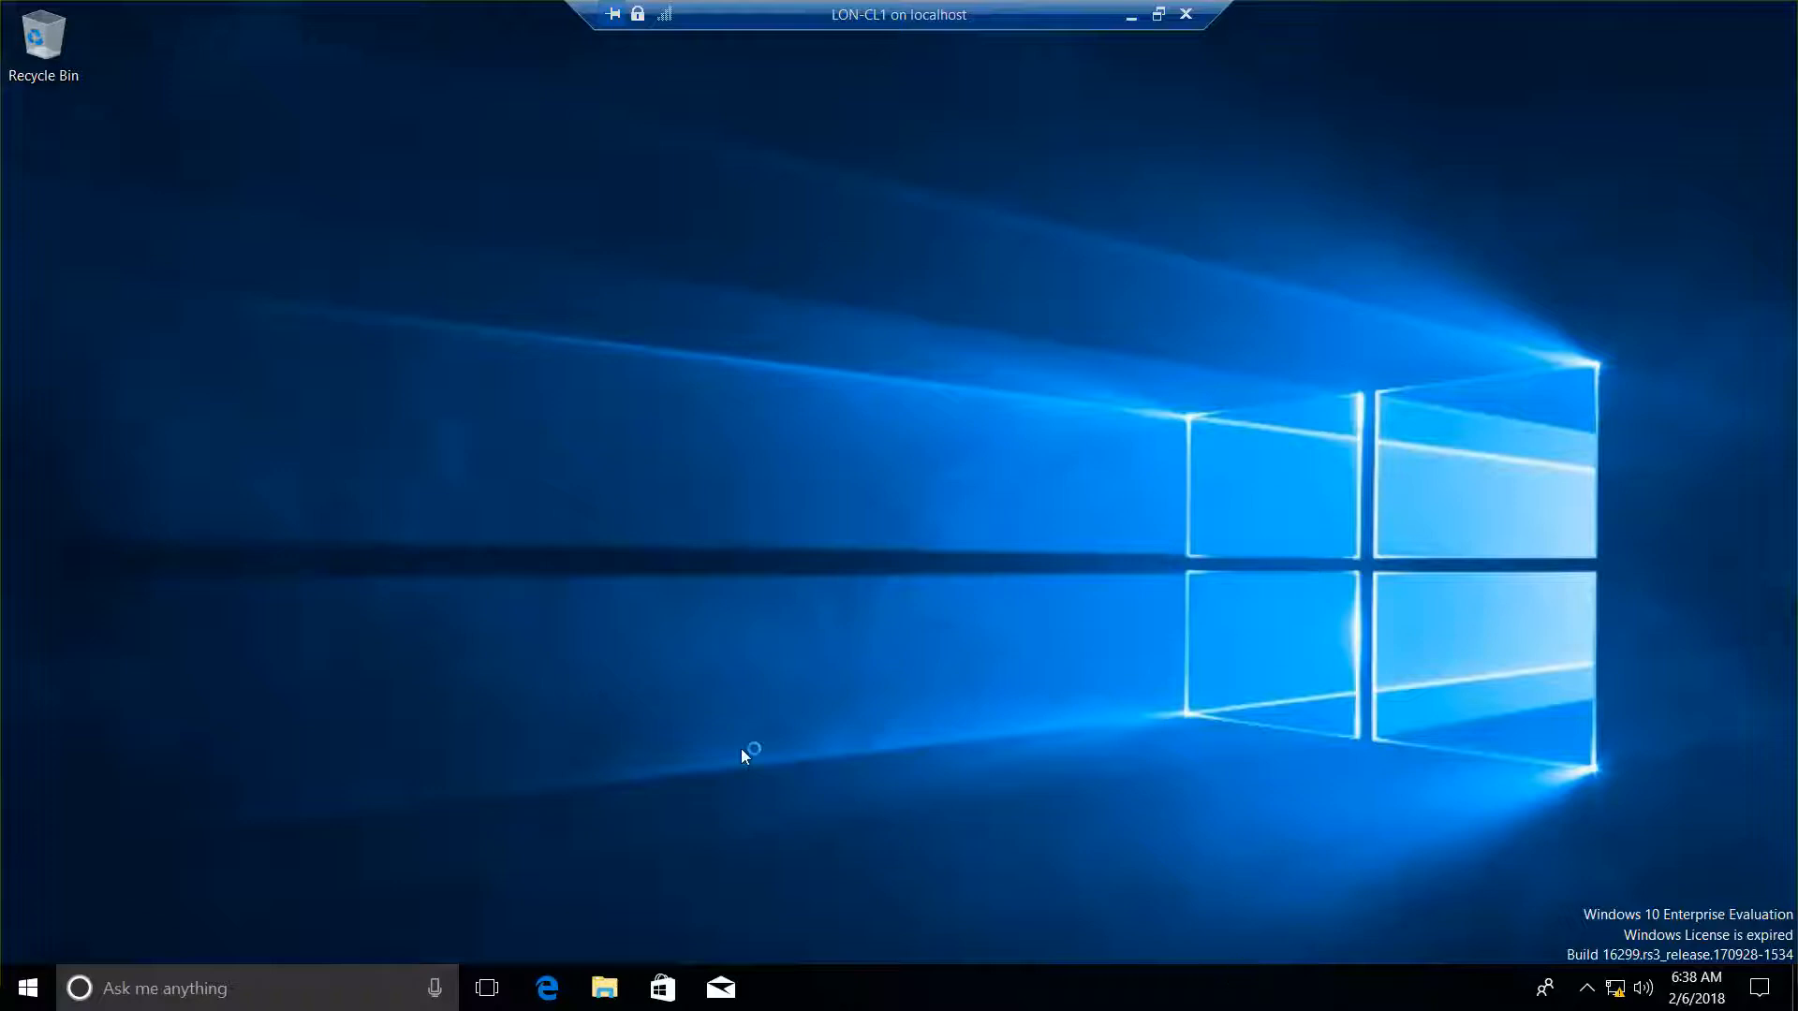
mouse_move(206, 642)
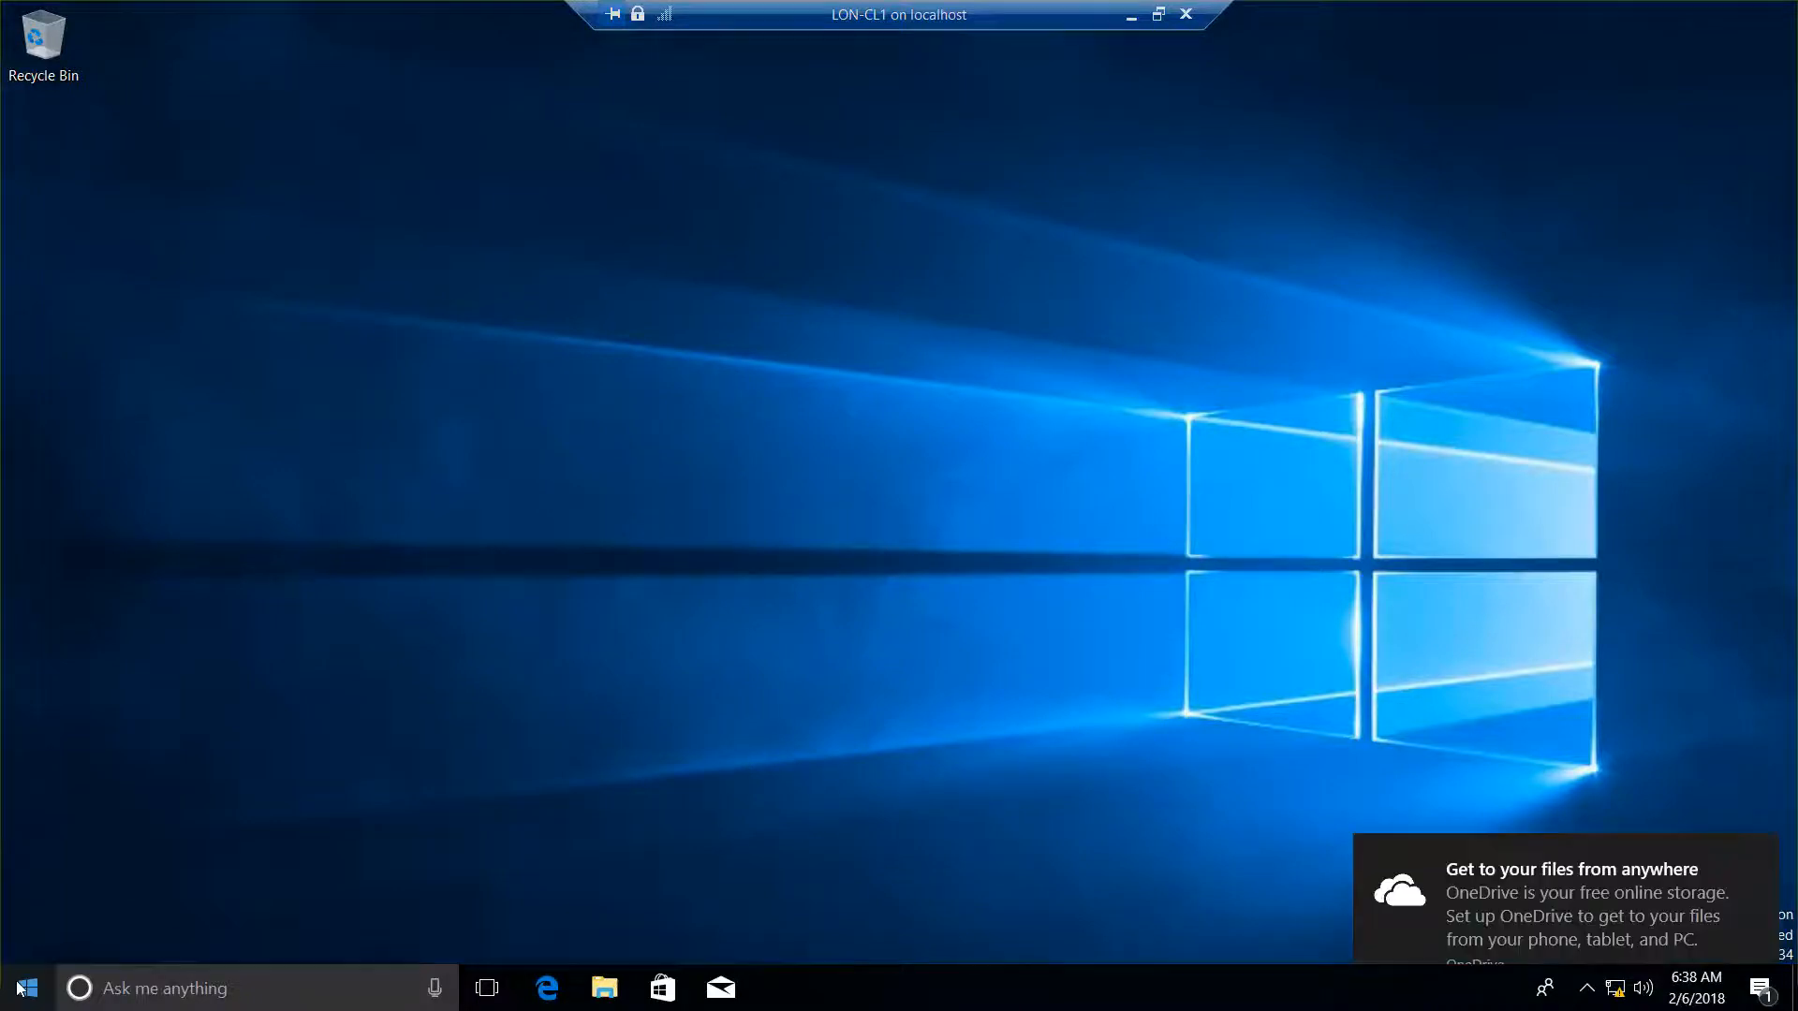
right_click(25, 986)
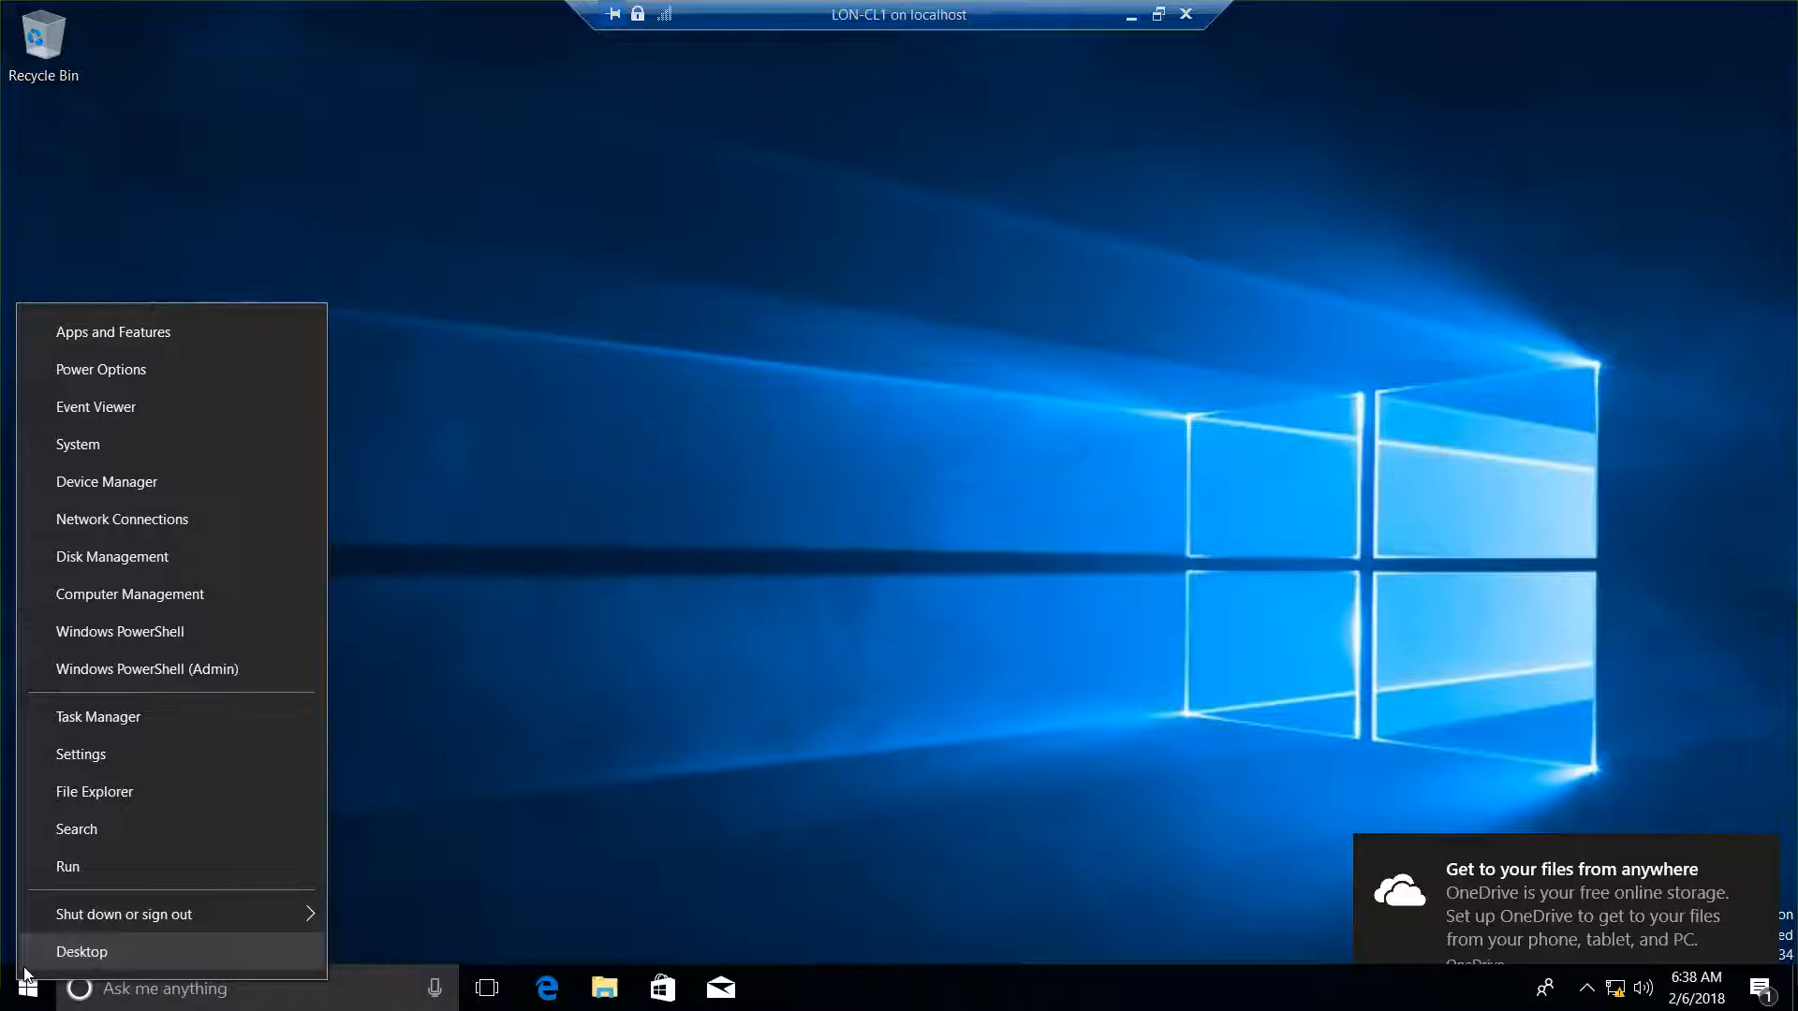
mouse_move(118, 943)
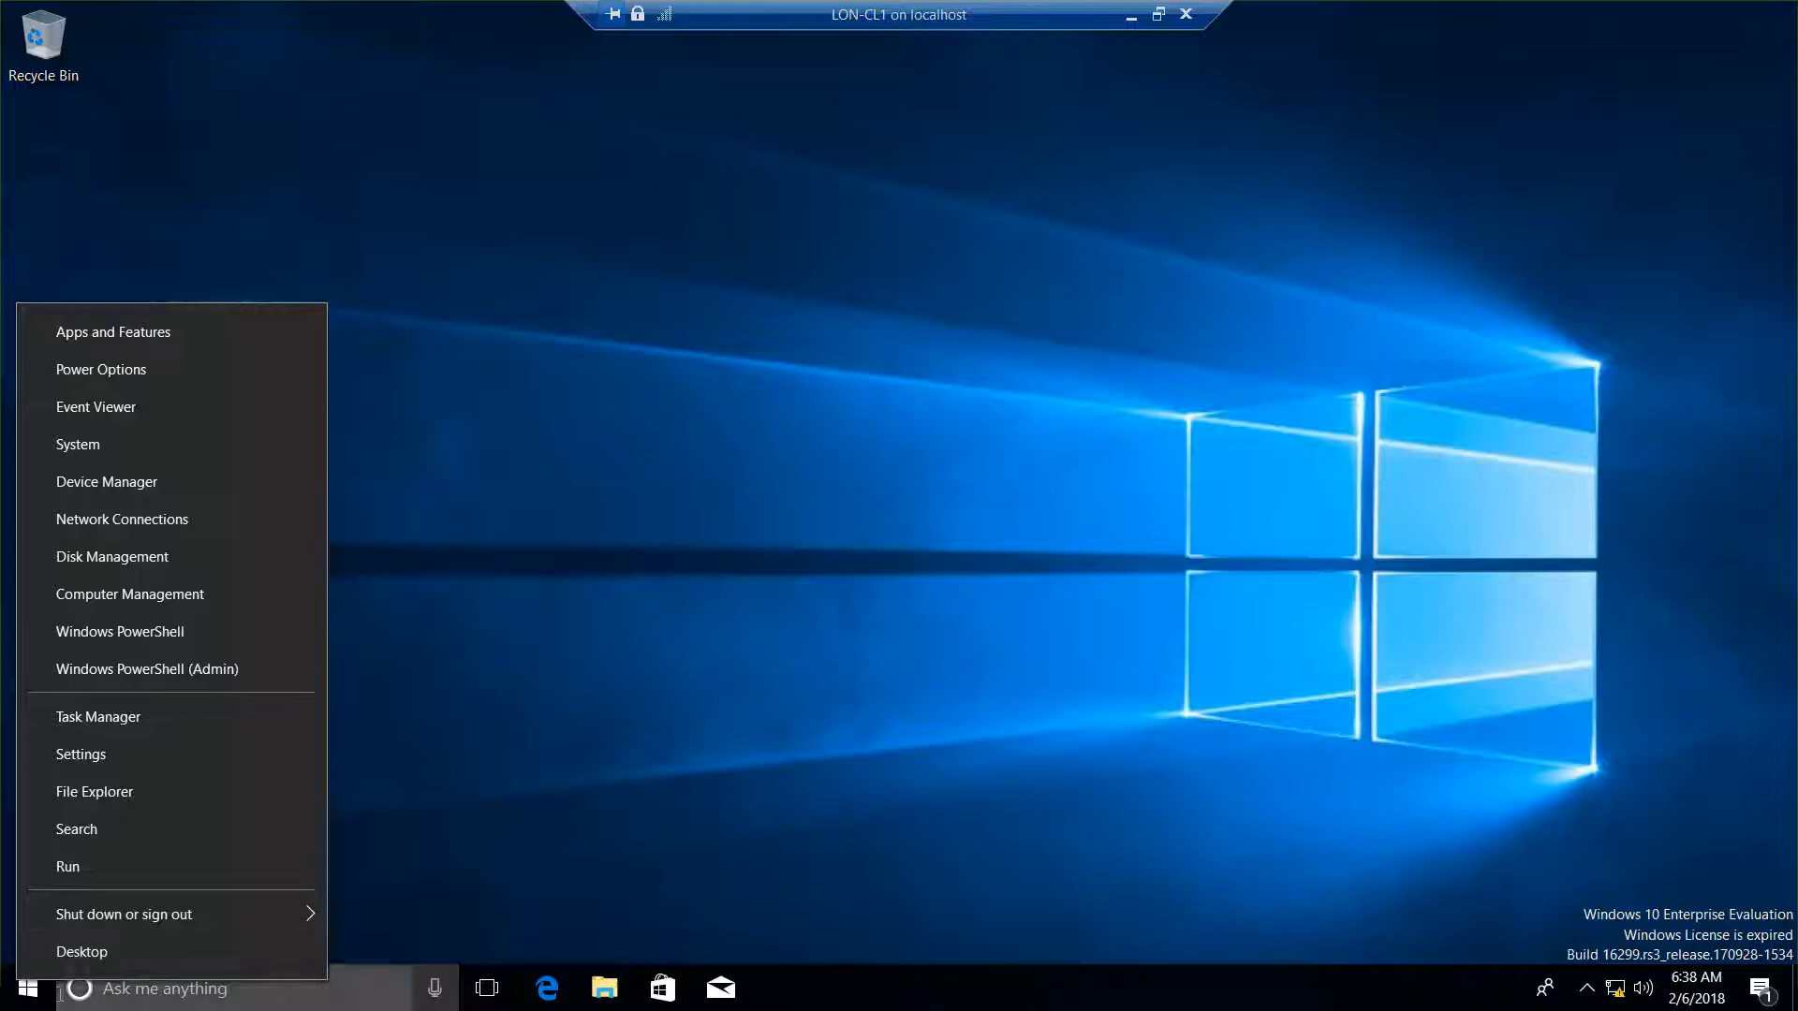
mouse_move(97, 837)
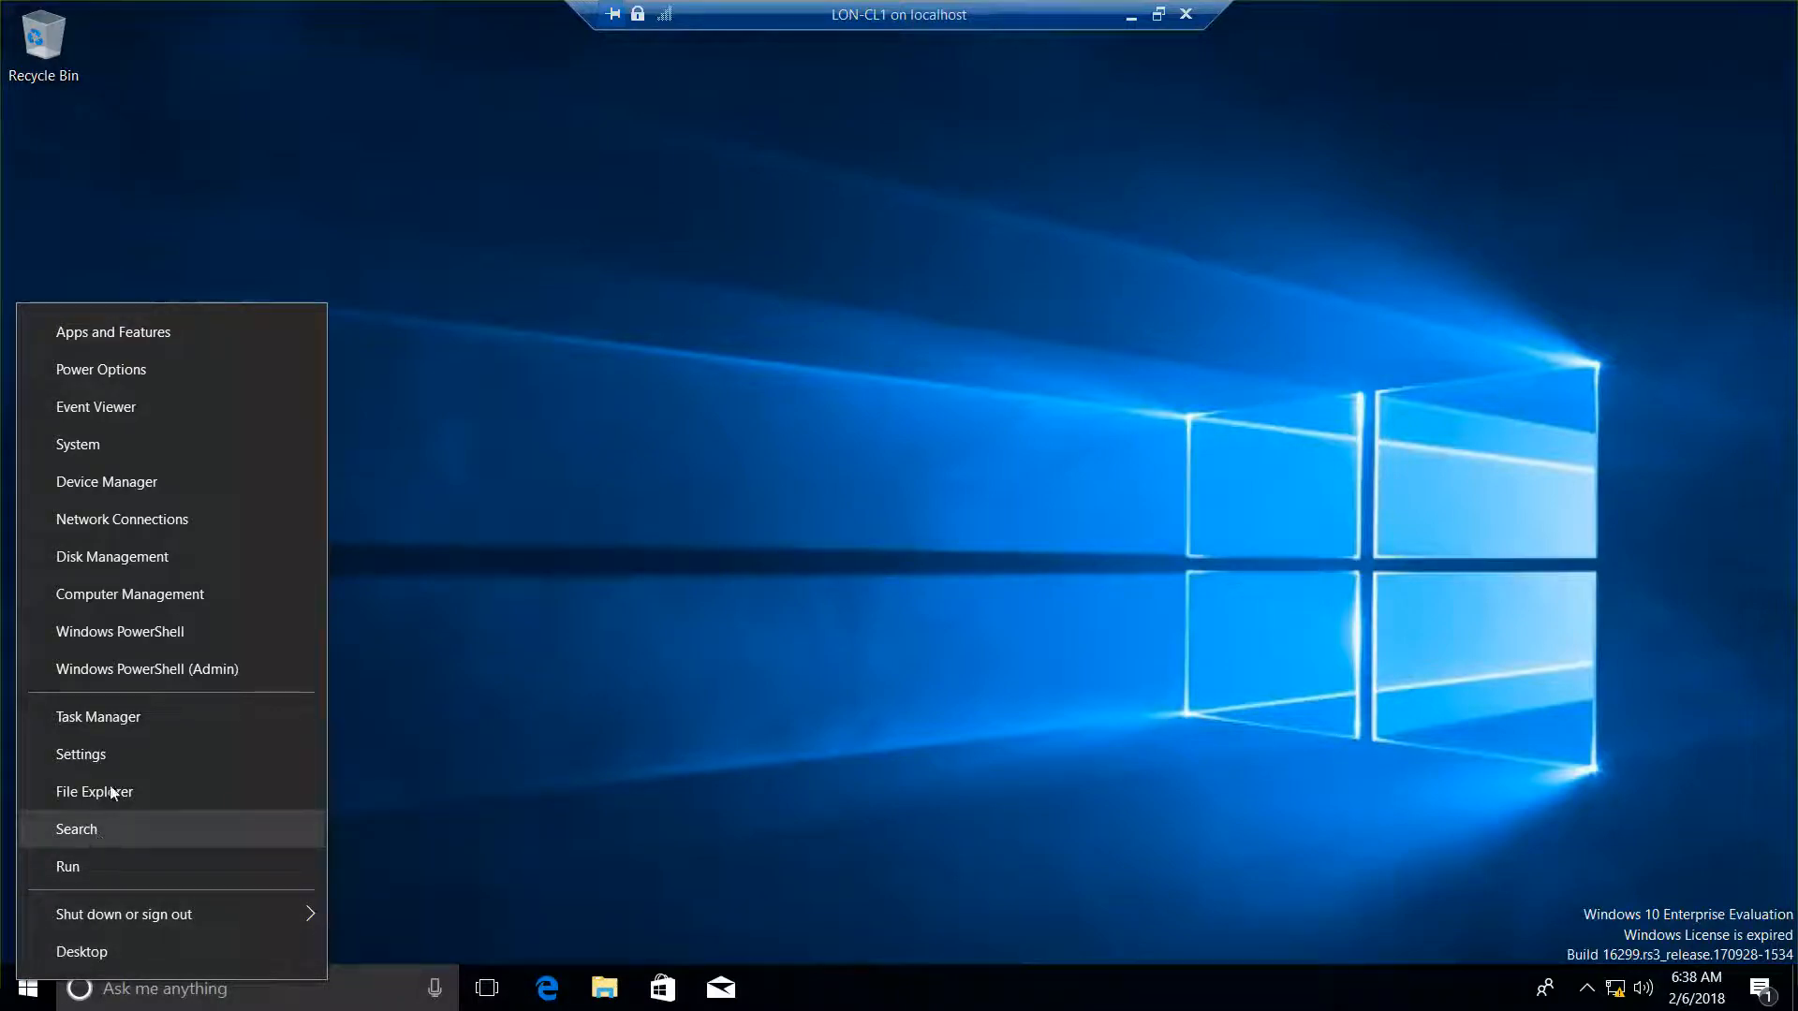
mouse_move(112, 556)
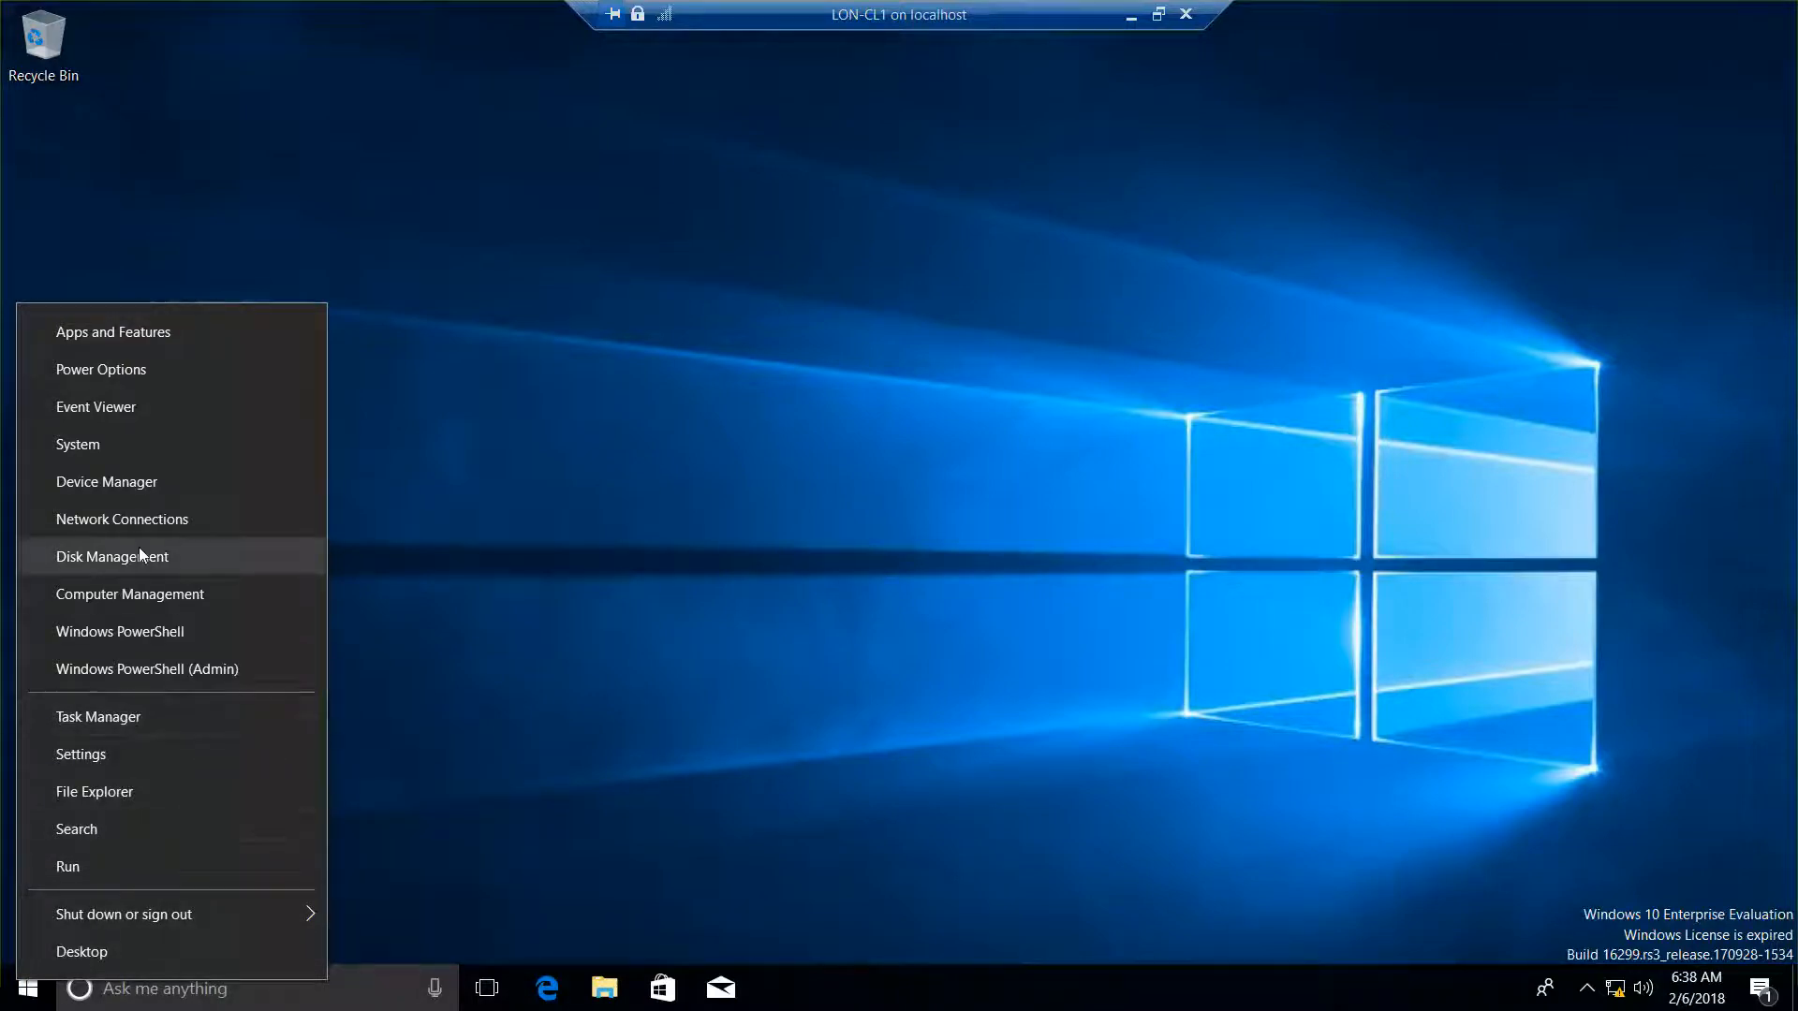
mouse_move(143, 444)
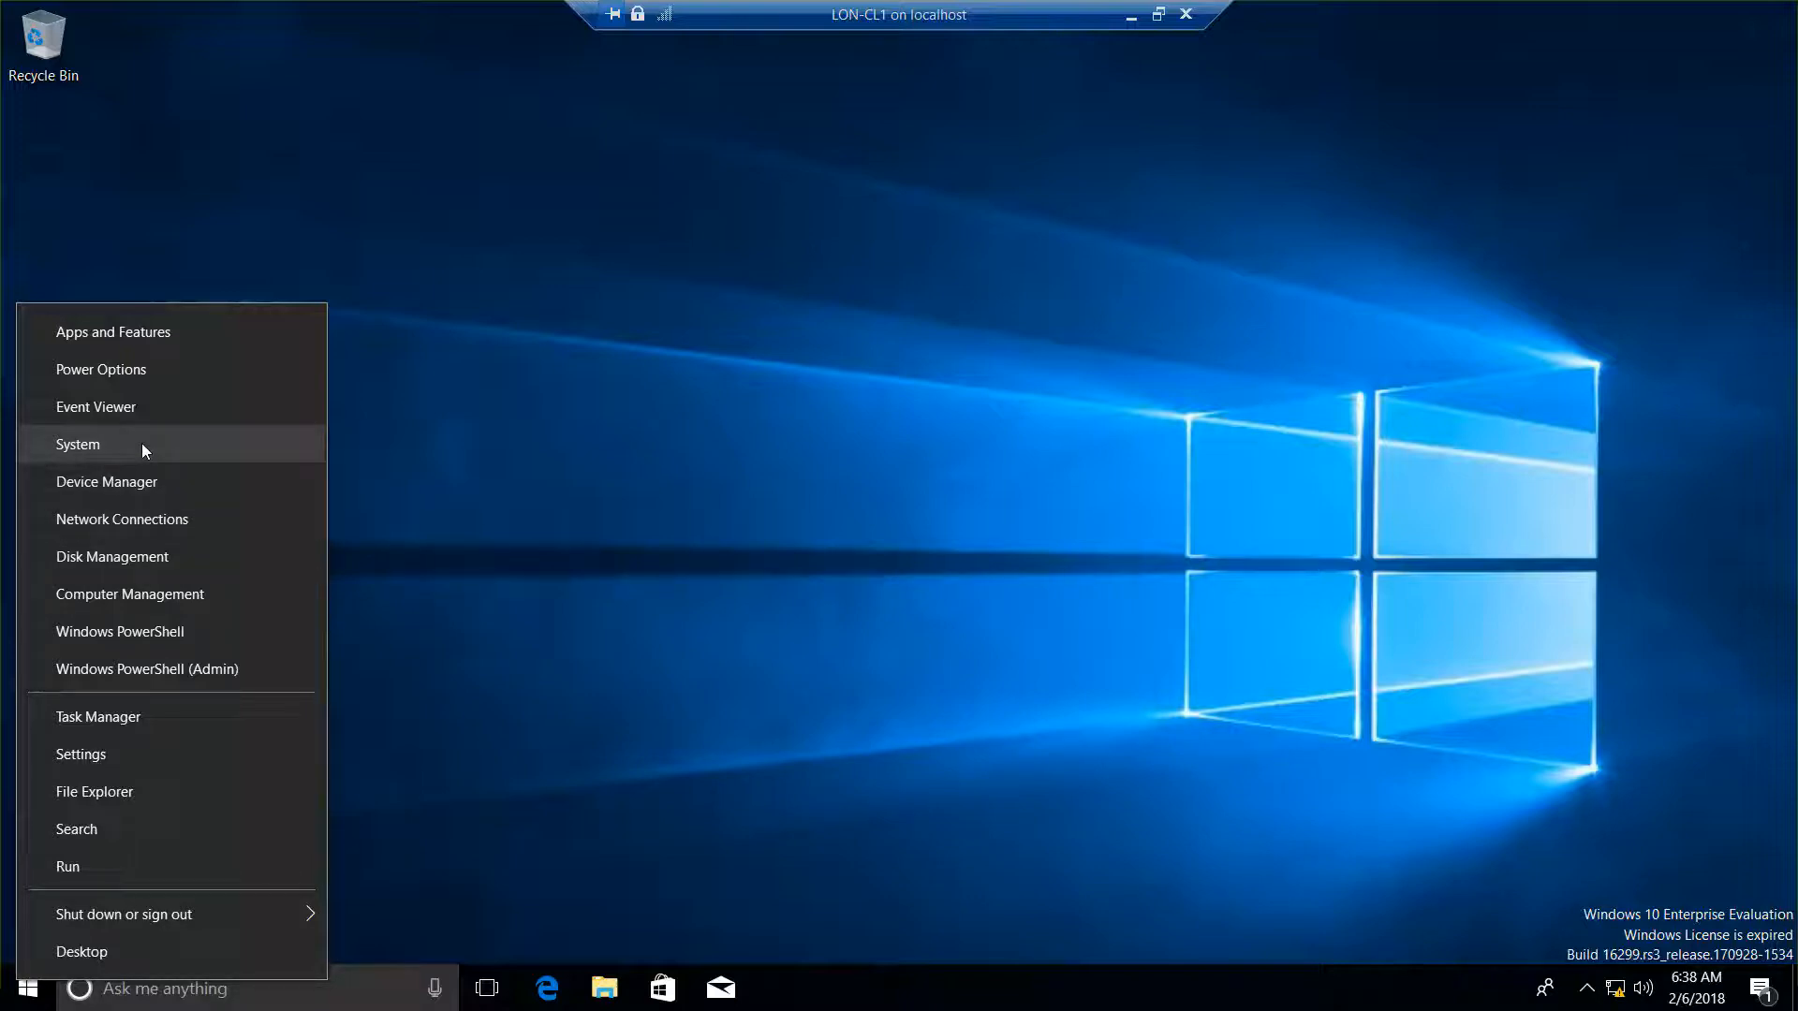
mouse_move(211, 331)
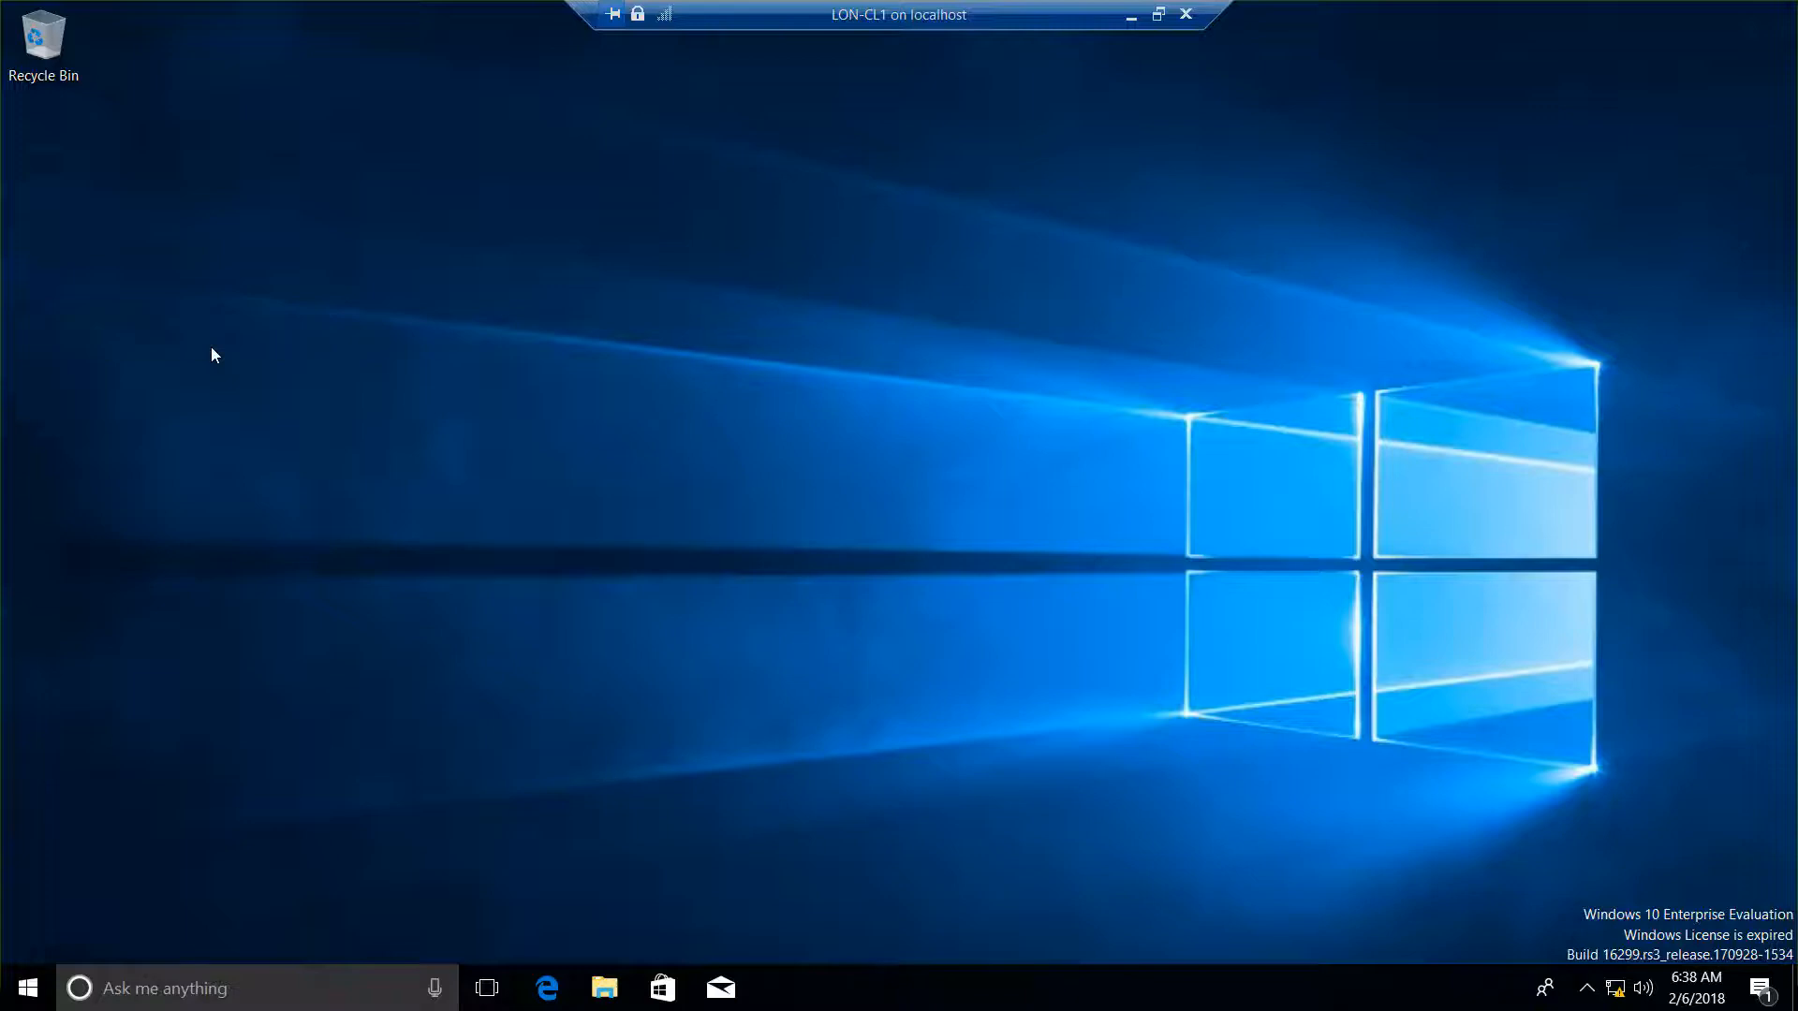
click(778, 987)
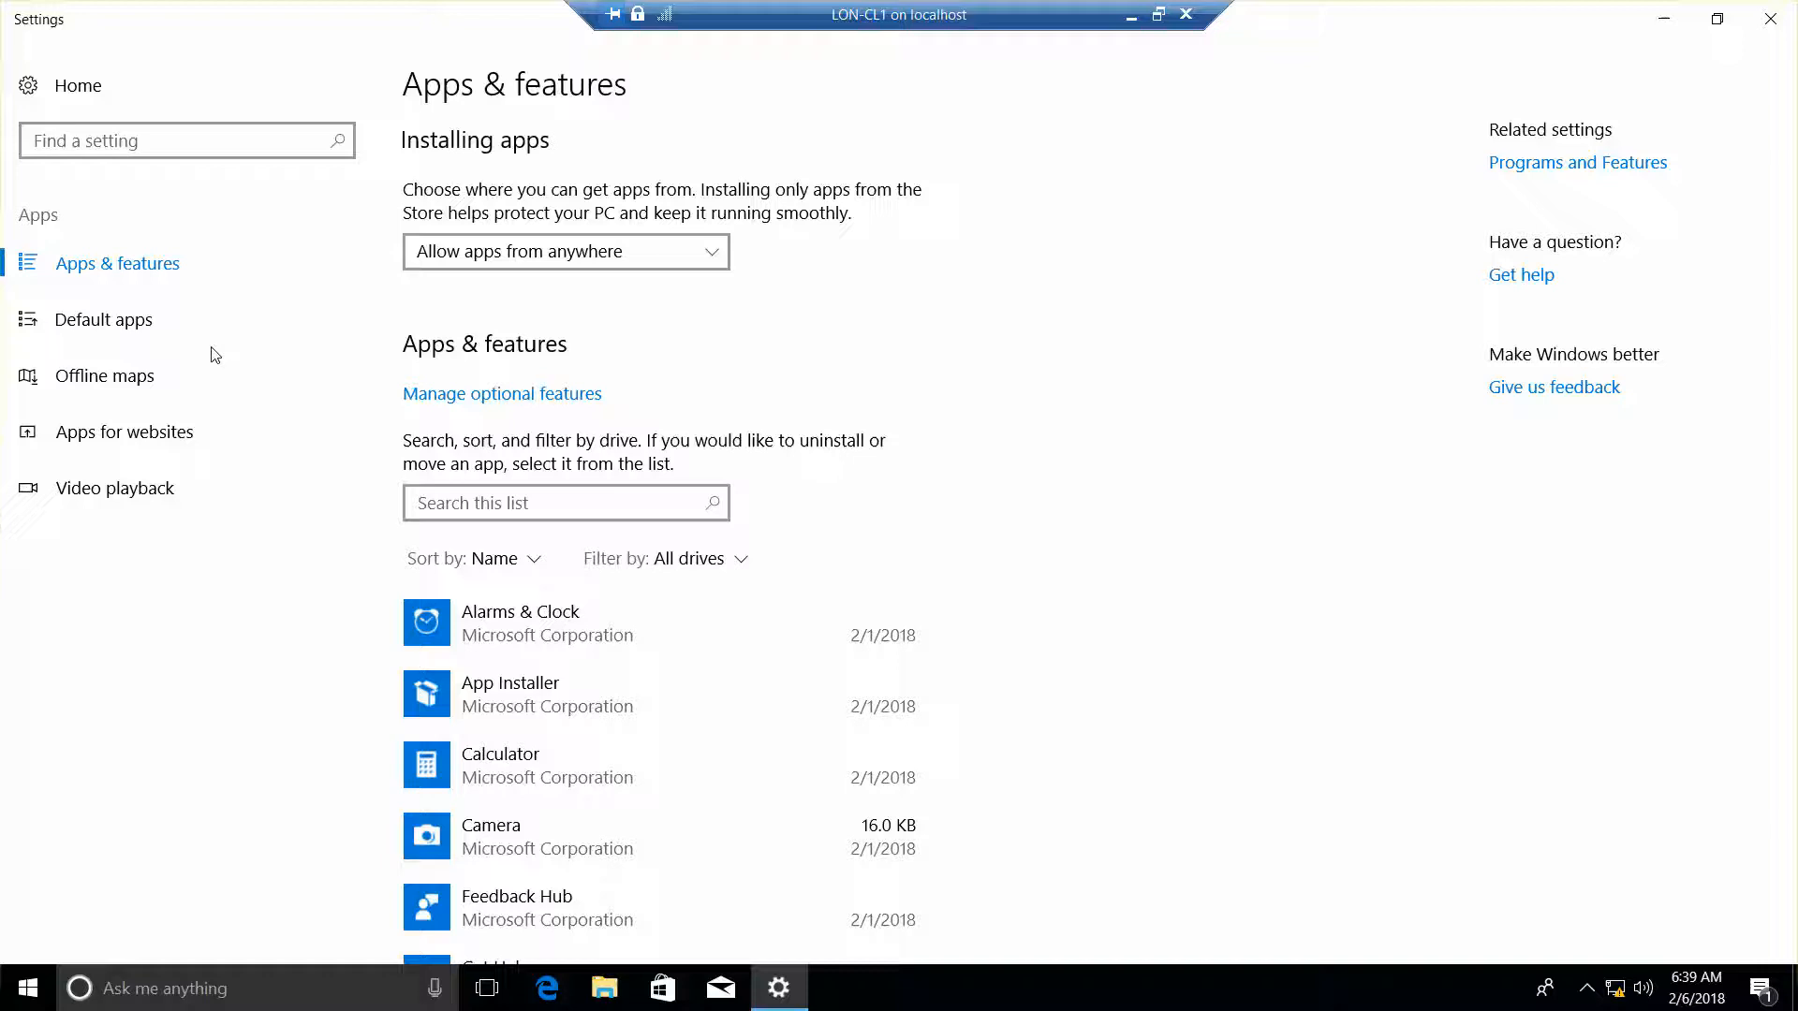
mouse_move(1577, 162)
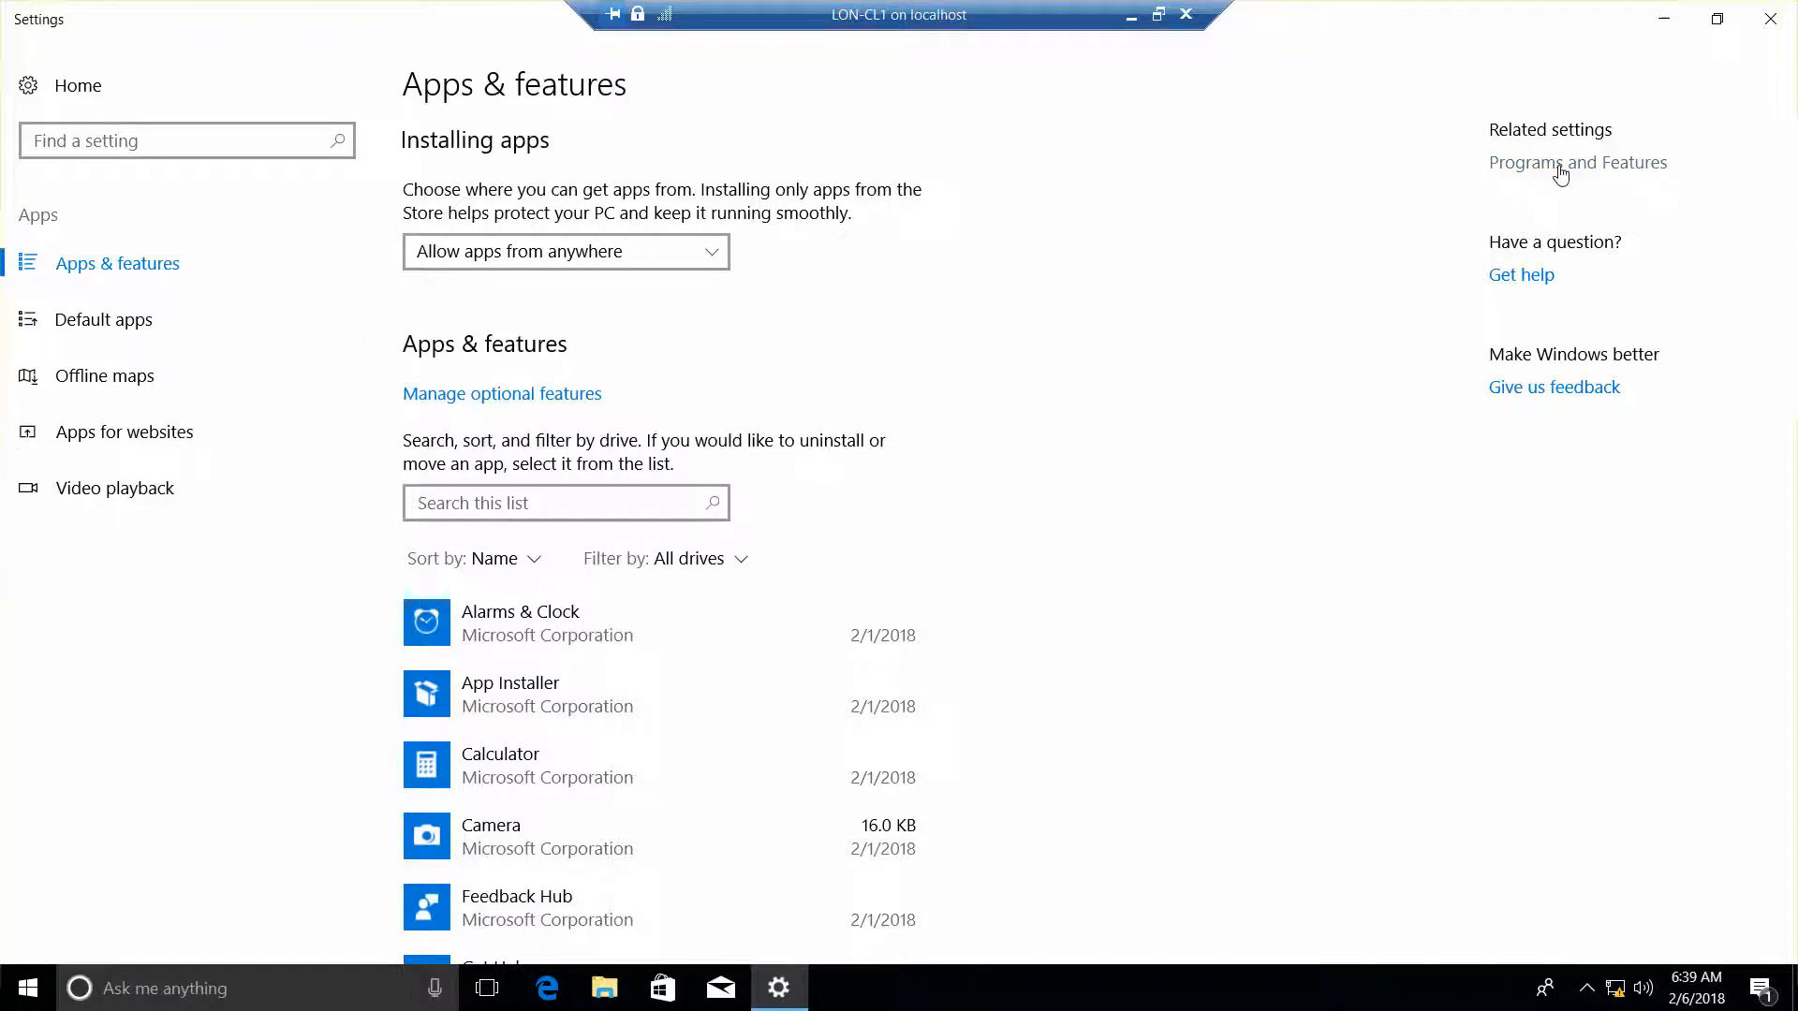
- Reach Programs and Features and bring up the Windows Features on/off list
click(1577, 162)
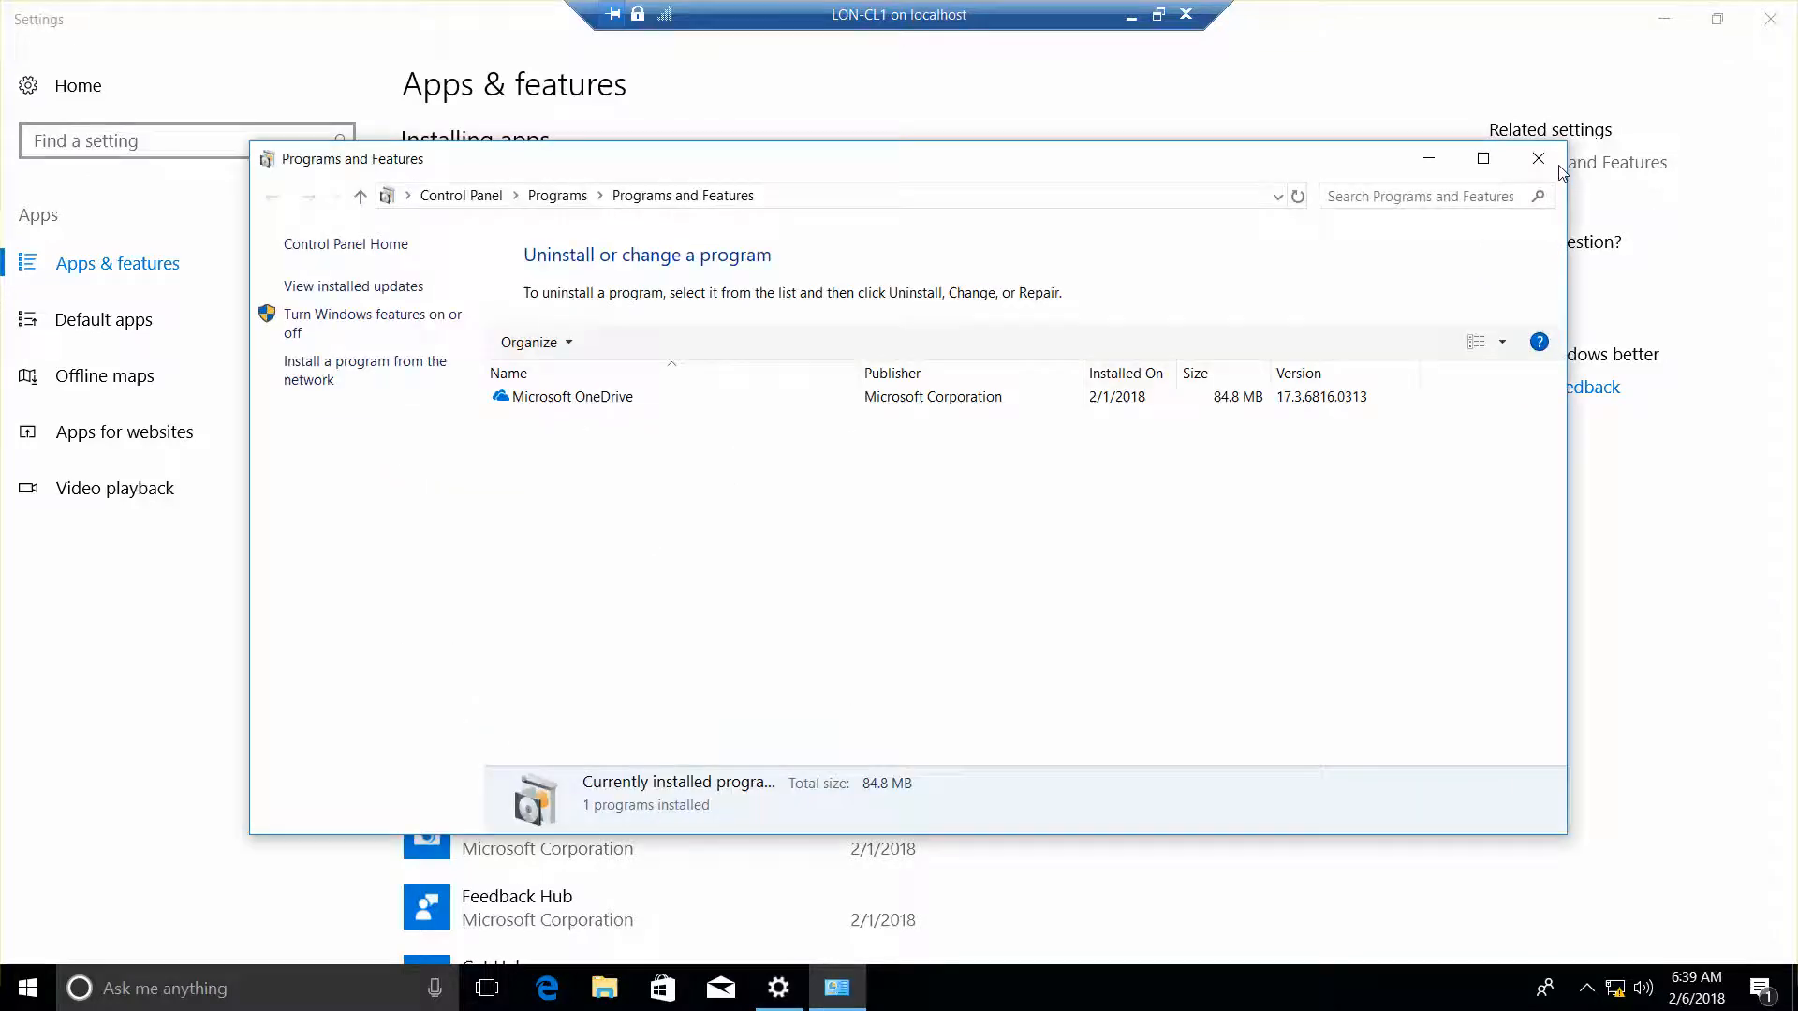
mouse_move(466, 287)
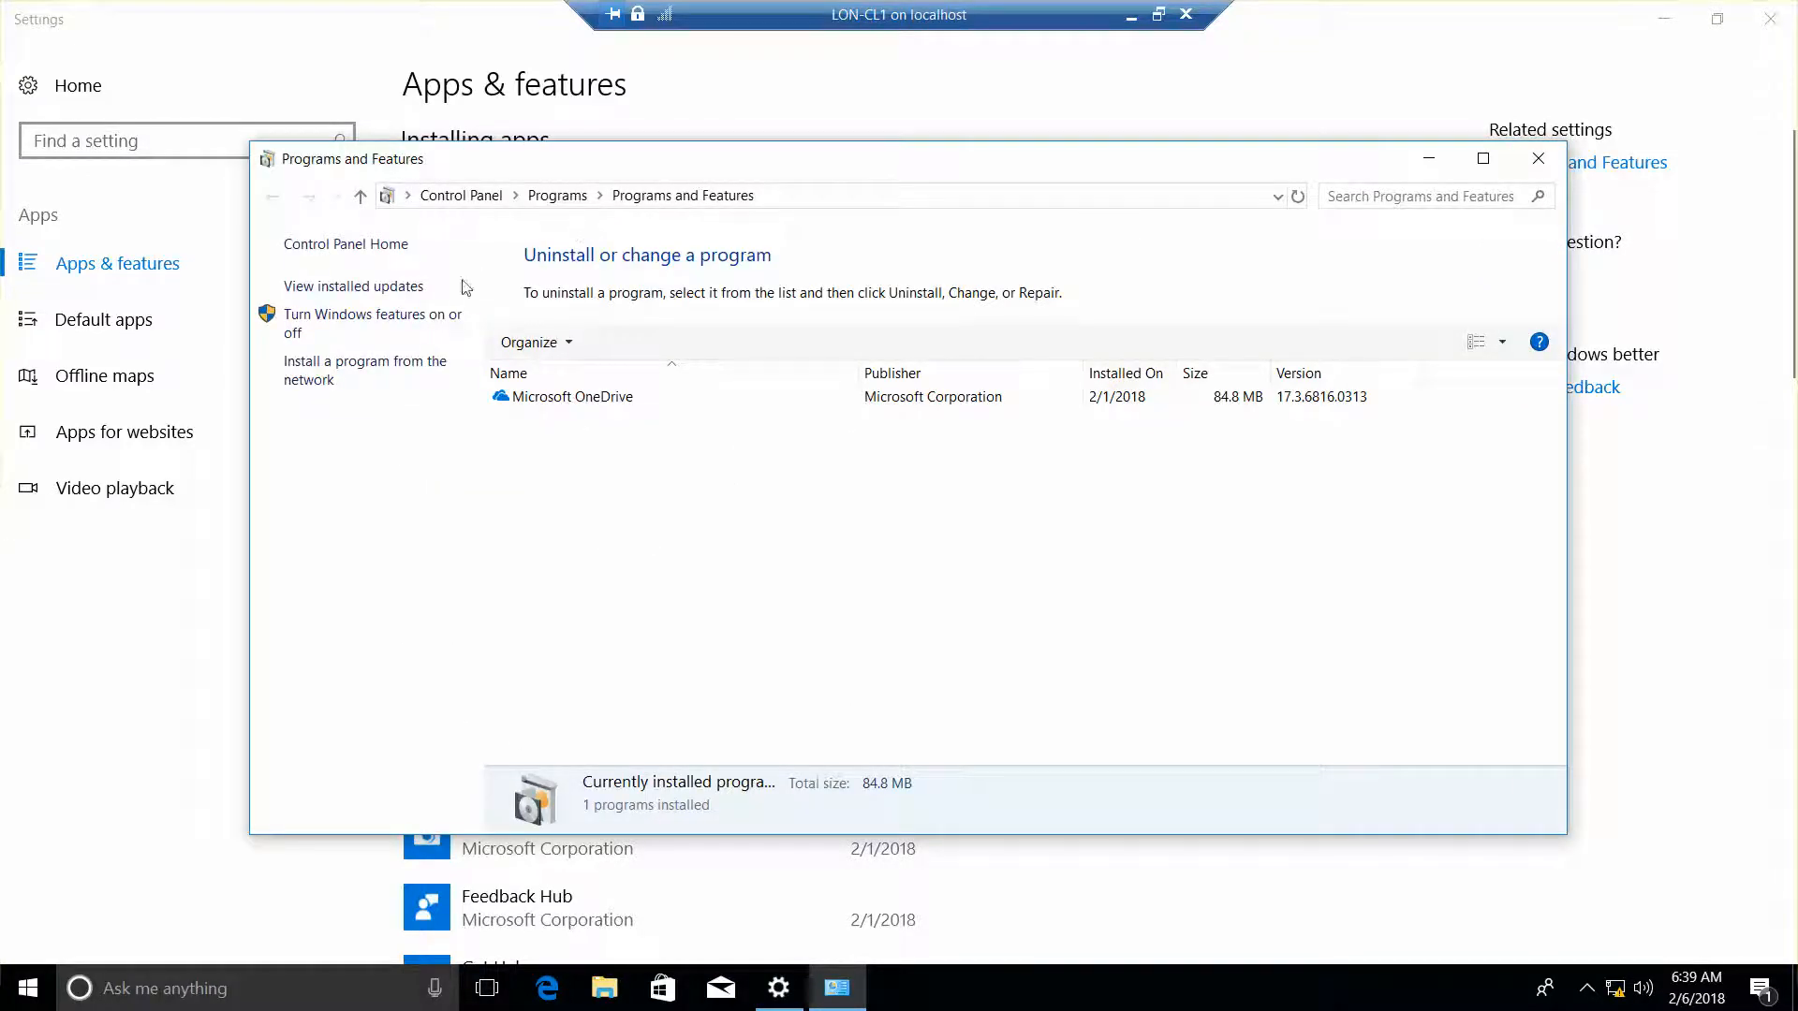
mouse_move(372, 322)
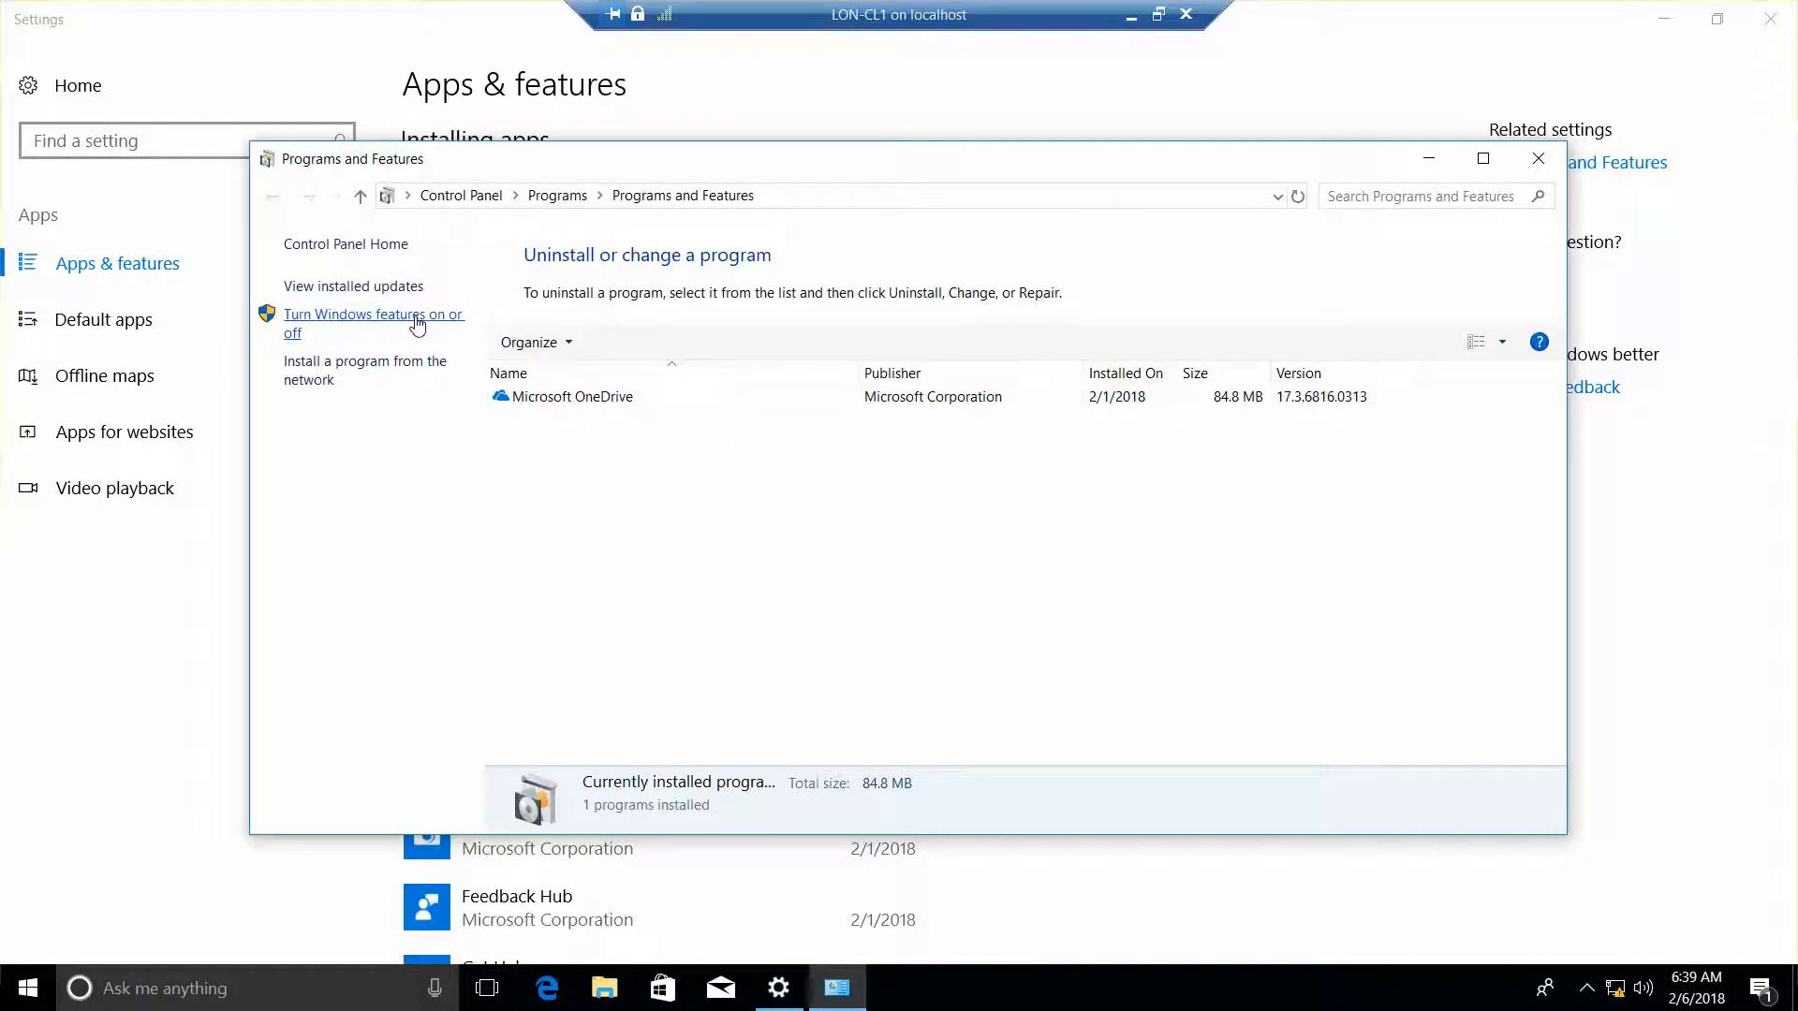
click(364, 323)
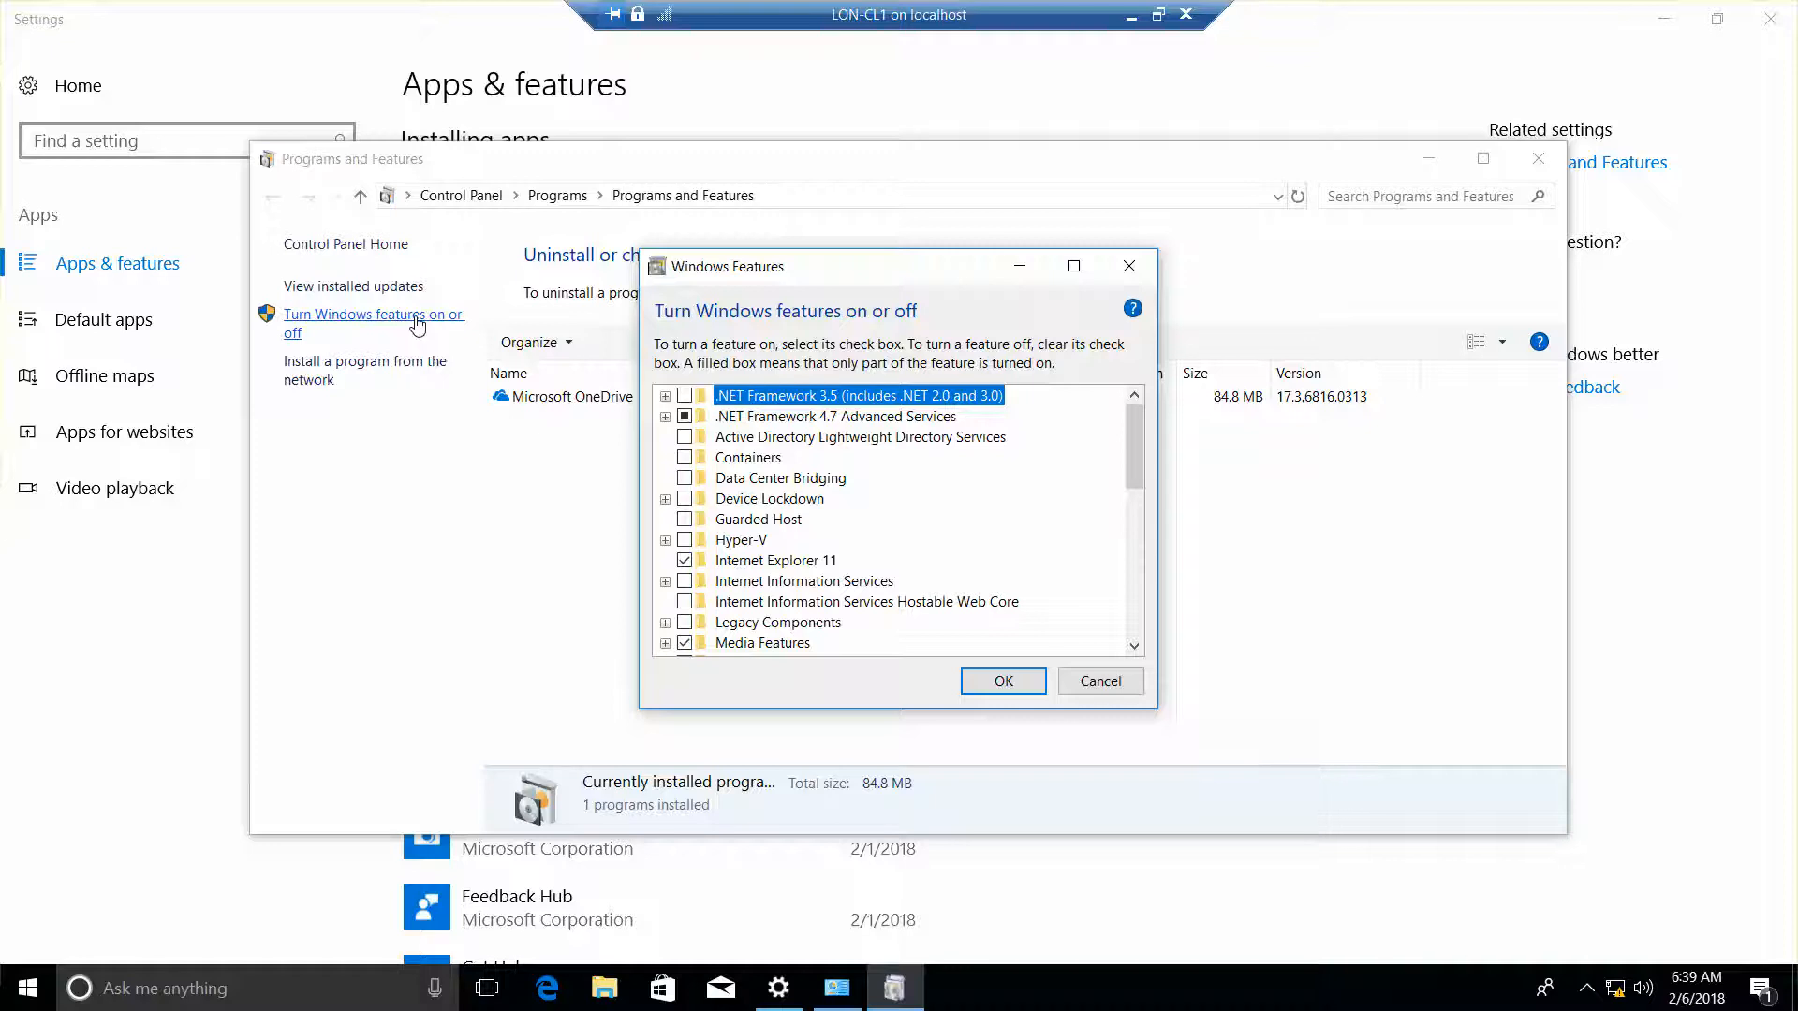
mouse_move(690, 435)
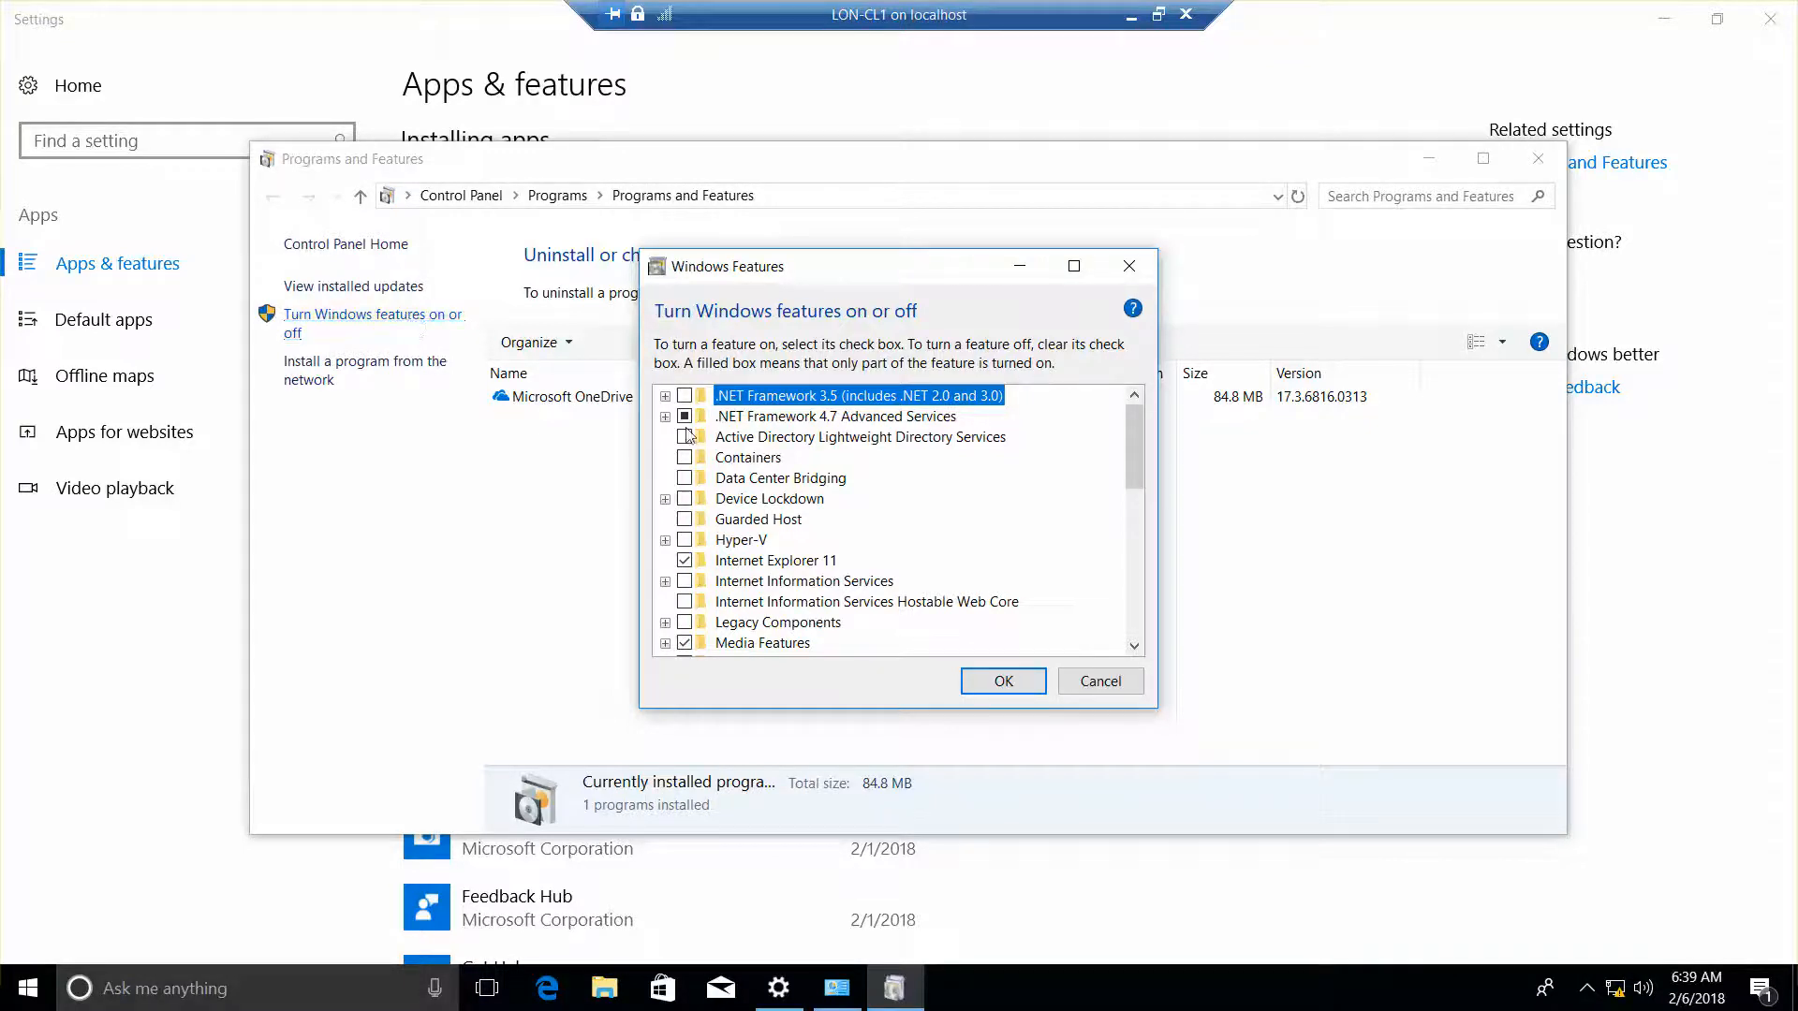
scroll(down, 3)
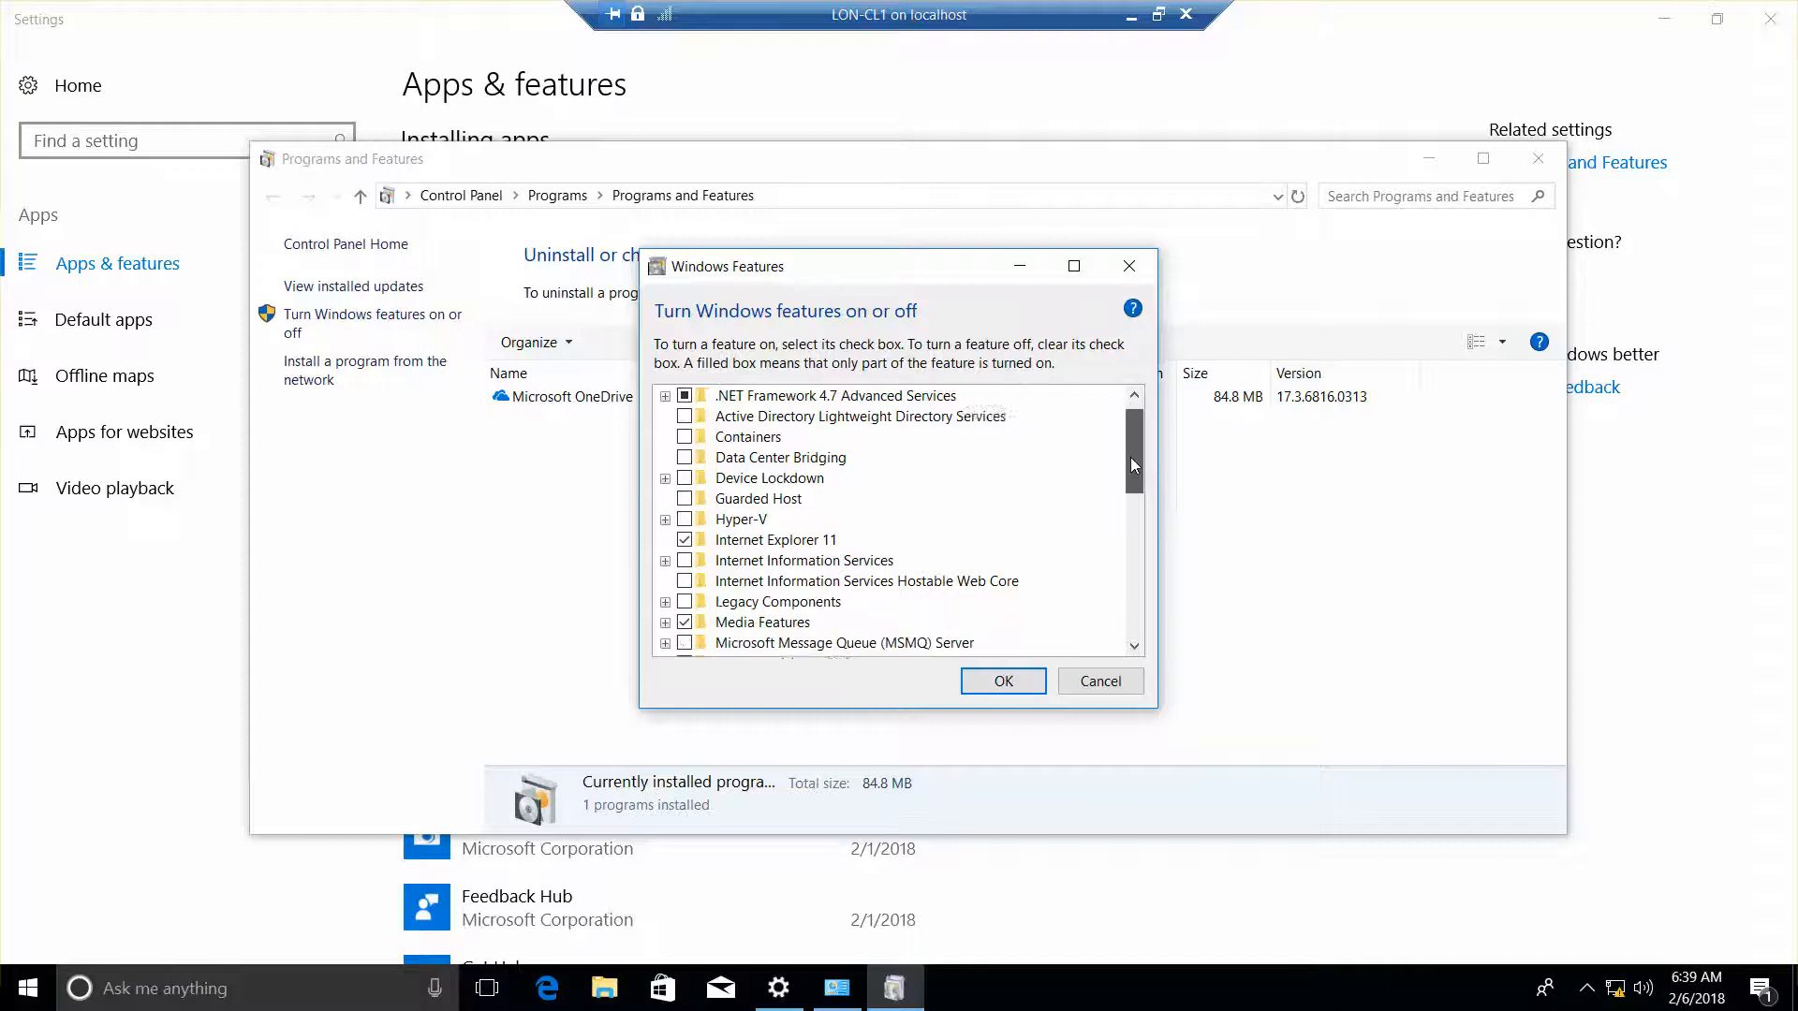
scroll(down, 3)
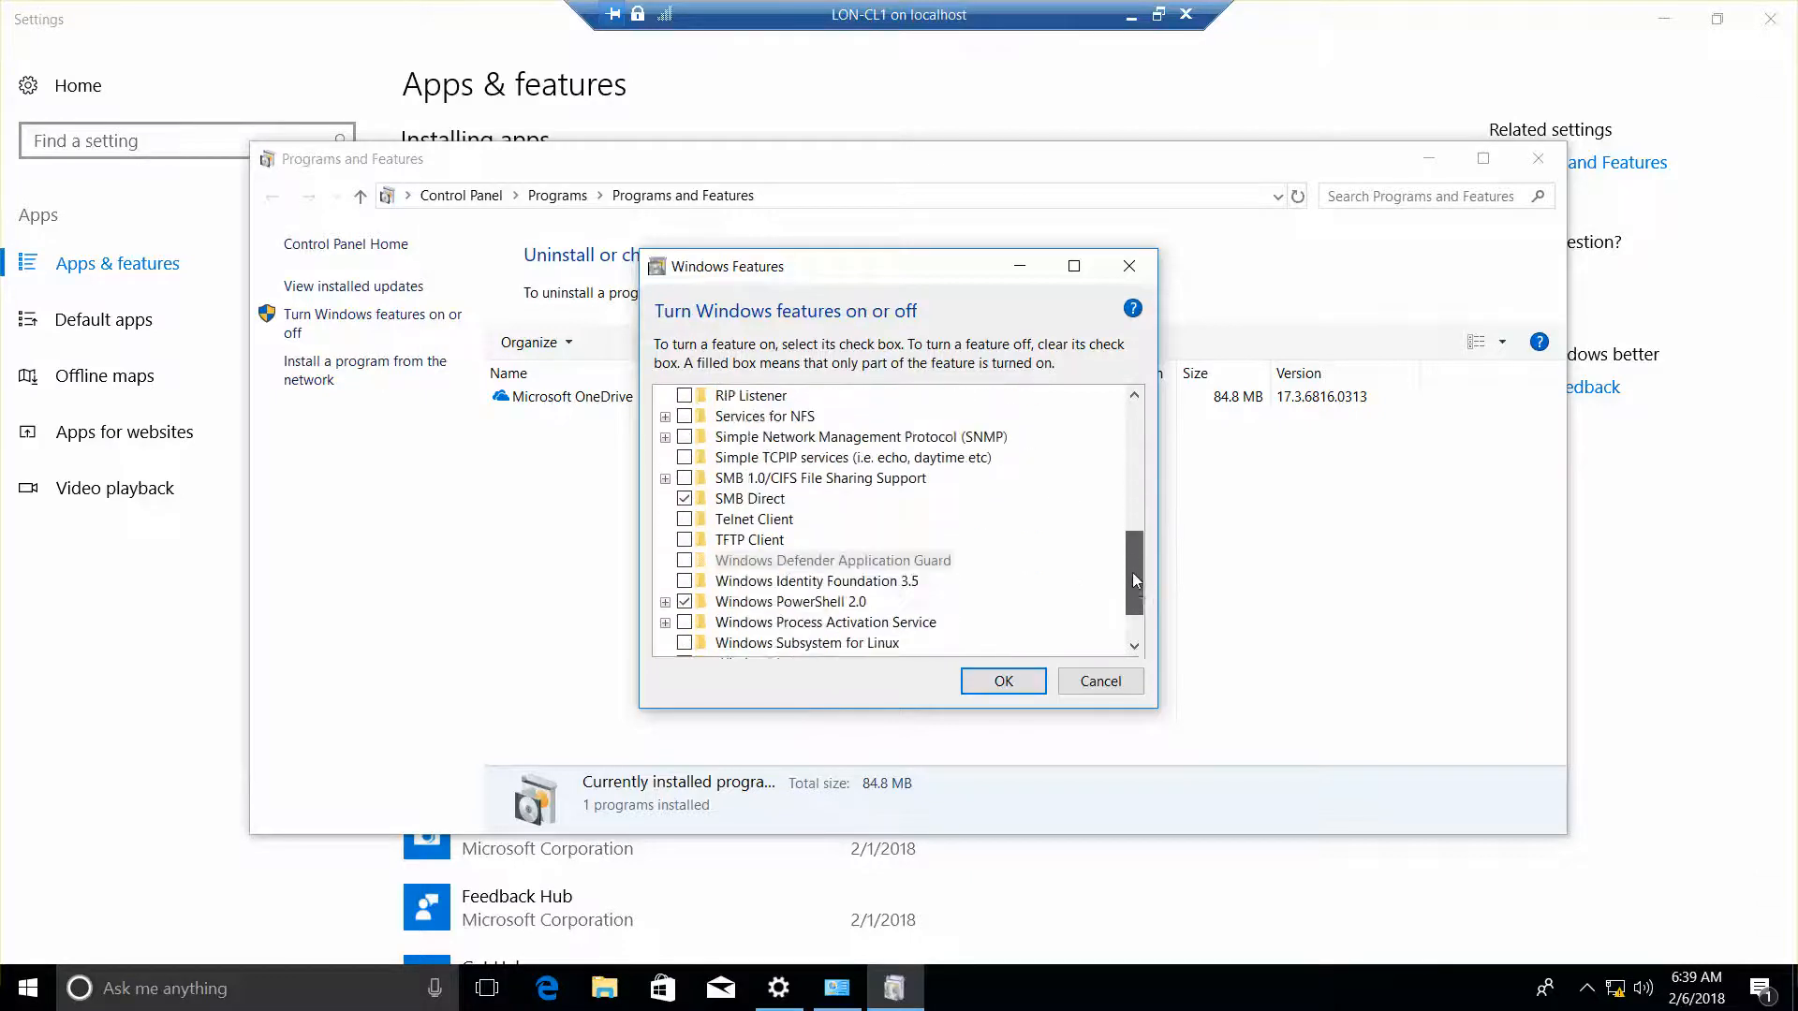
scroll(down, 3)
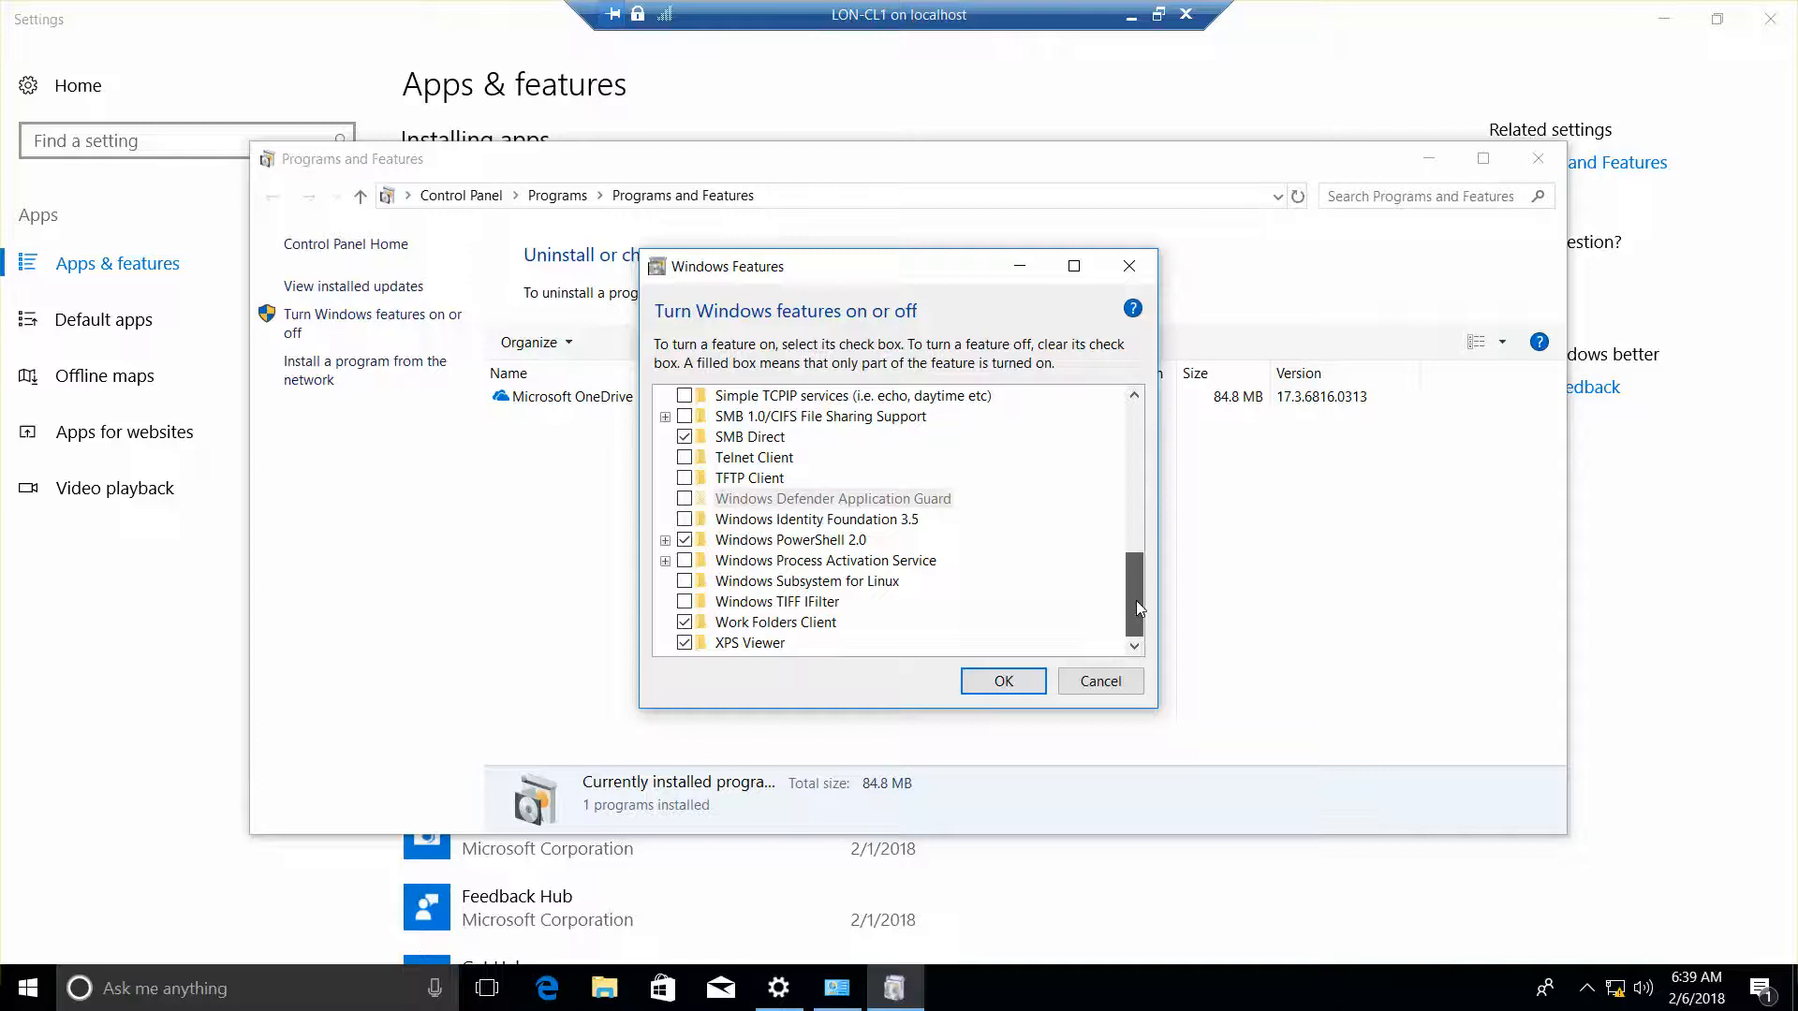
scroll(up, 3)
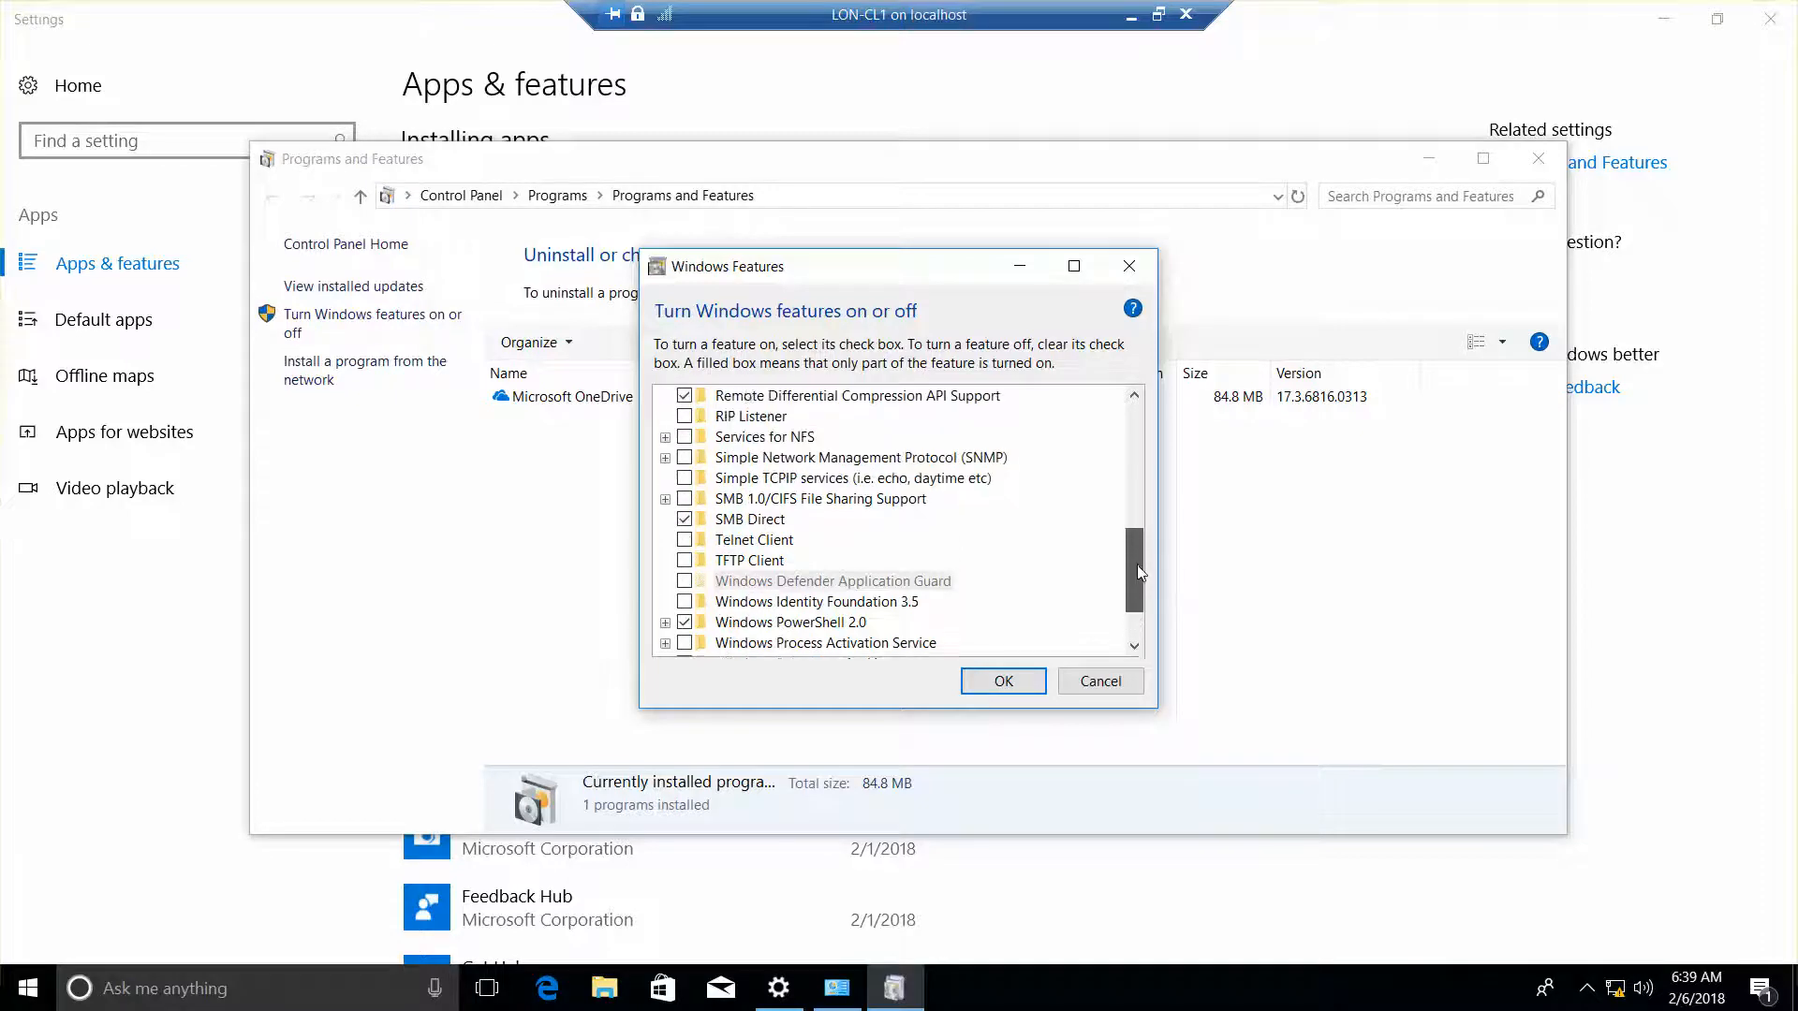
scroll(up, 3)
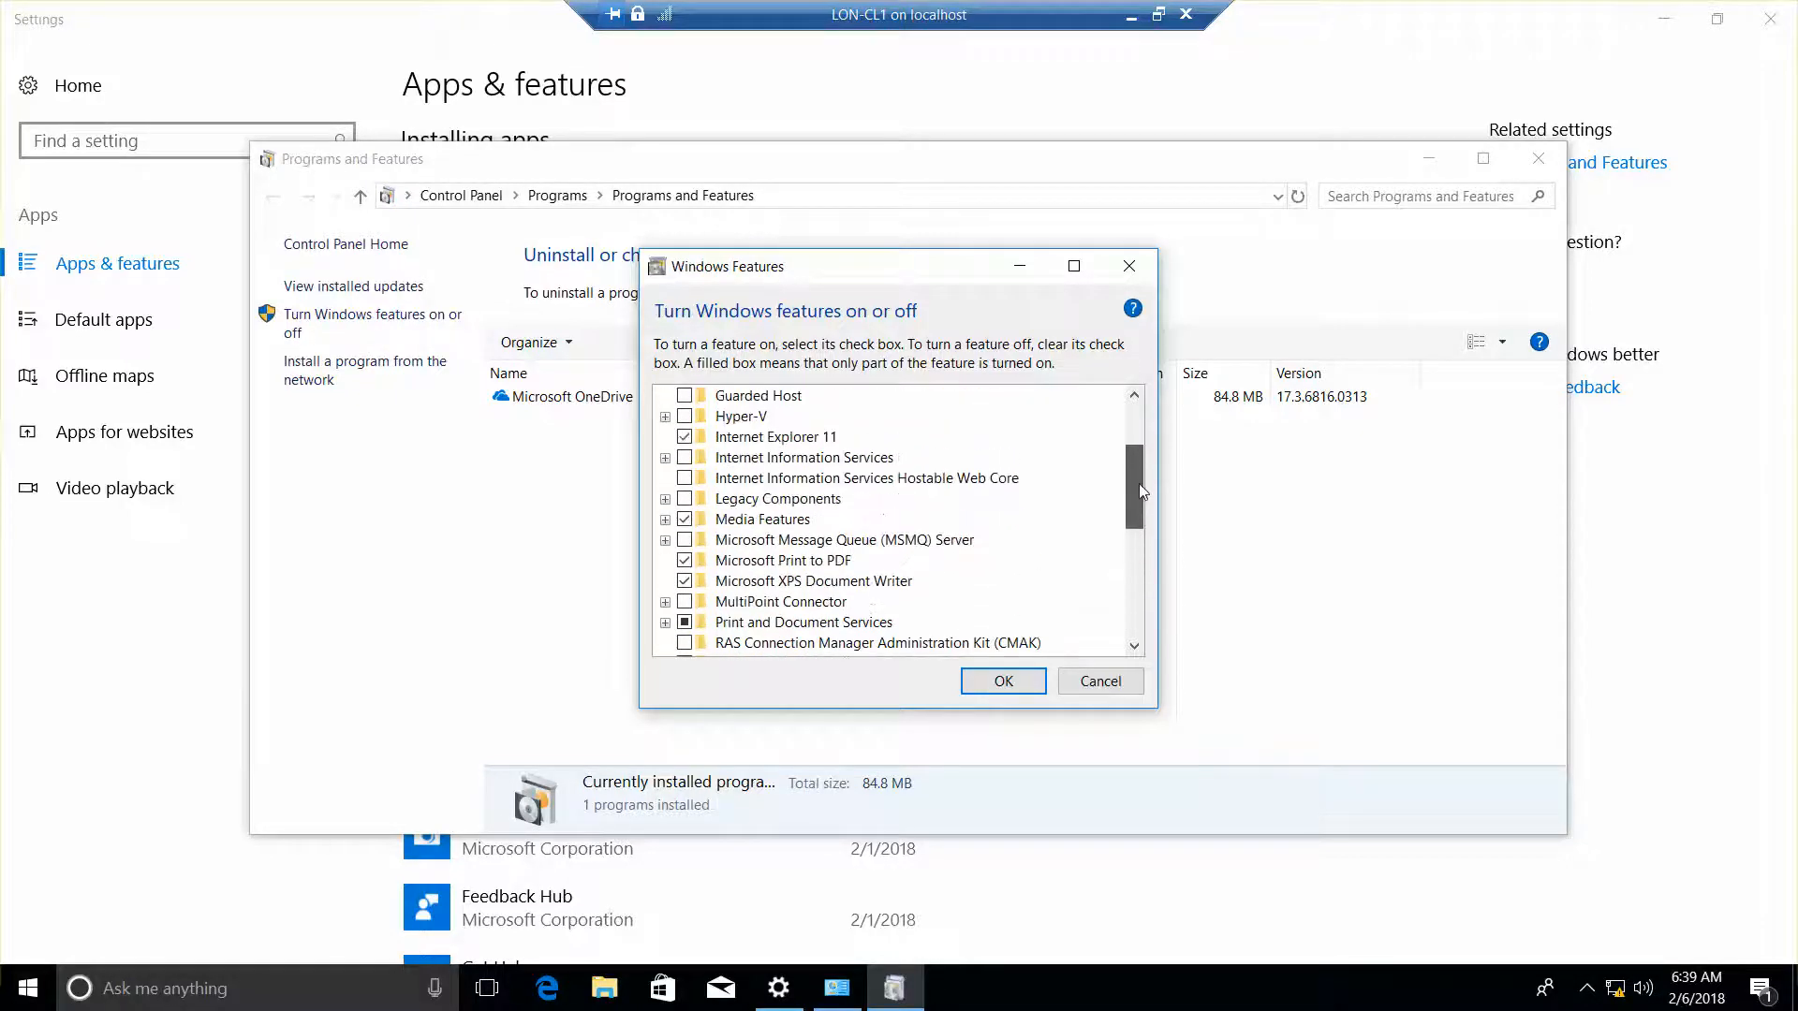
scroll(up, 3)
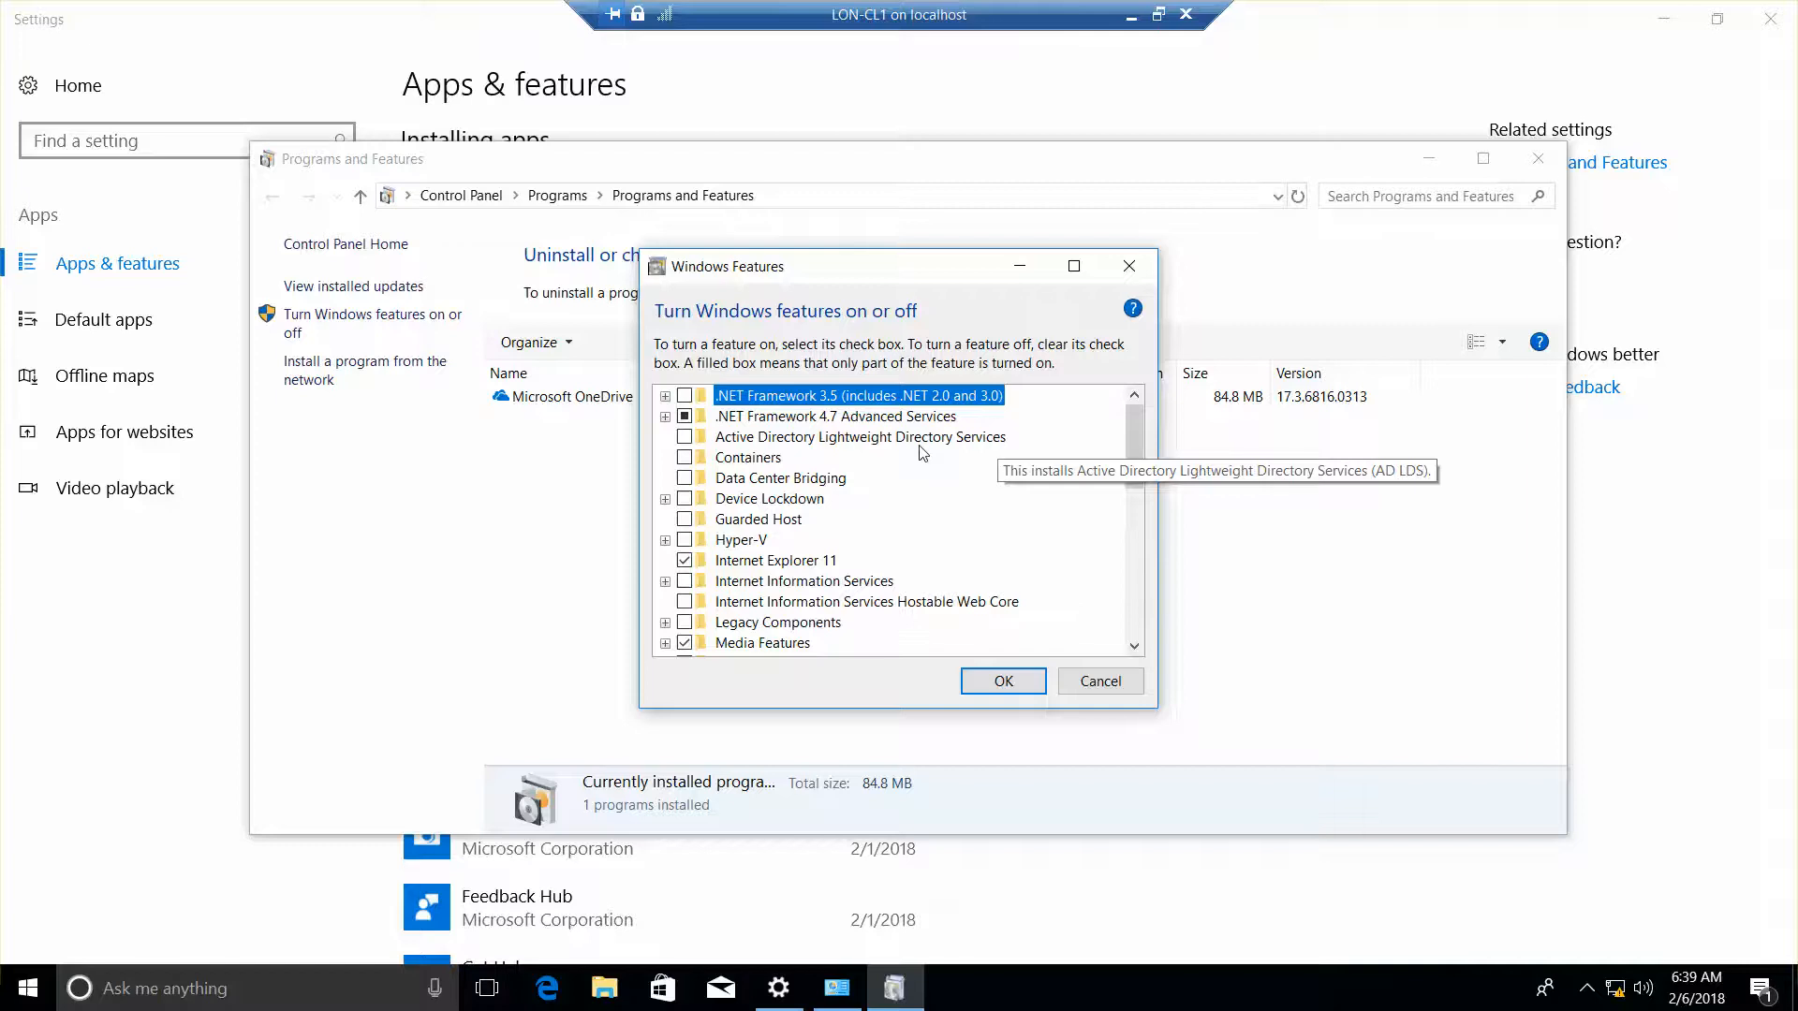
mouse_move(791, 433)
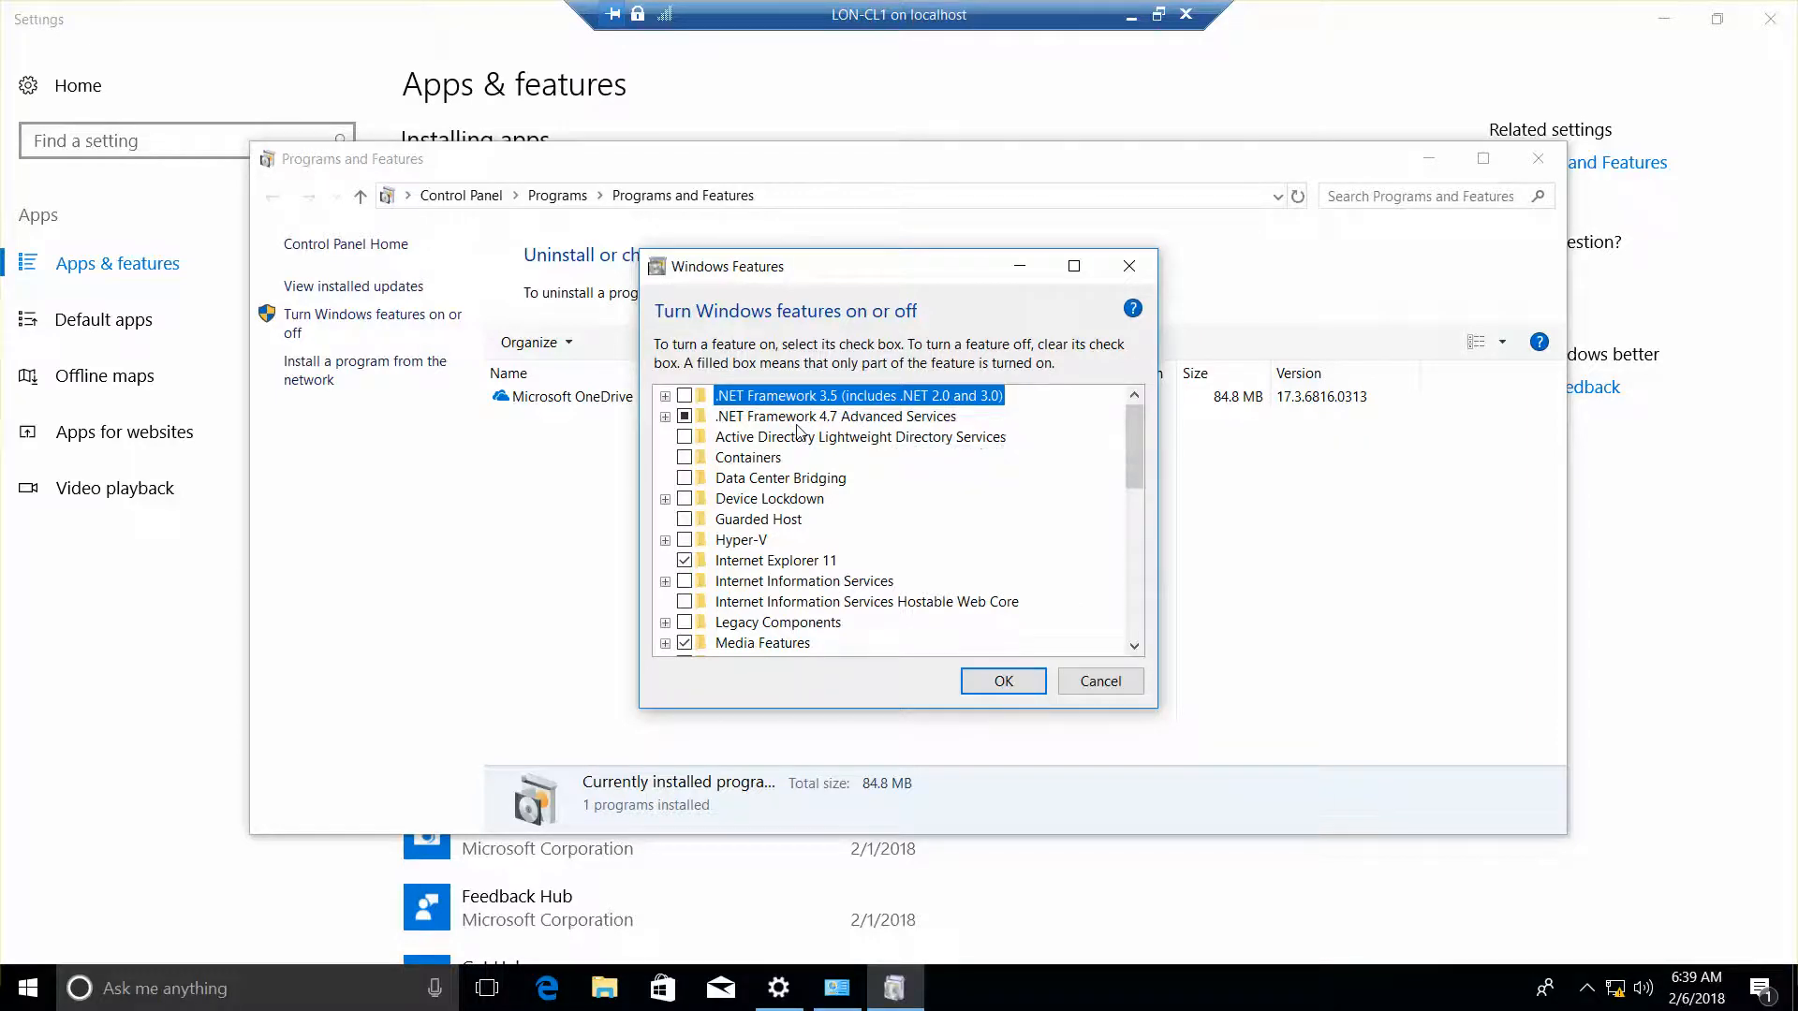
mouse_move(775, 428)
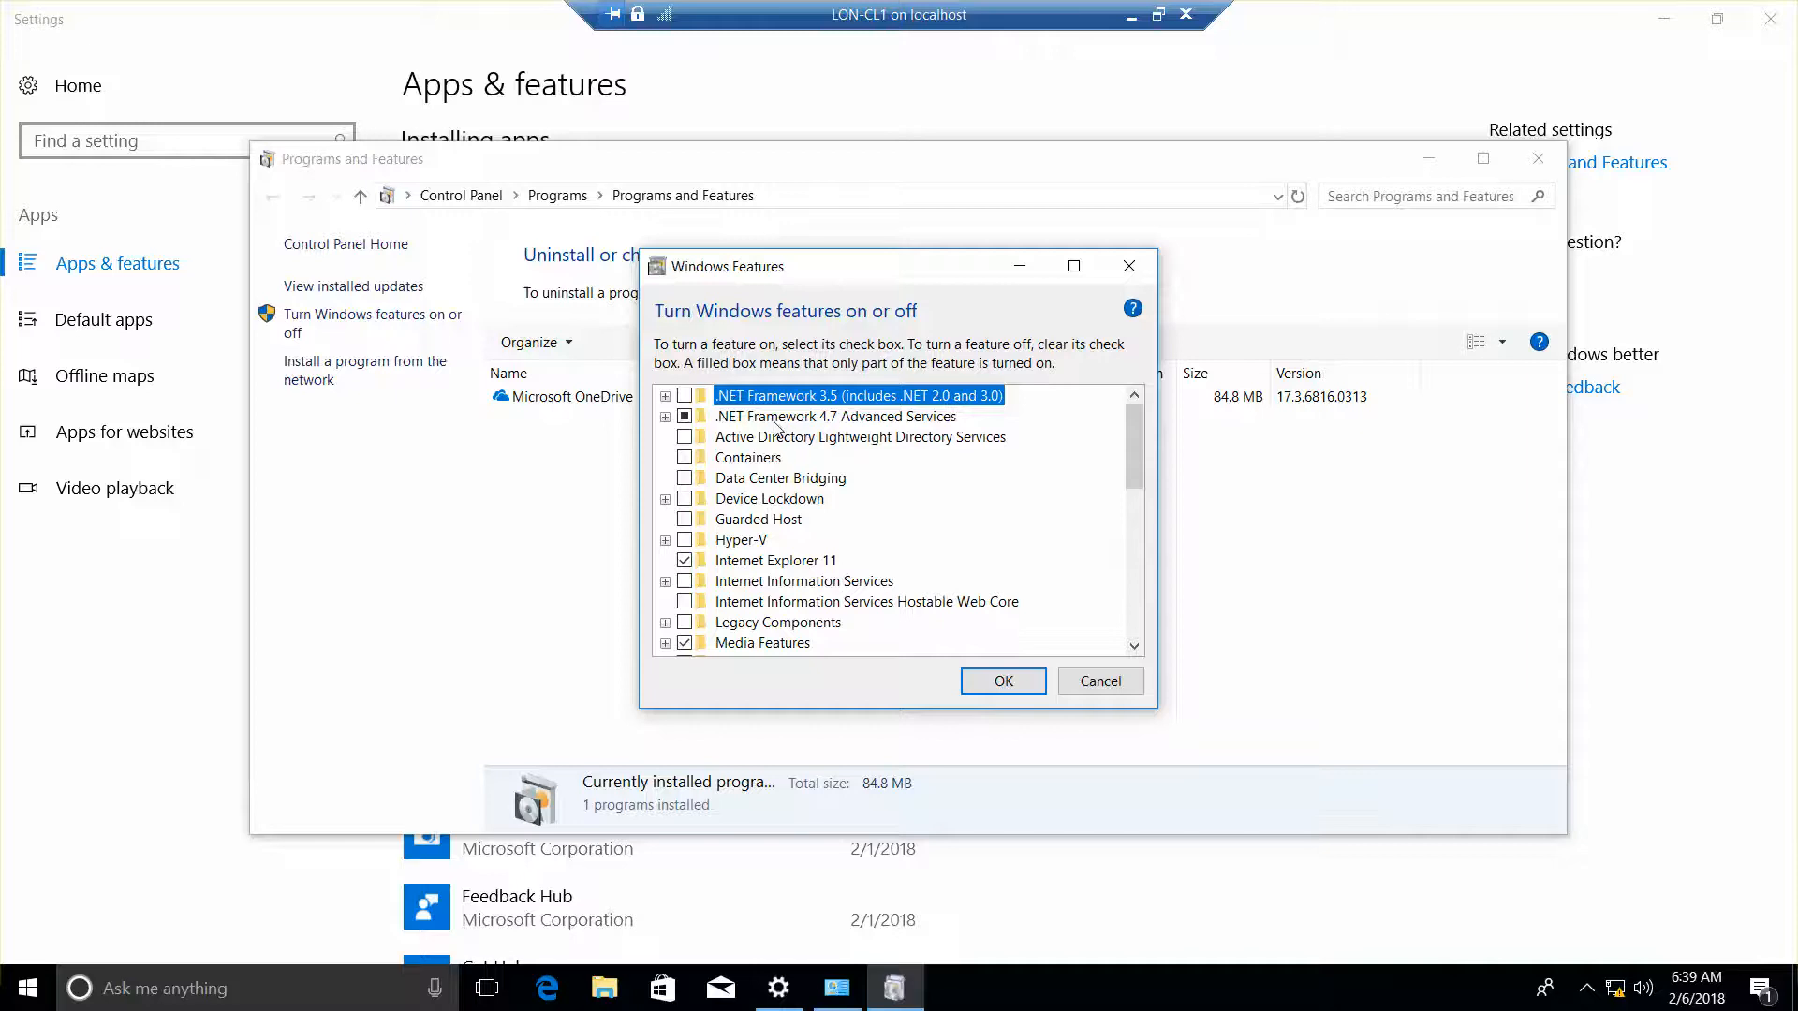
mouse_move(843, 430)
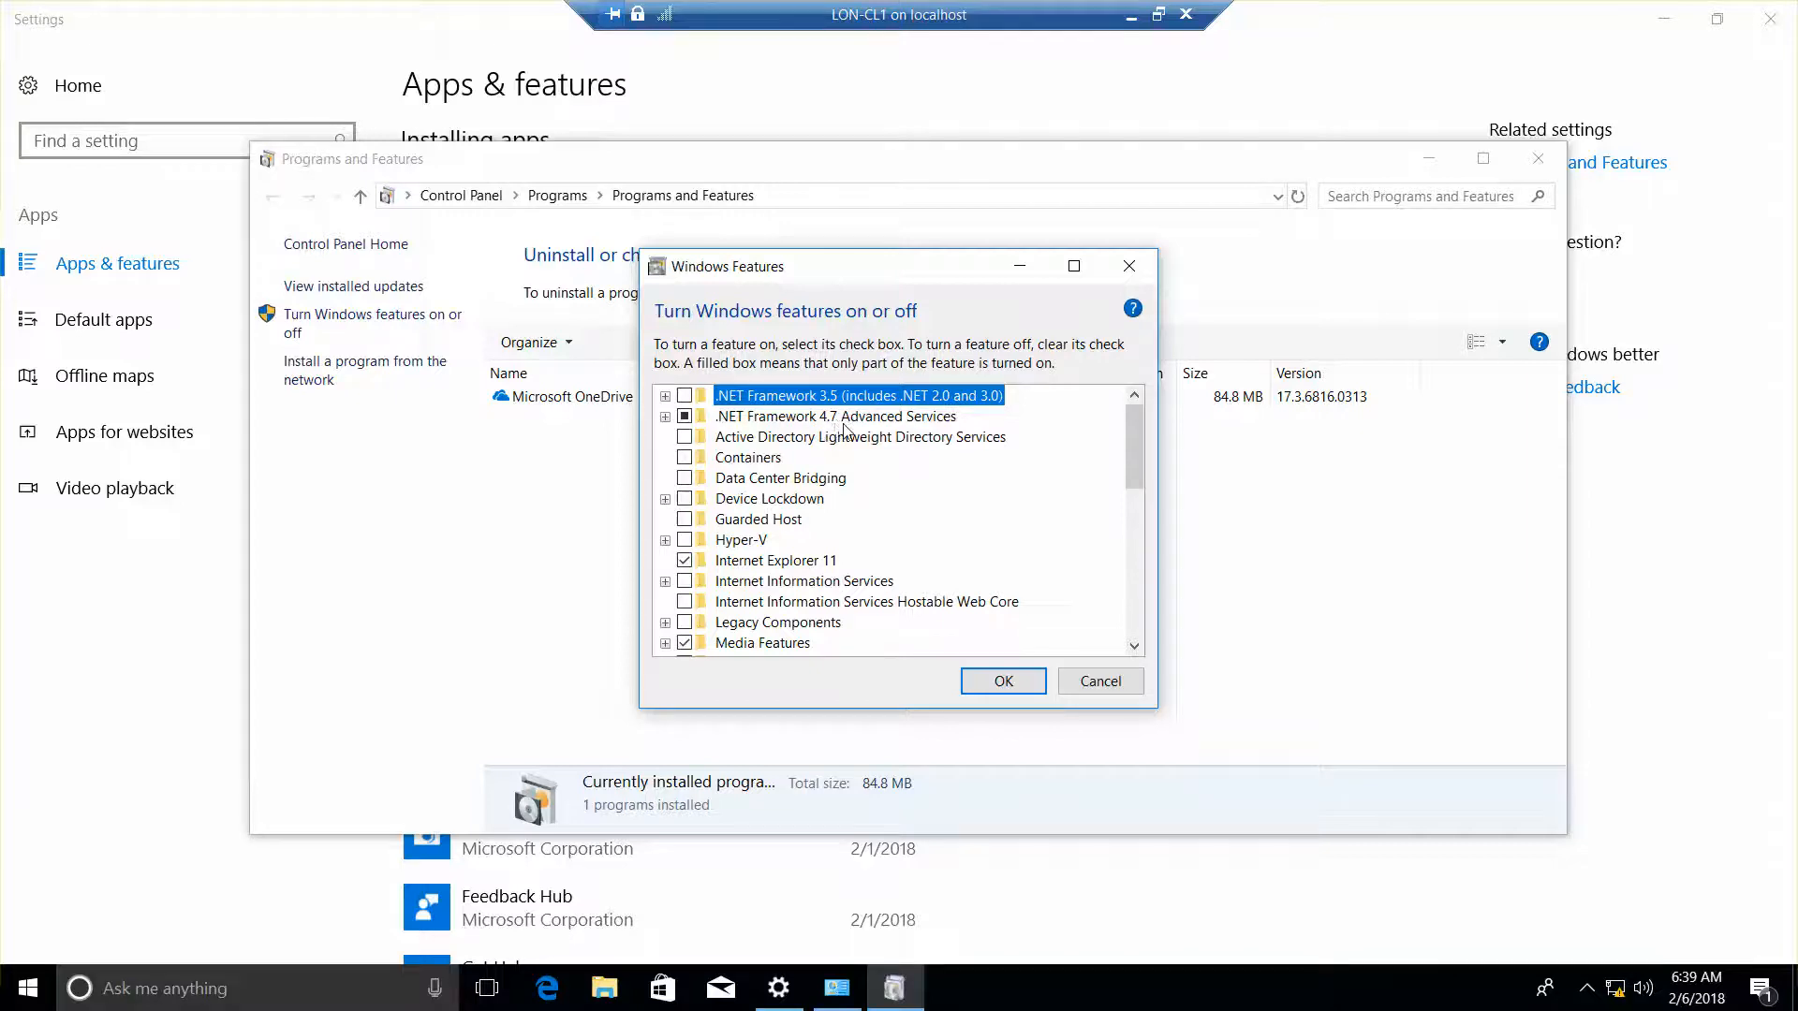
mouse_move(859, 437)
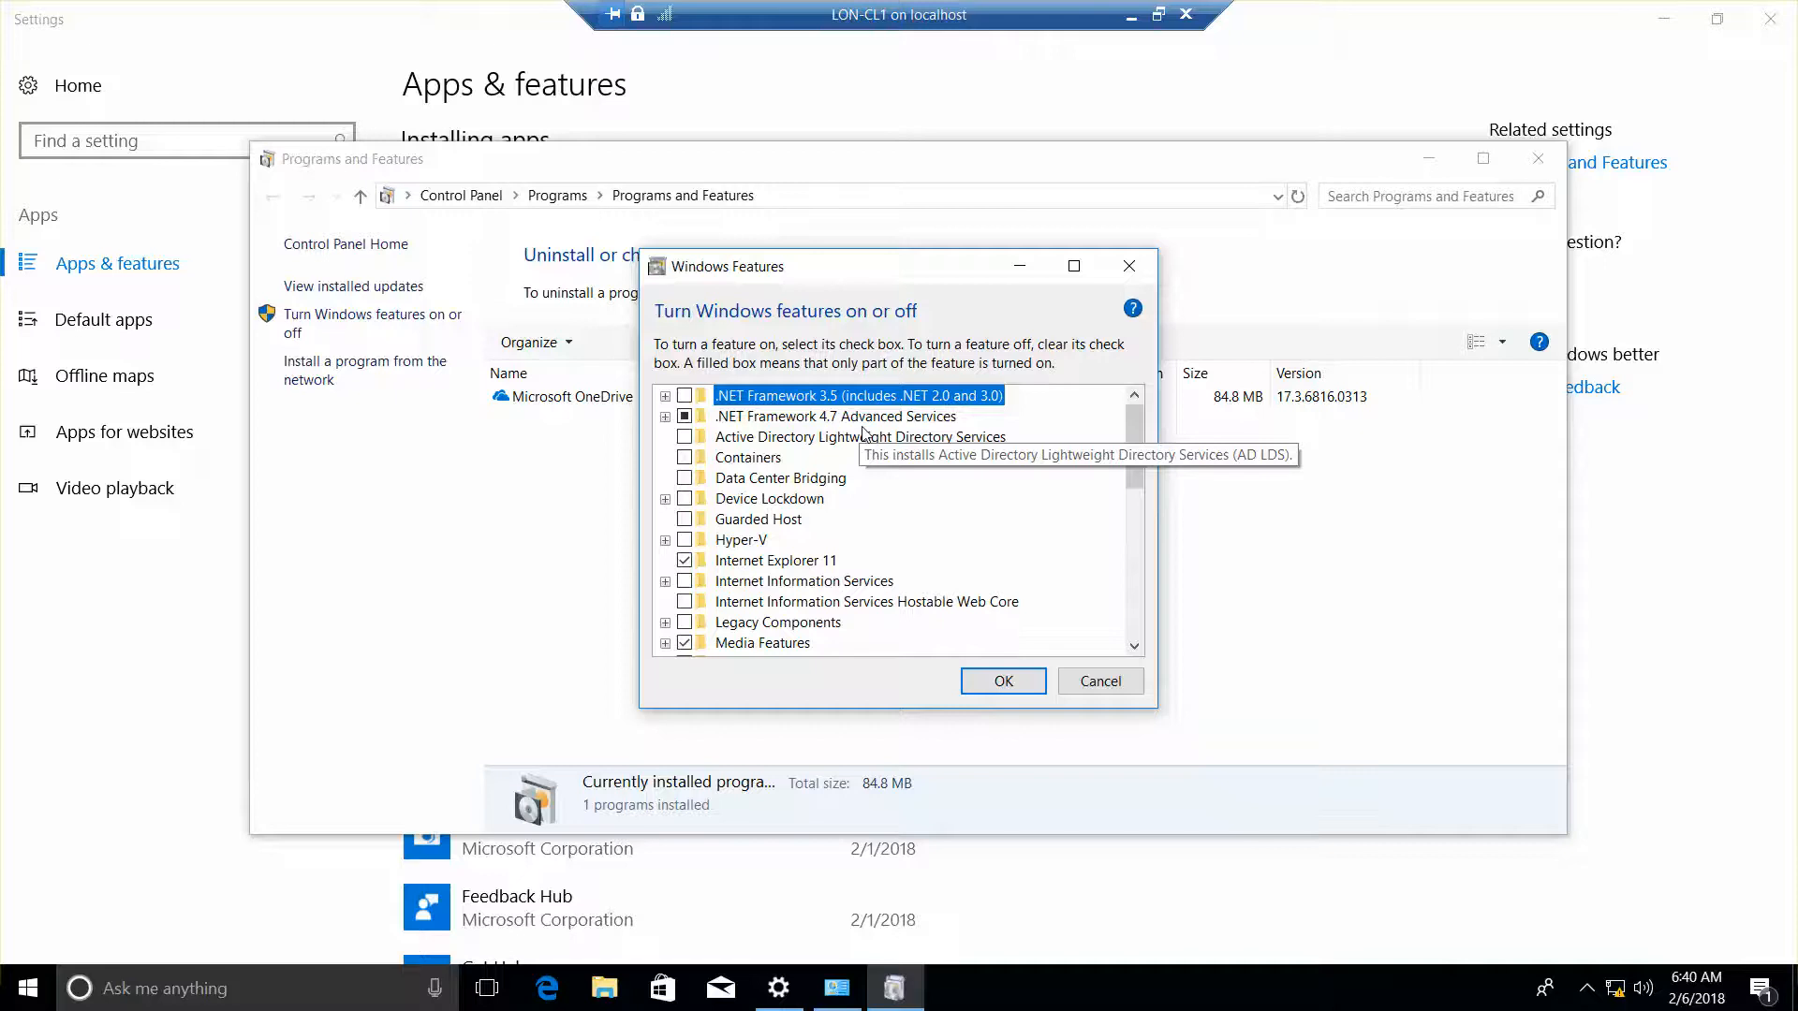
mouse_move(860, 433)
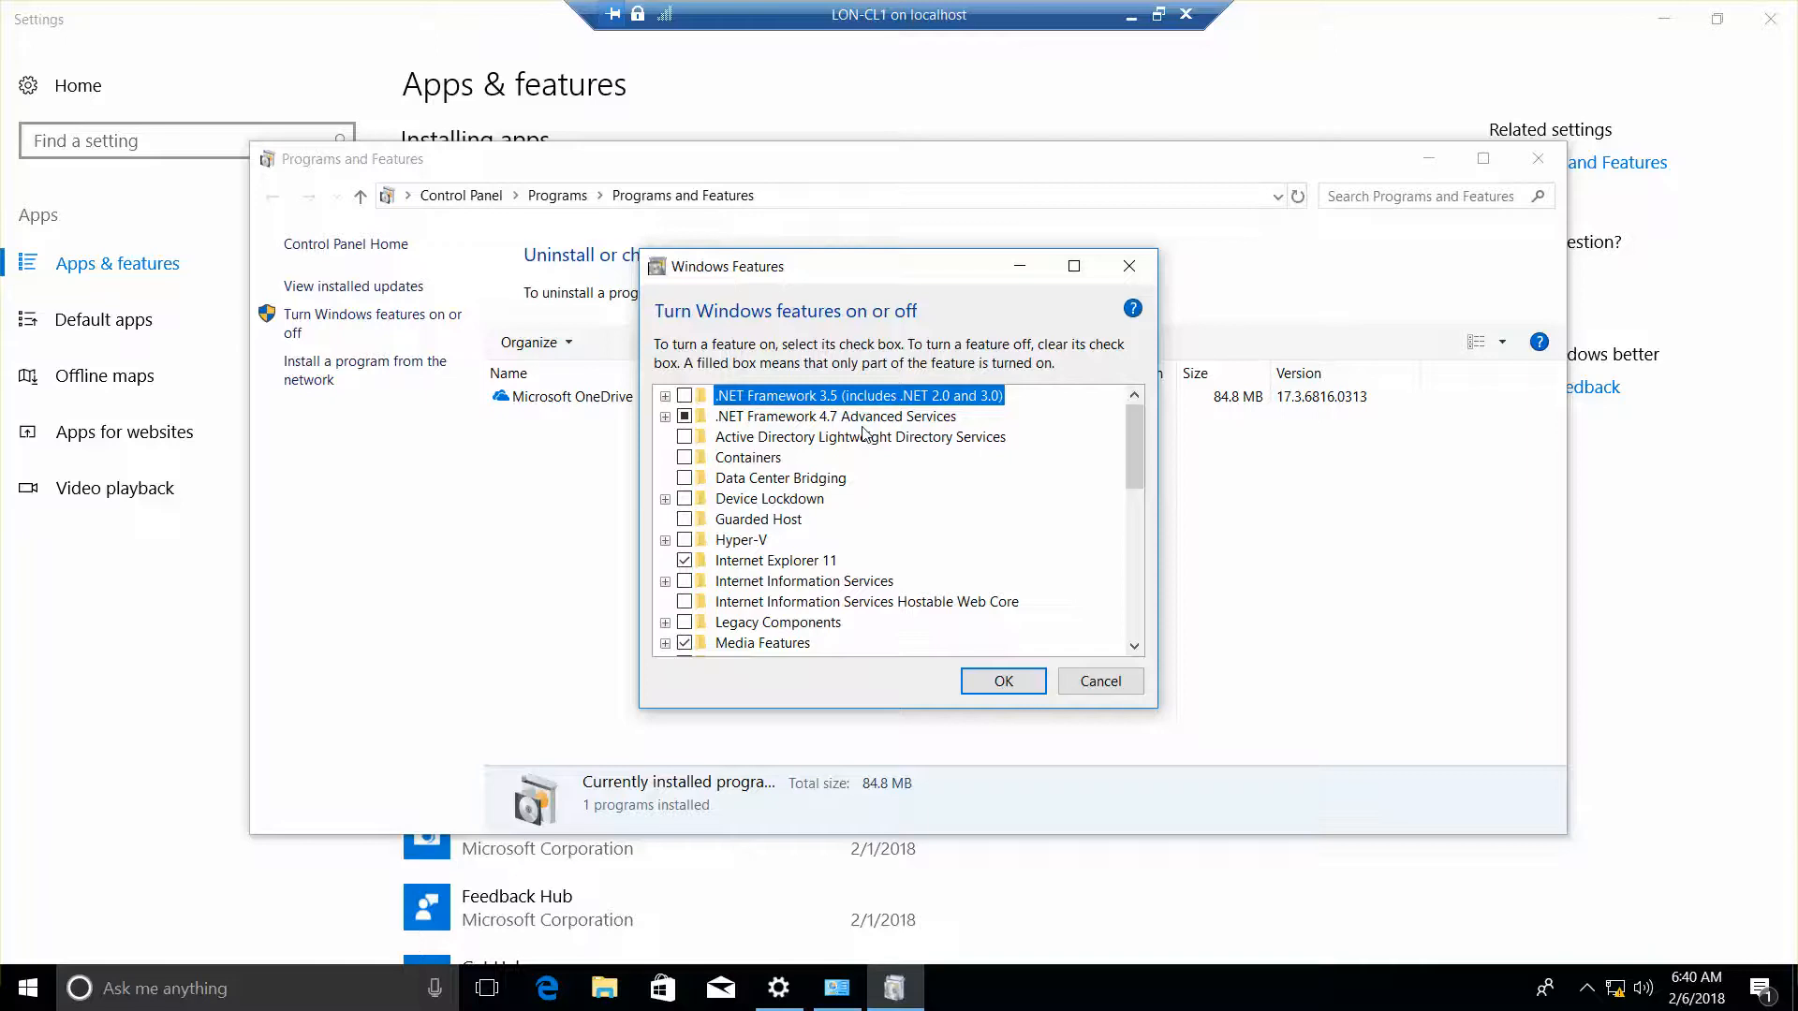
mouse_move(1041, 484)
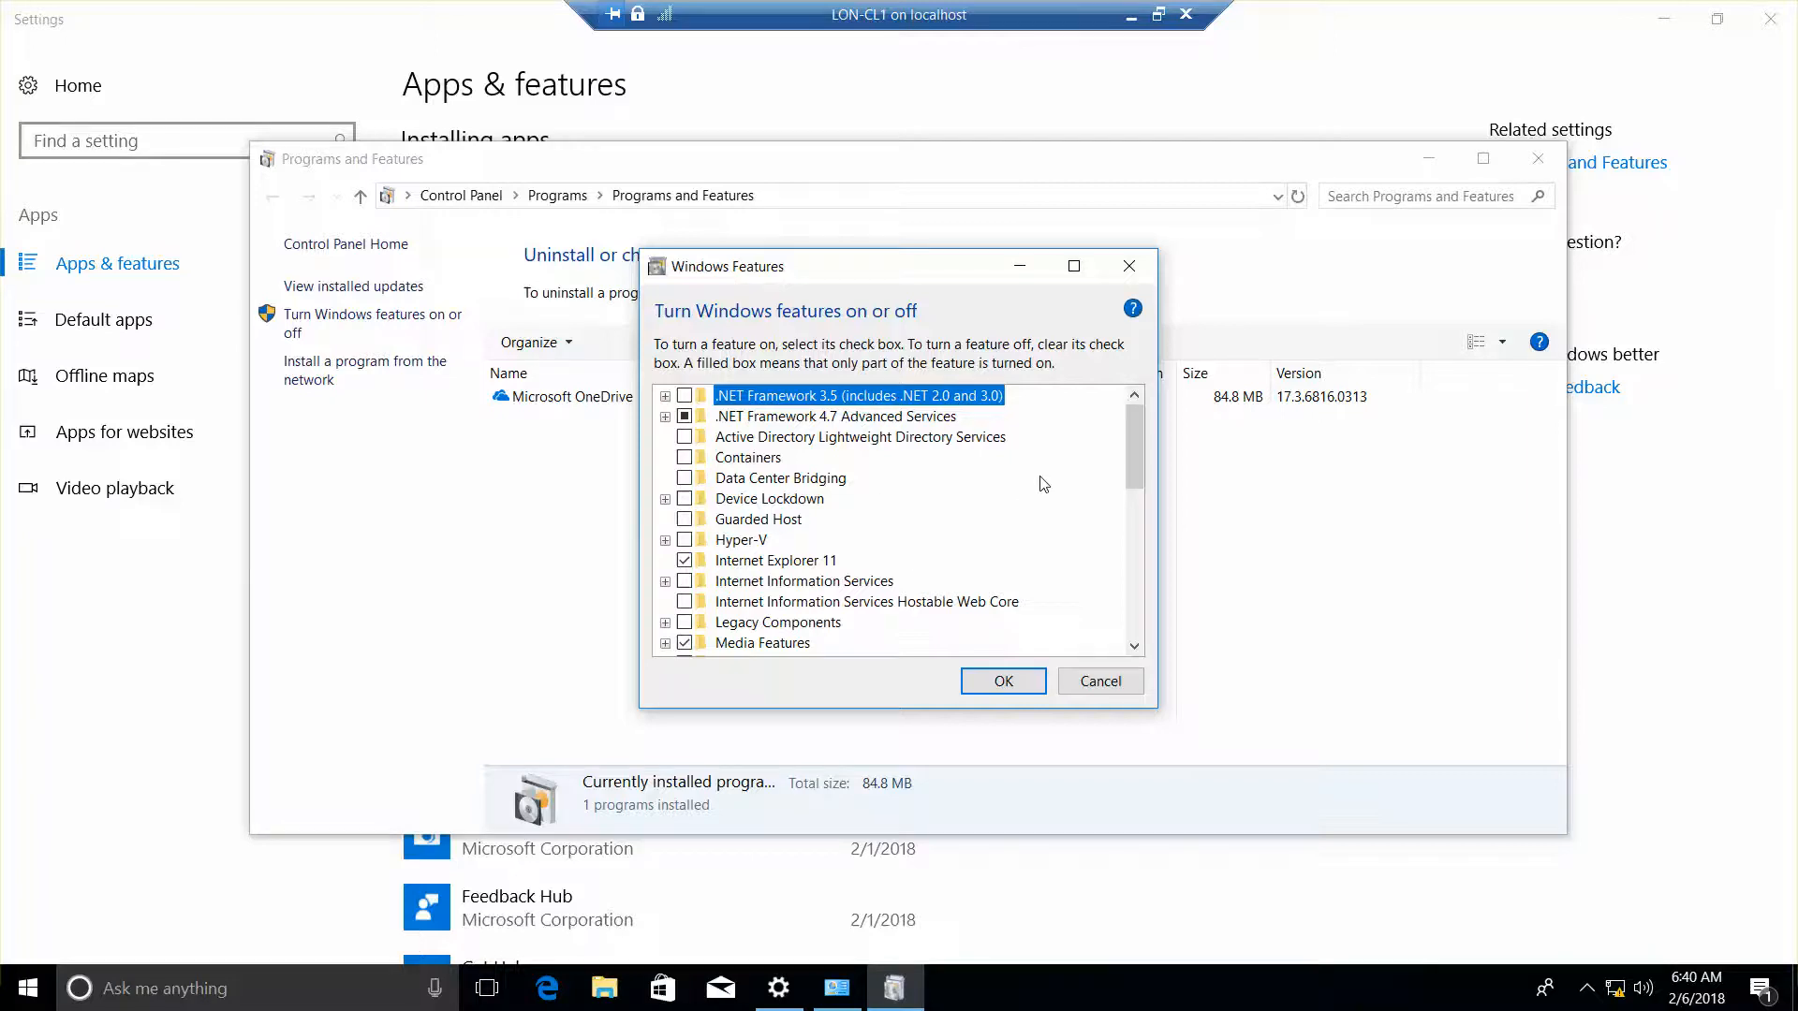
- Check Telnet Client and Windows TIFF IFilter and confirm with OK to apply
scroll(down, 3)
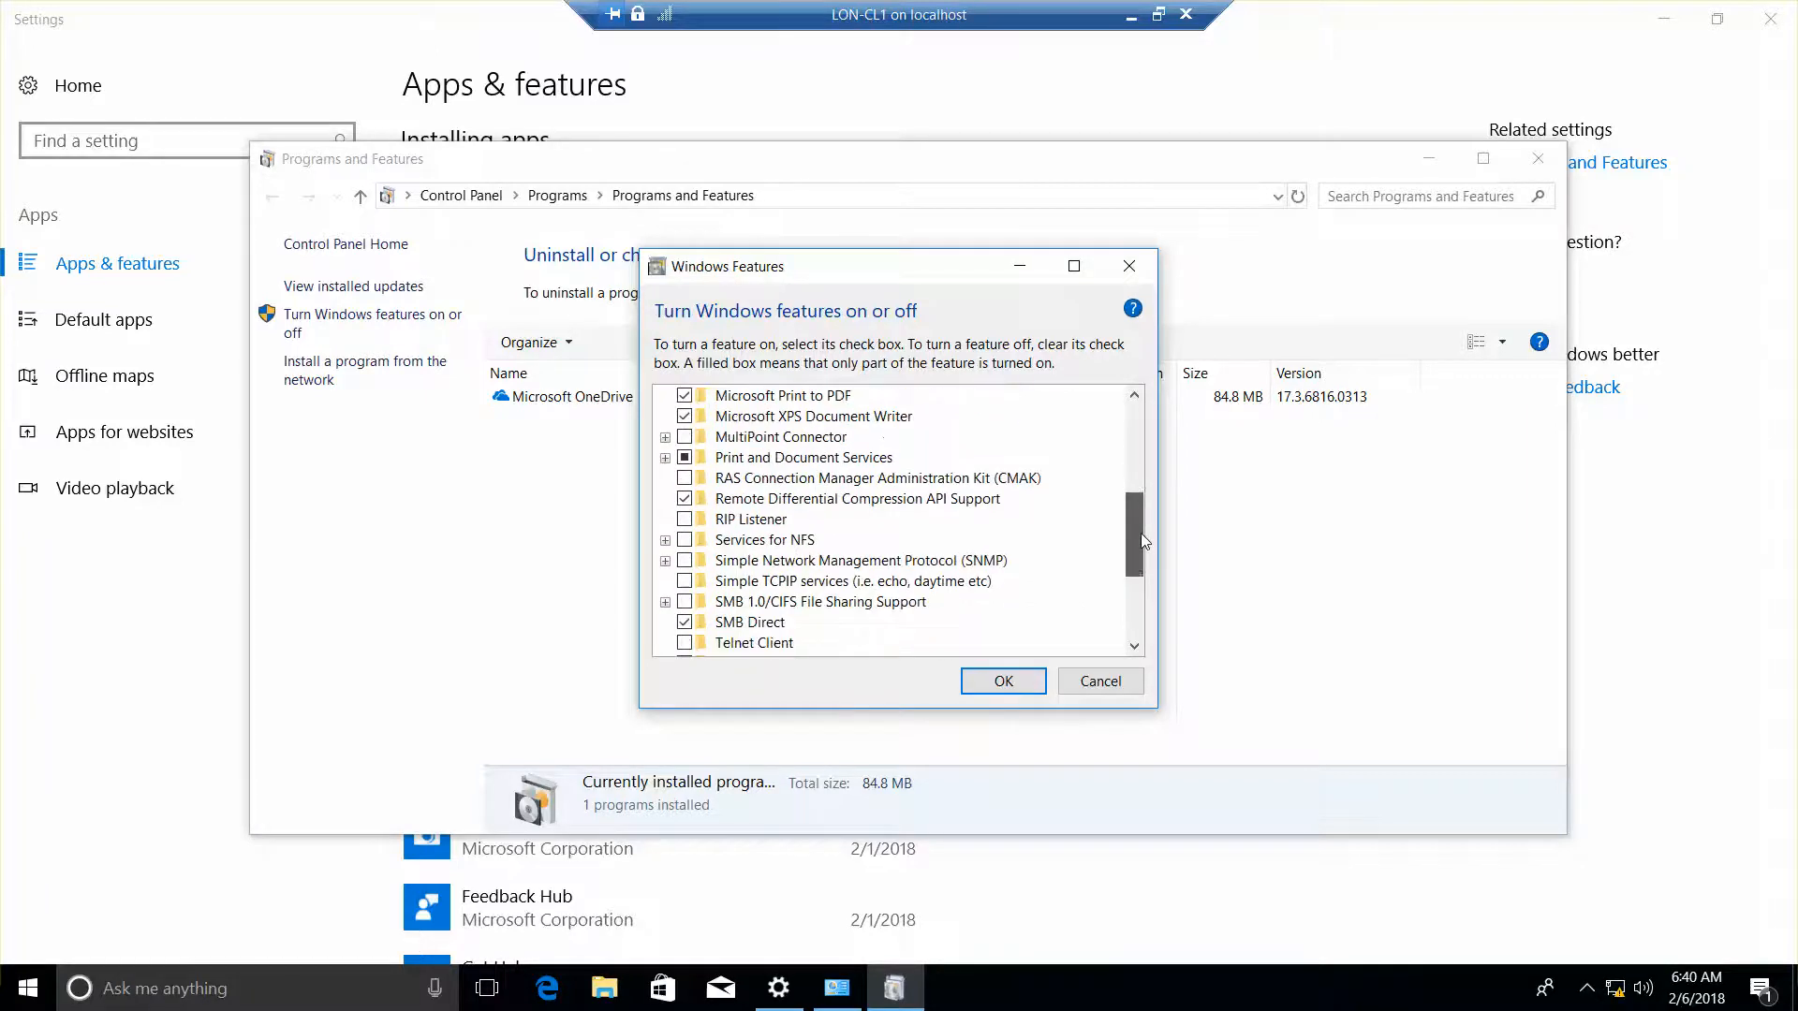
mouse_move(1083, 854)
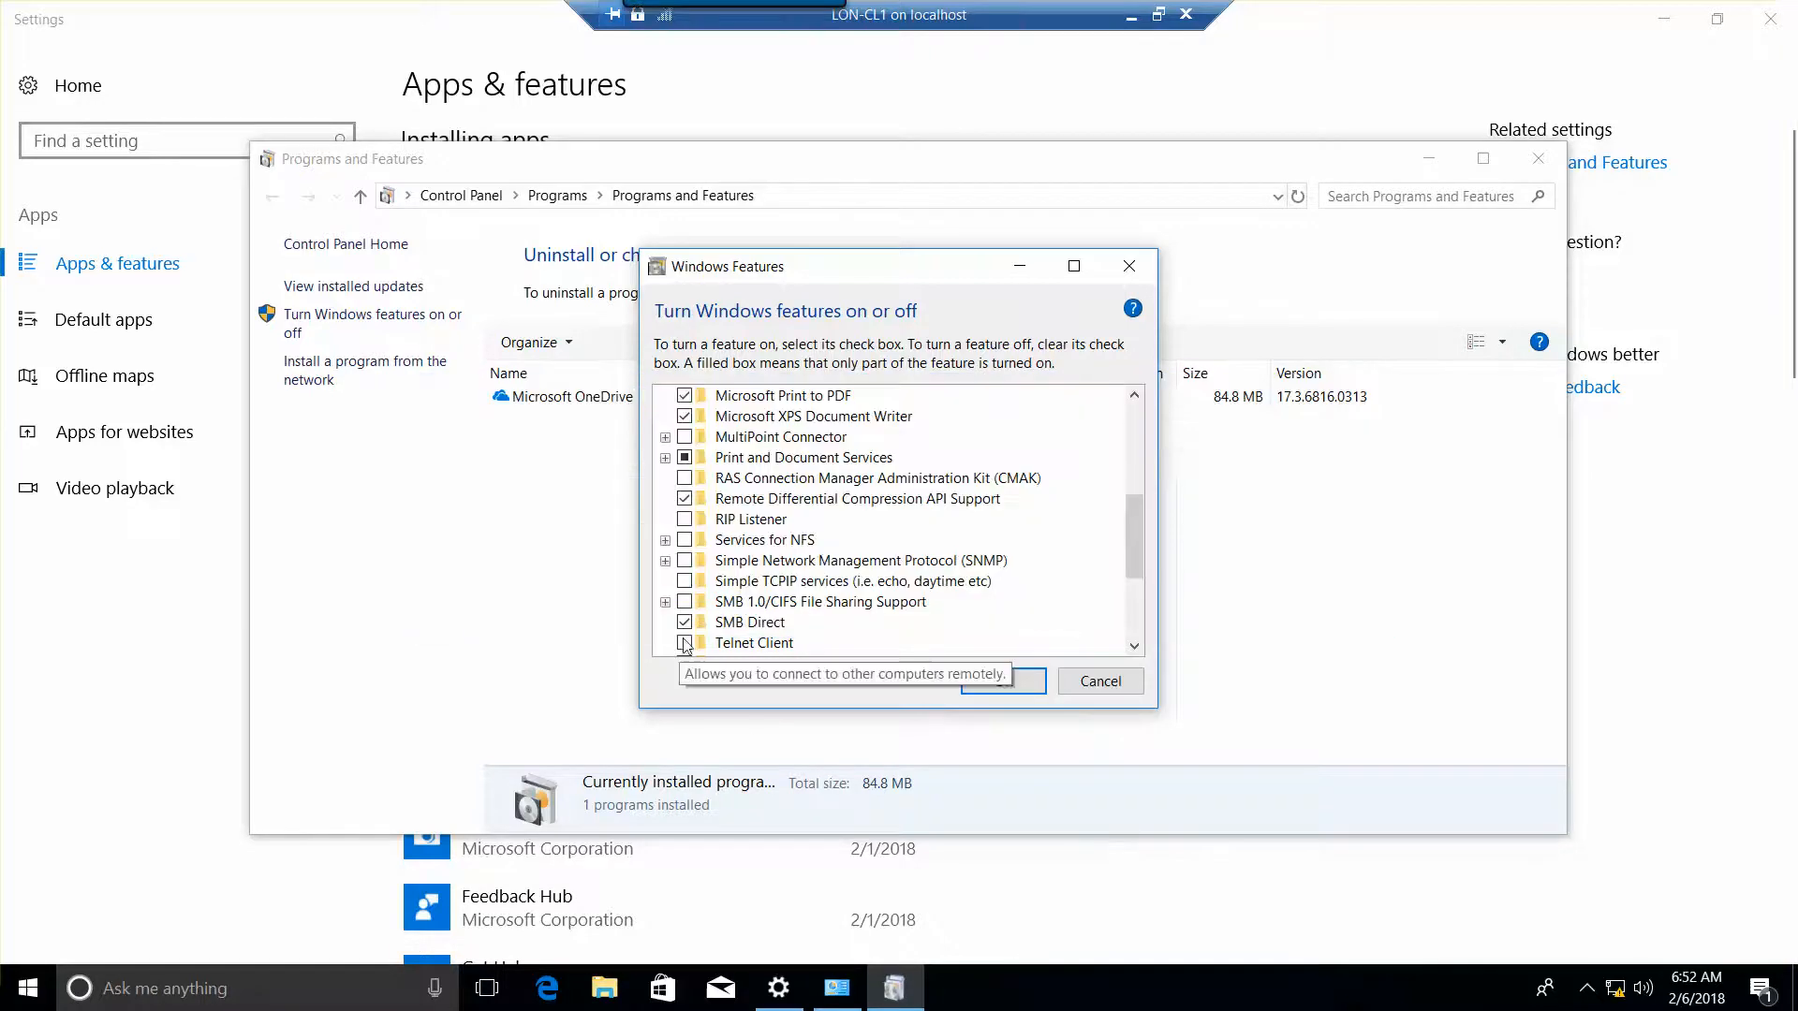
click(685, 642)
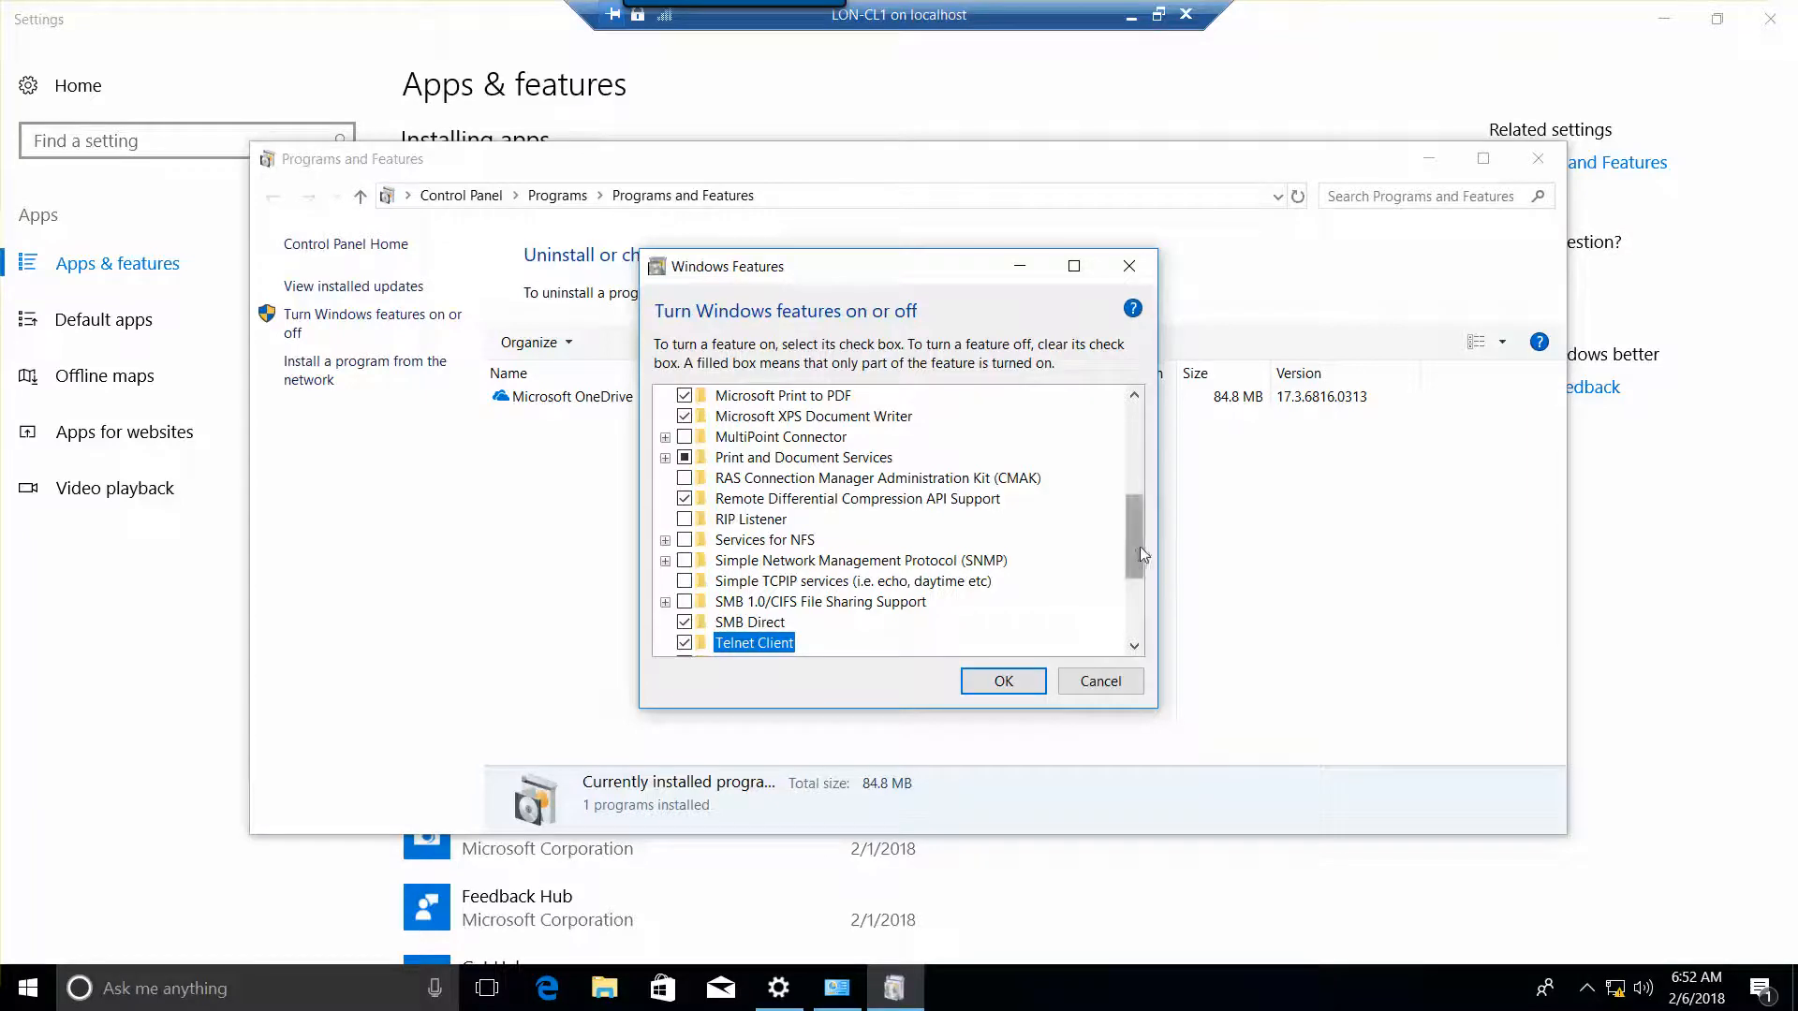
scroll(down, 3)
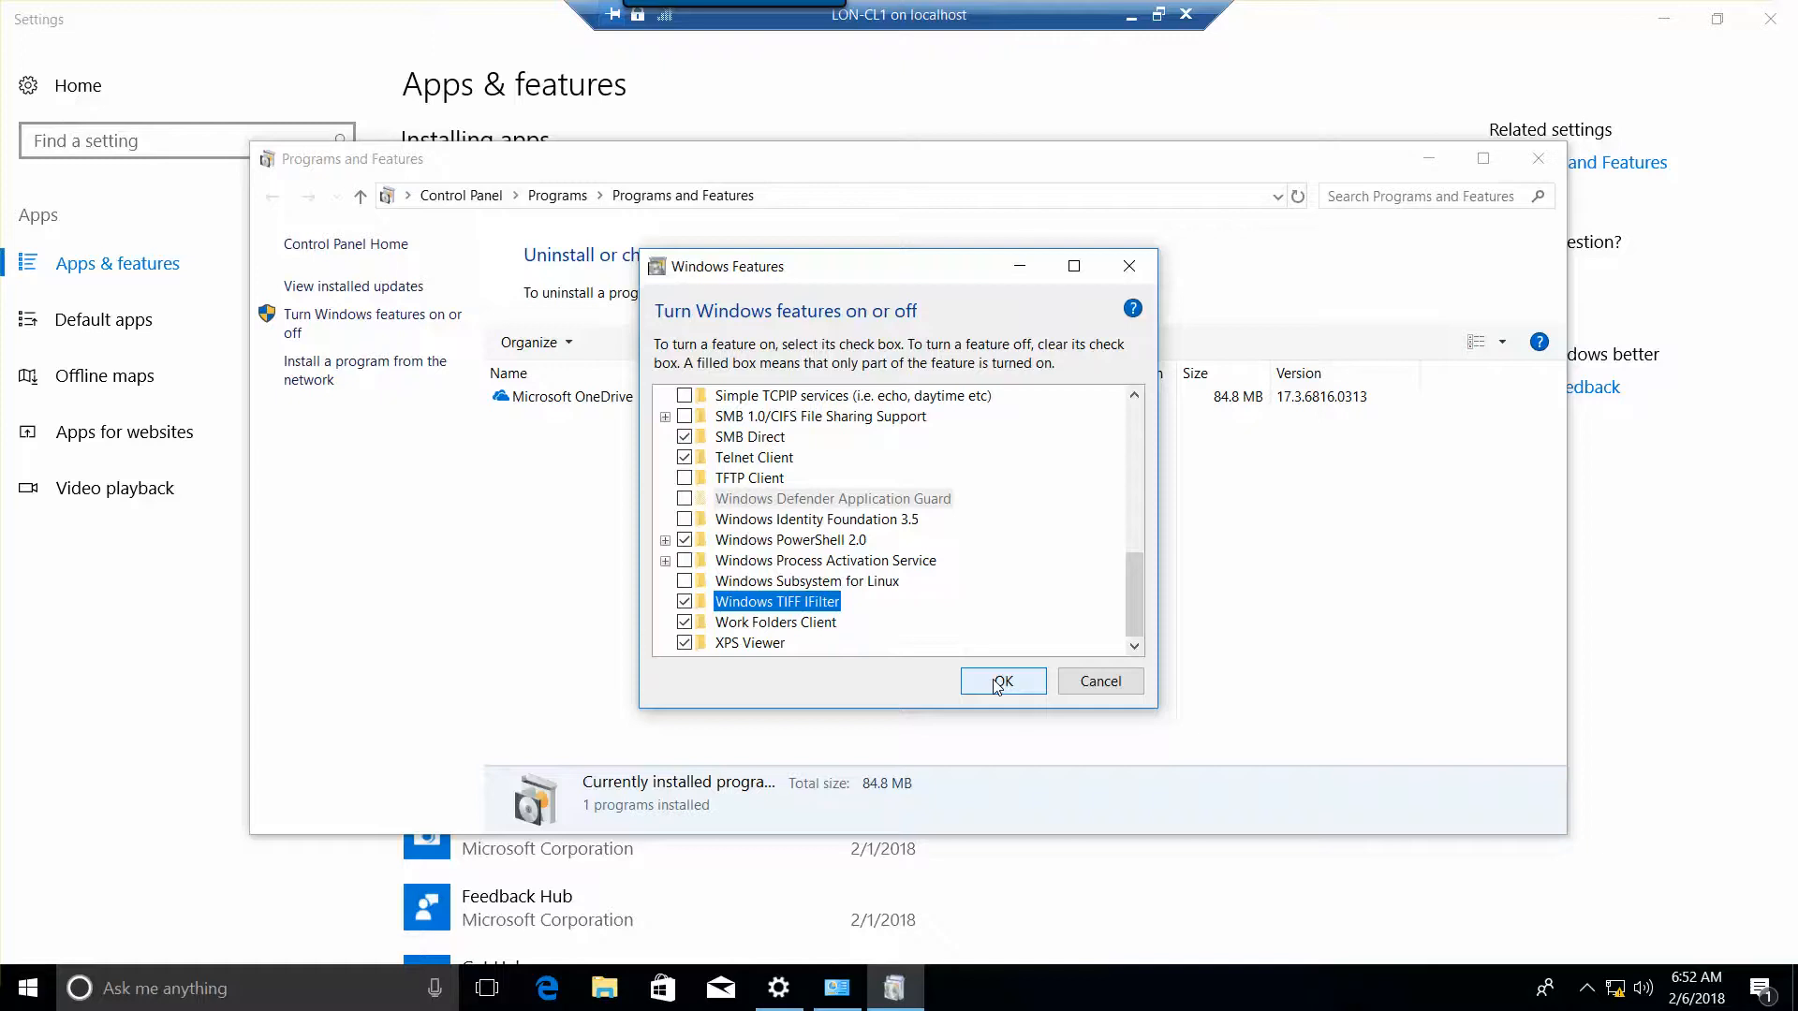
click(1001, 680)
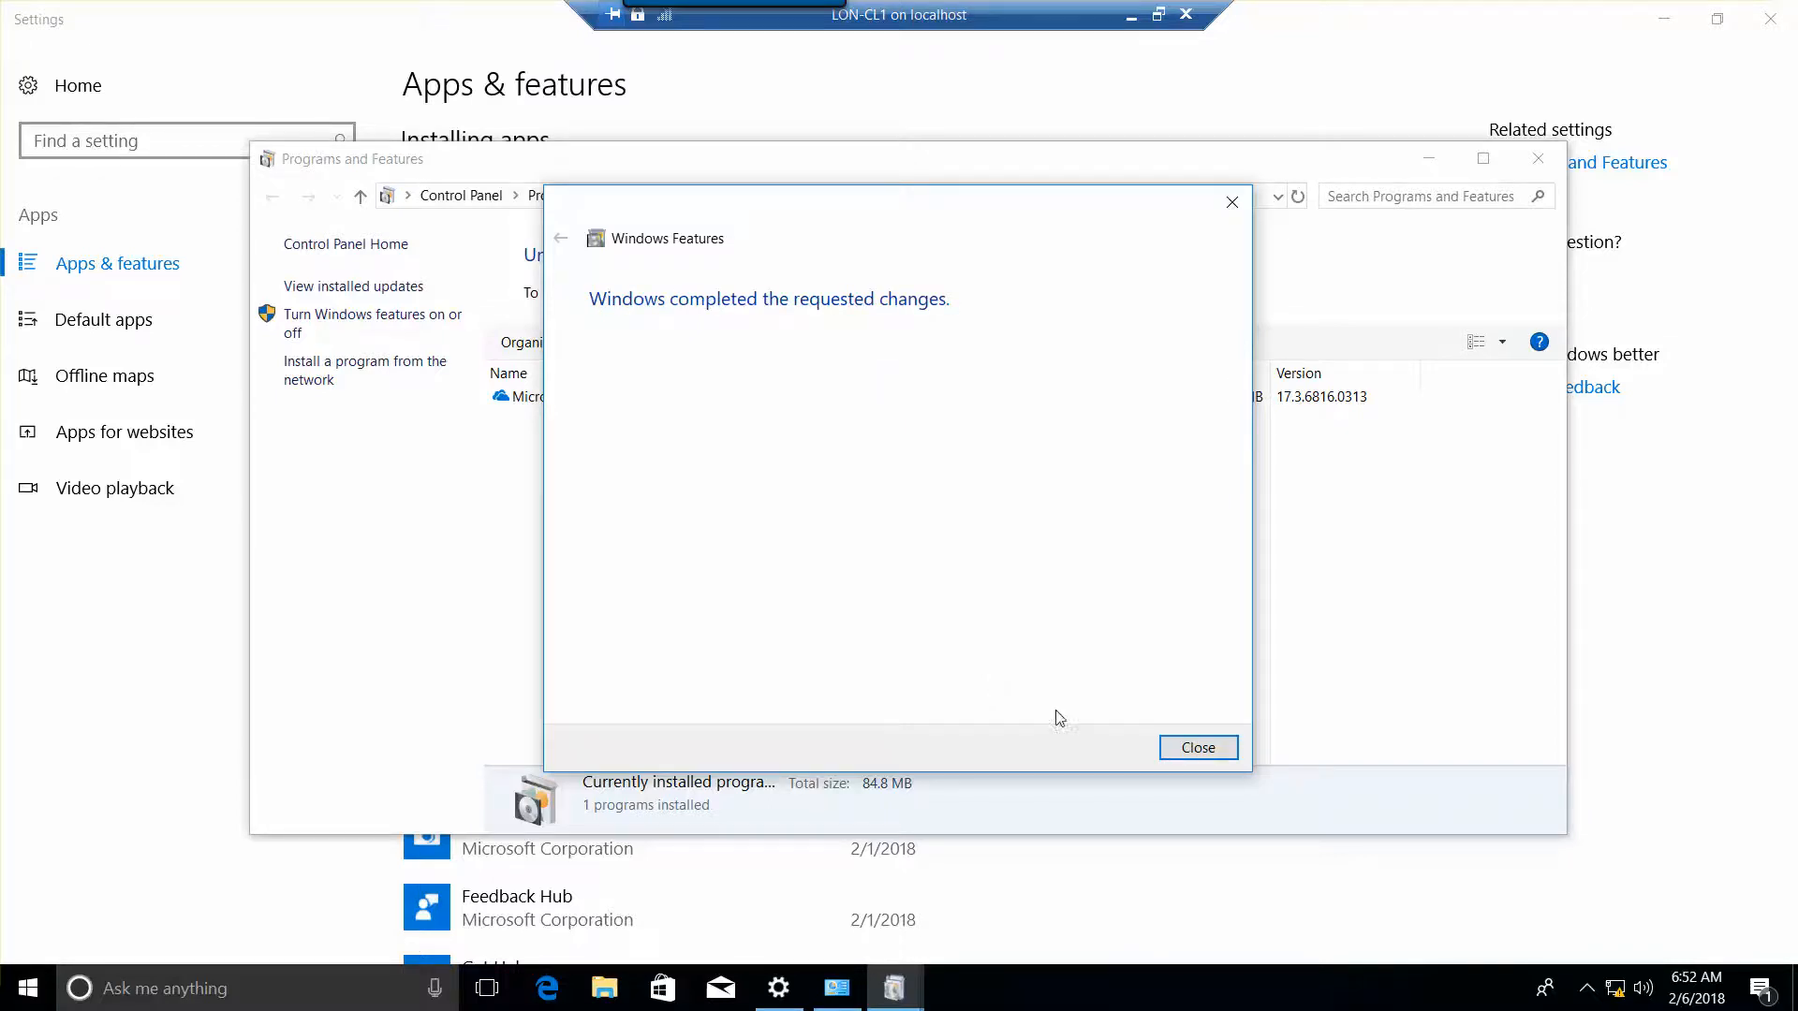
- Close the 'Windows completed the requested changes' notice
click(1196, 747)
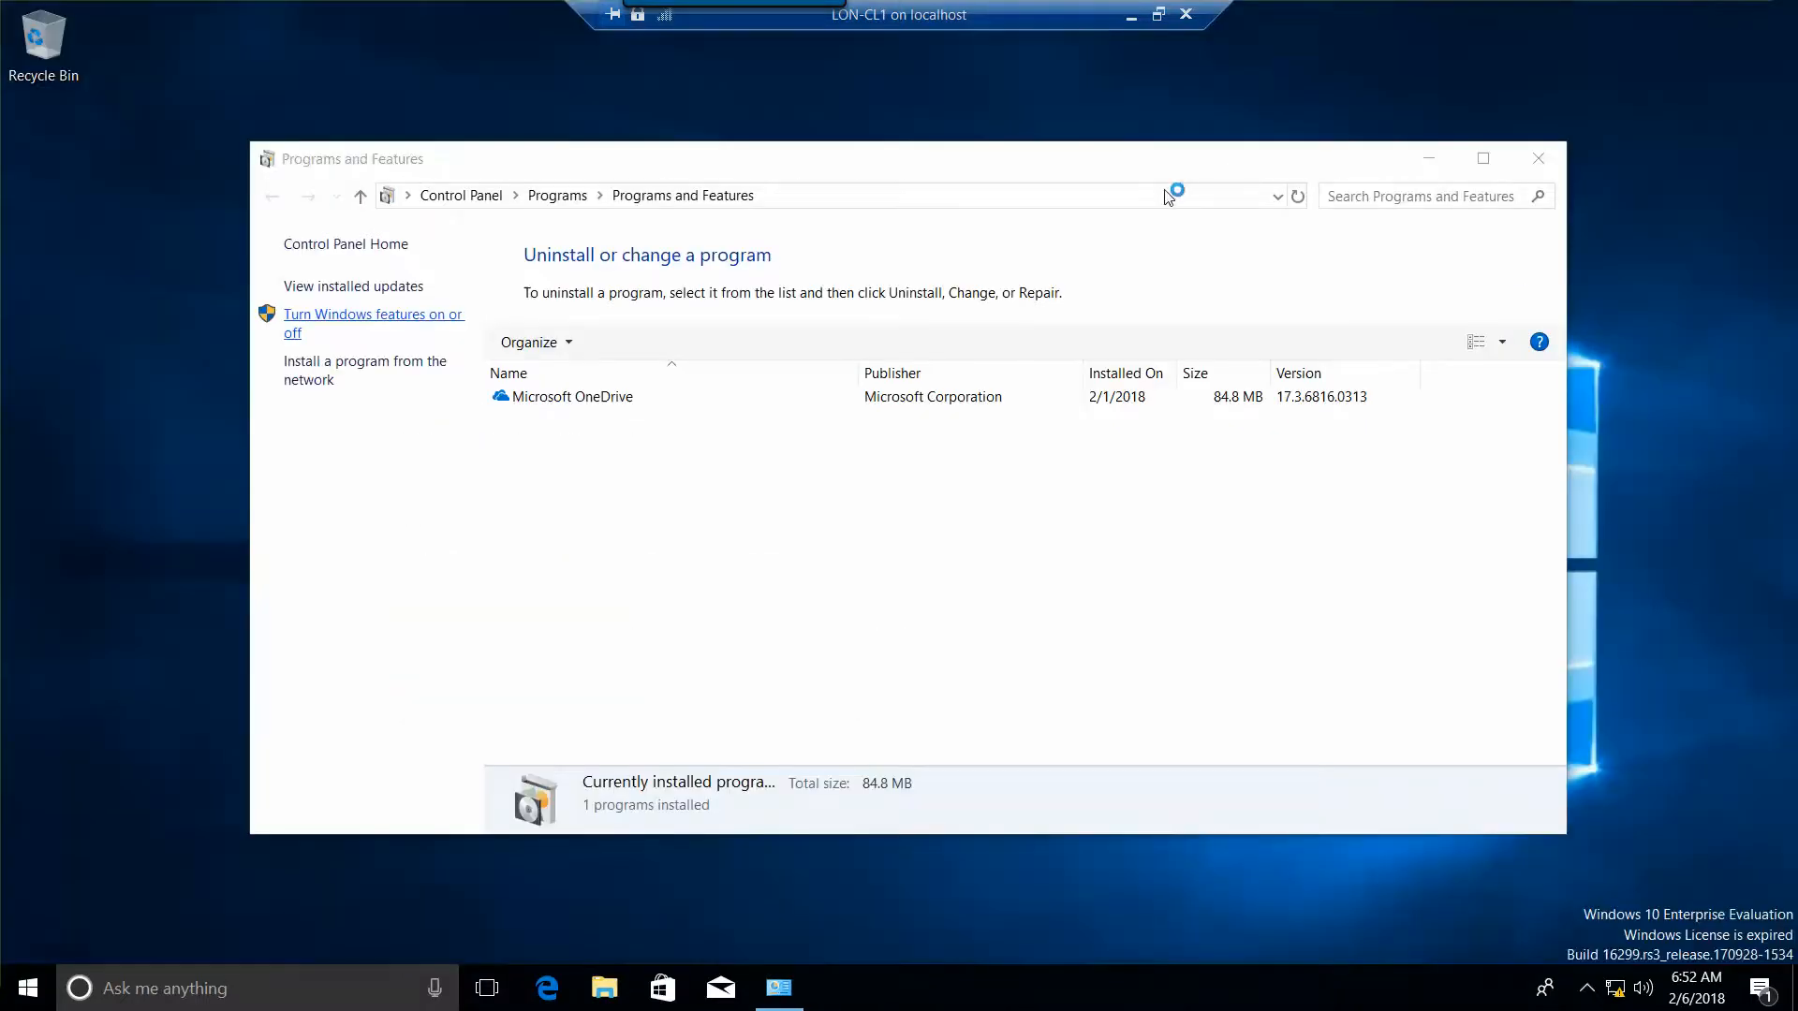
- Reopen Windows Features and scroll to verify both features are now ticked
click(373, 322)
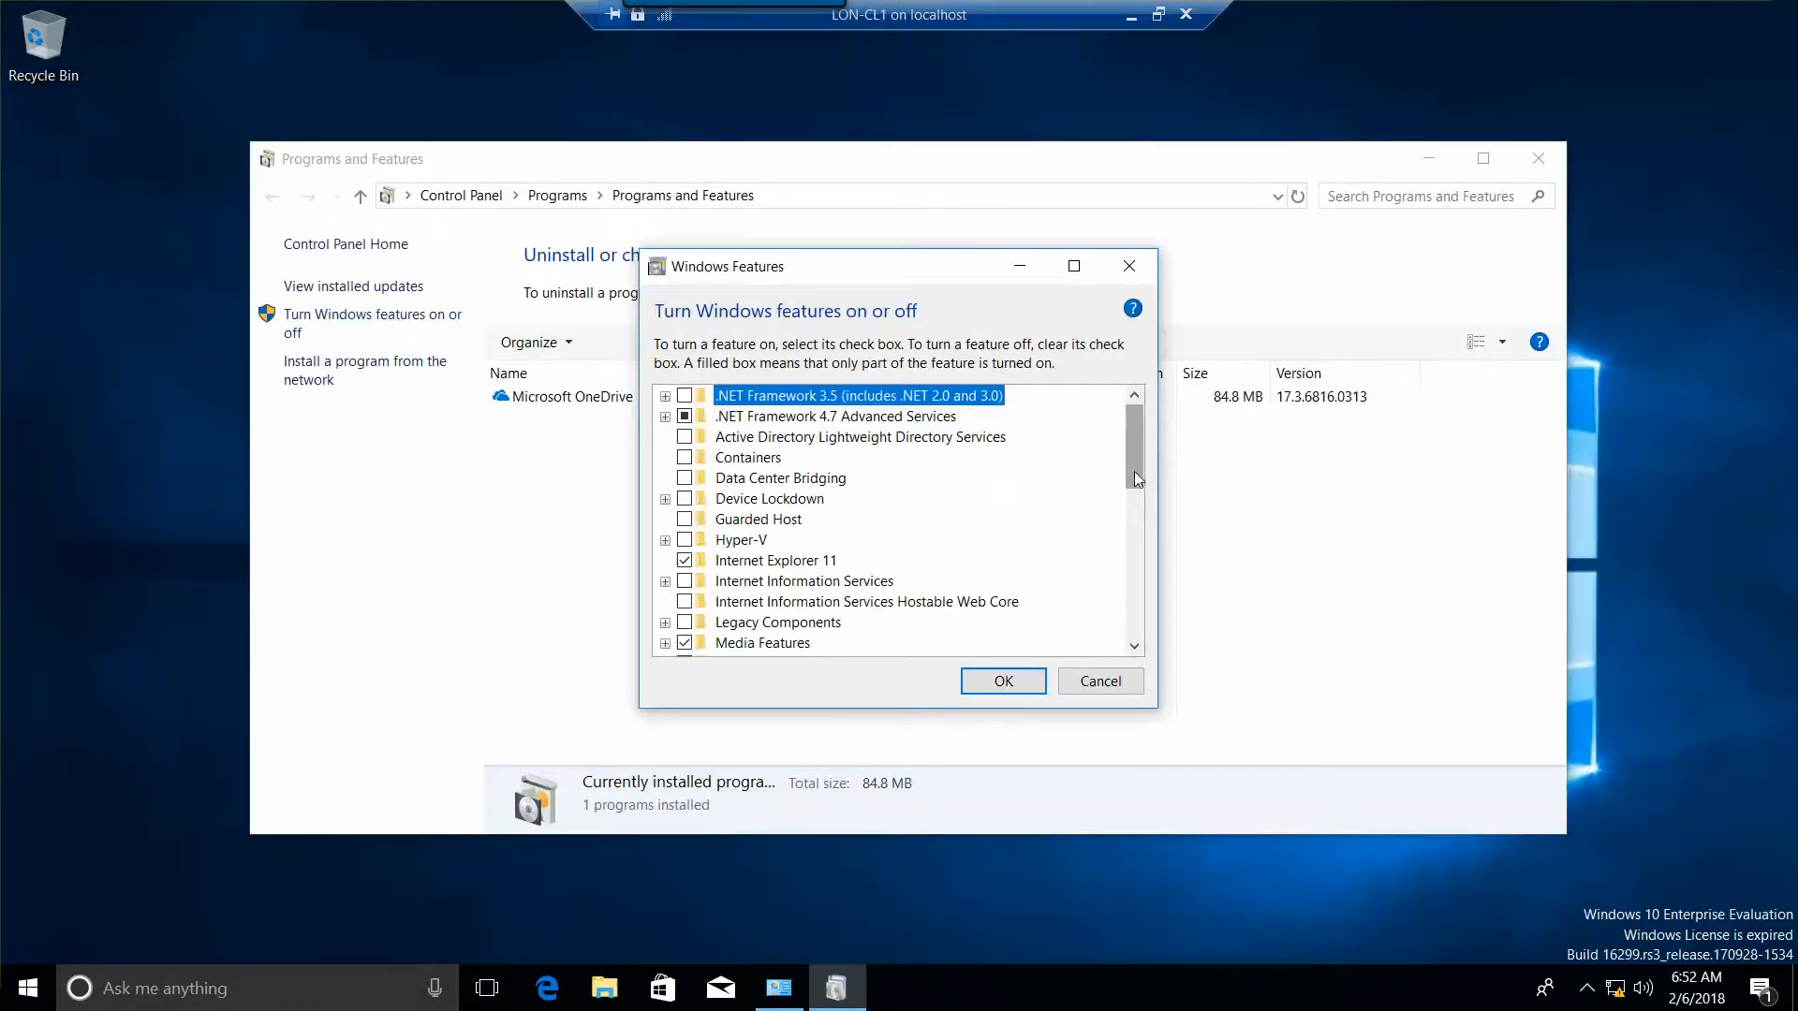
scroll(down, 3)
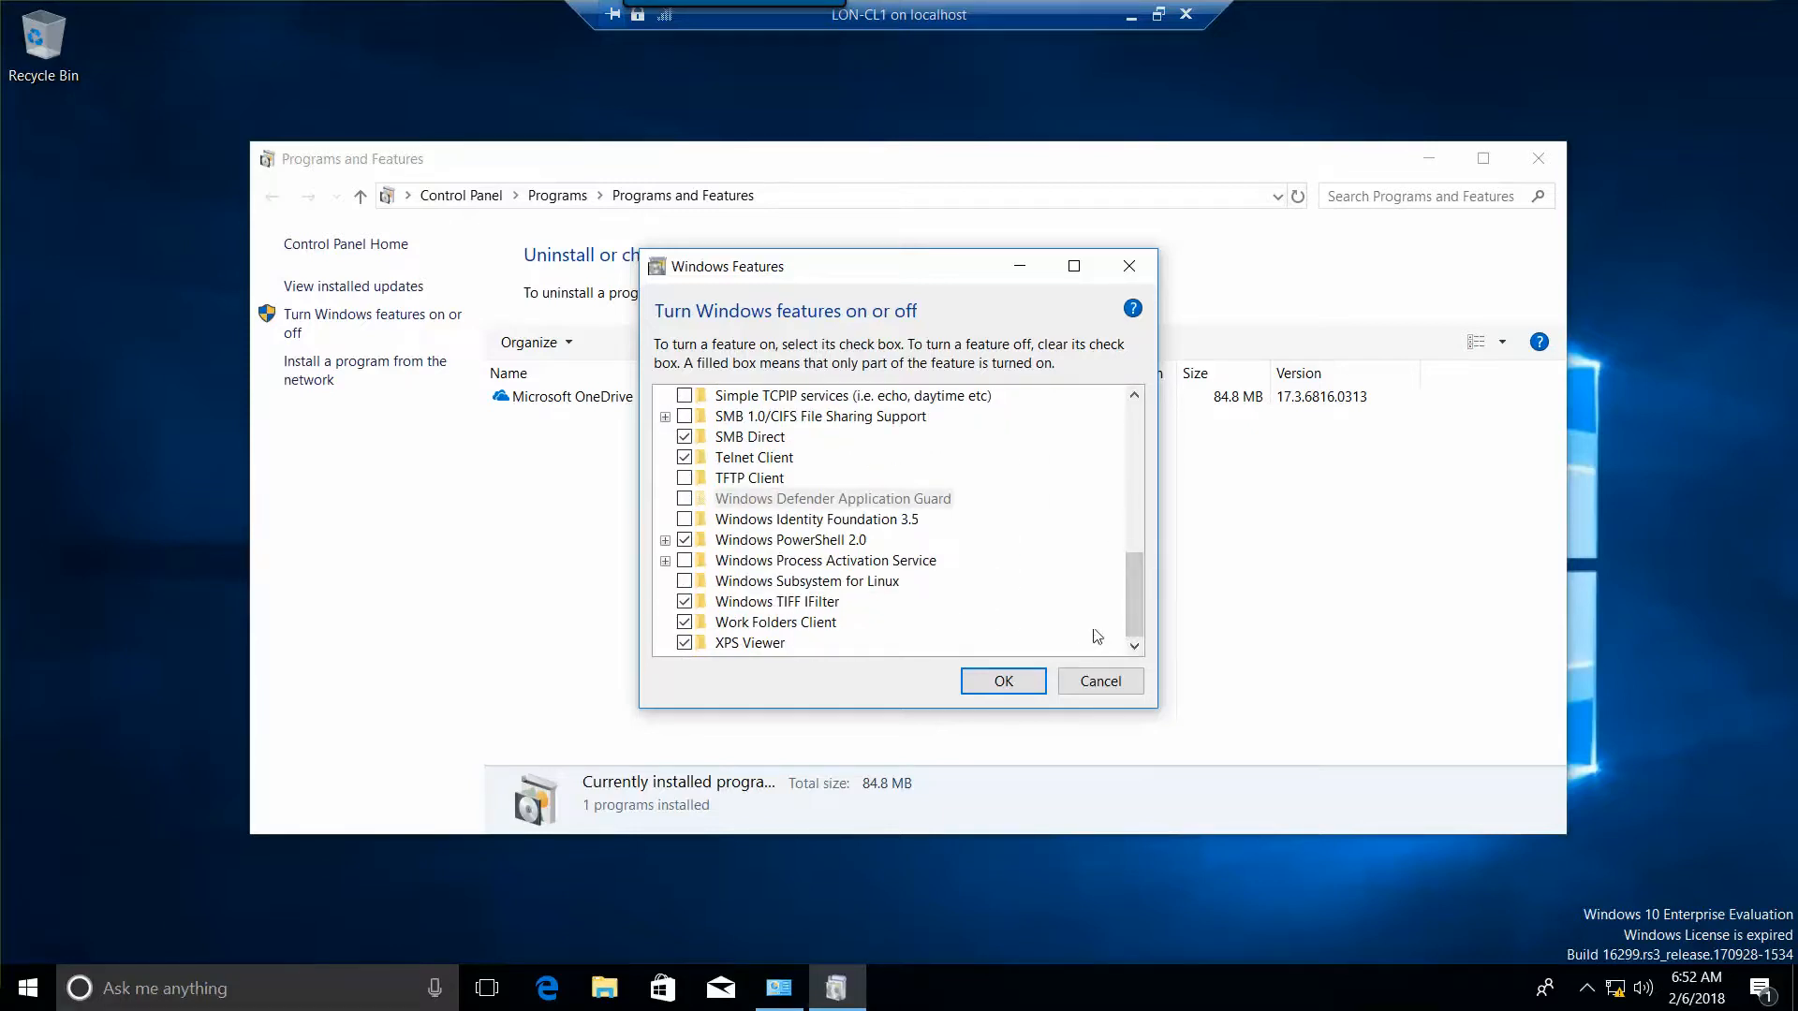
mouse_move(752, 458)
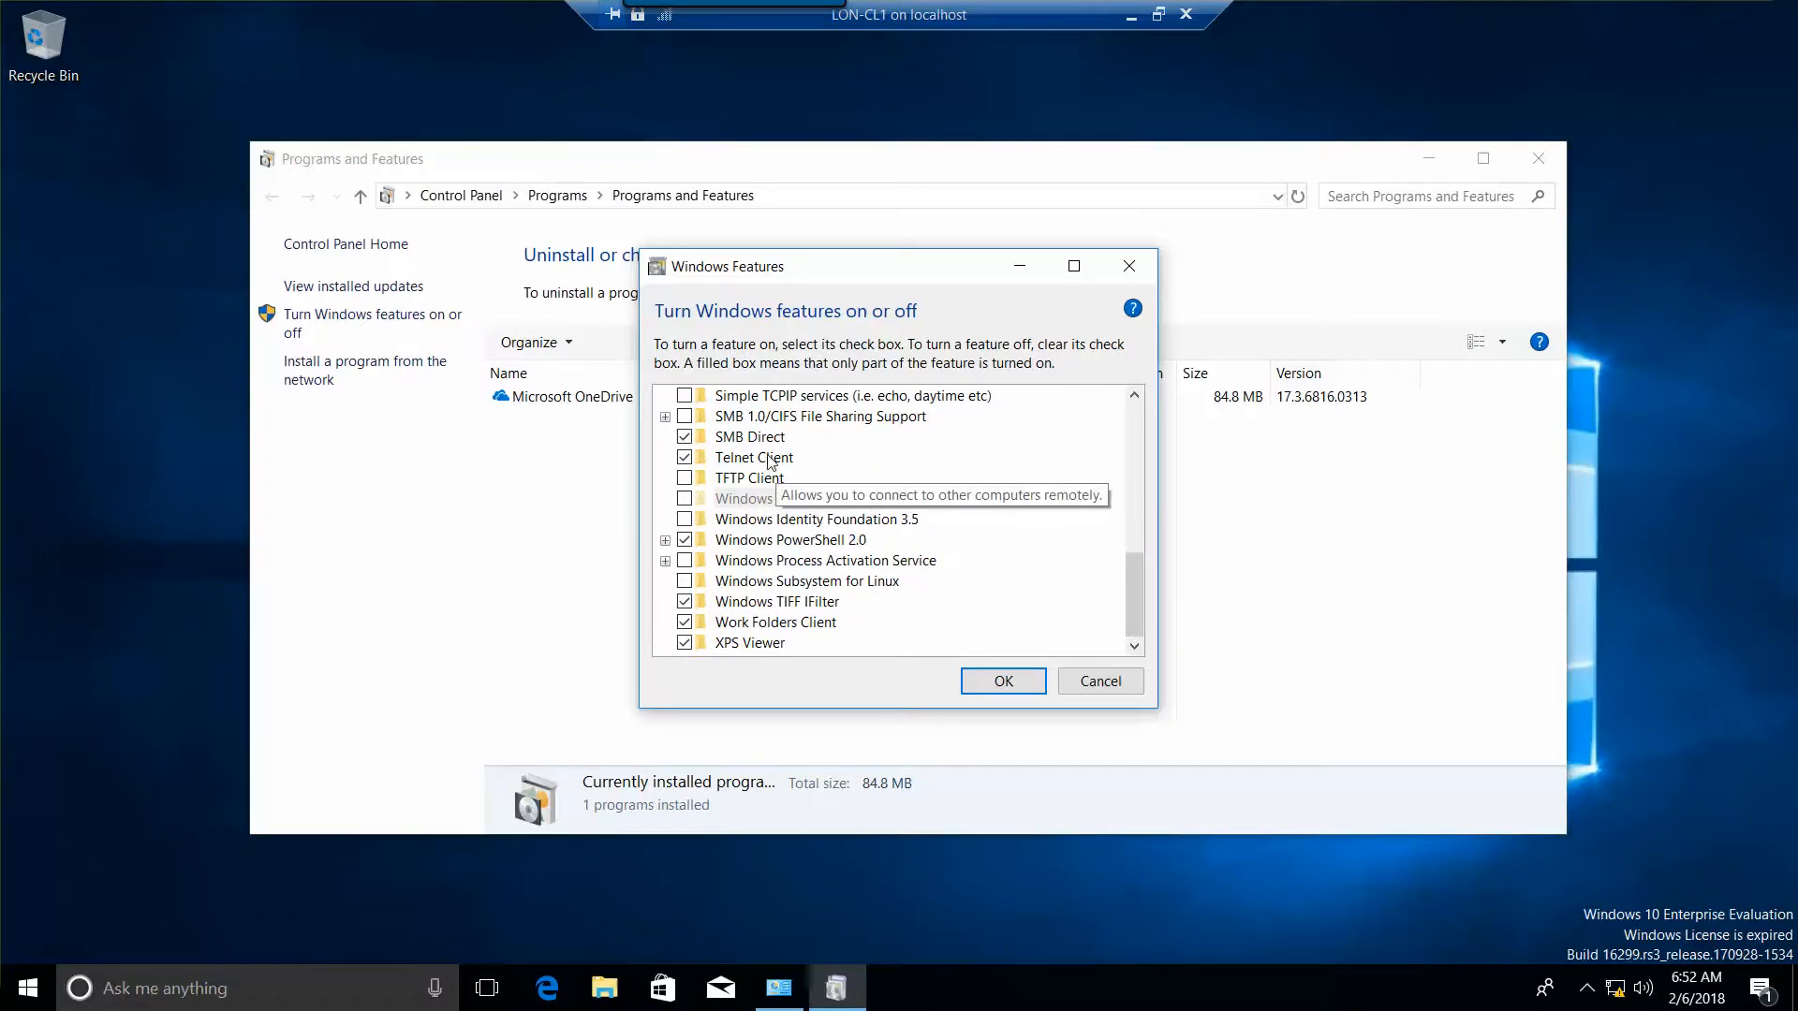
mouse_move(756, 613)
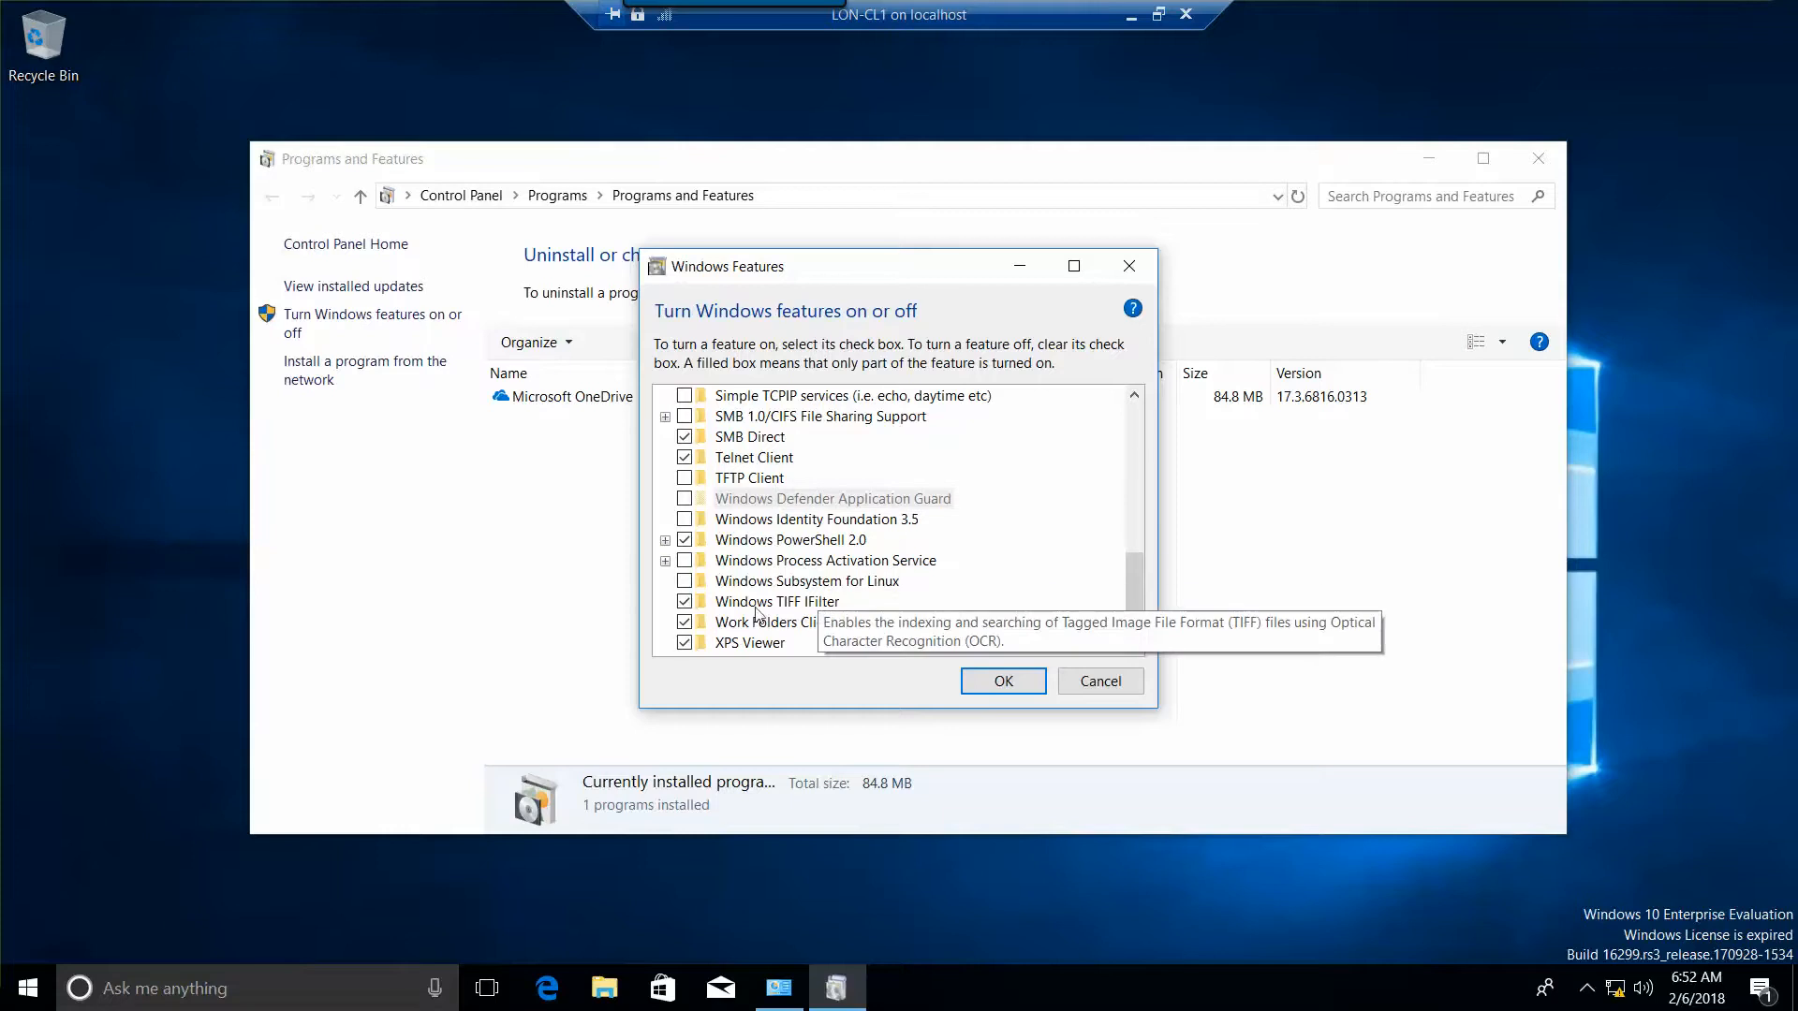
mouse_move(929, 408)
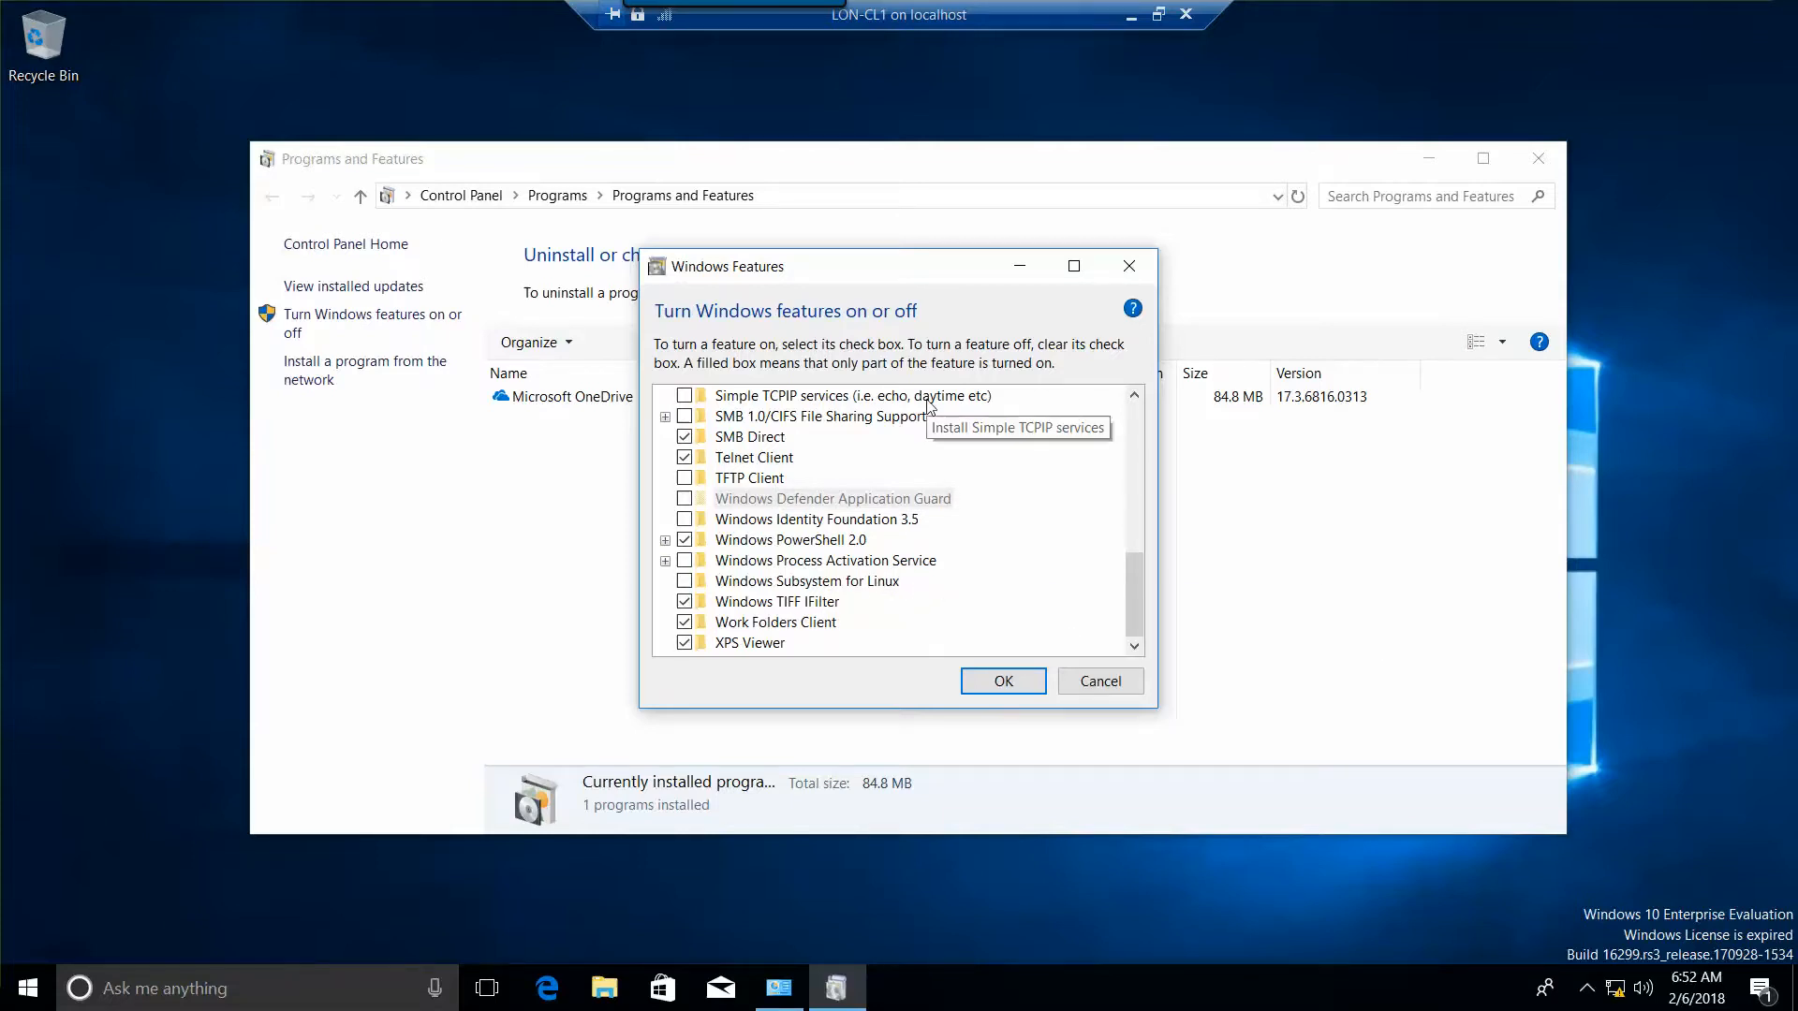